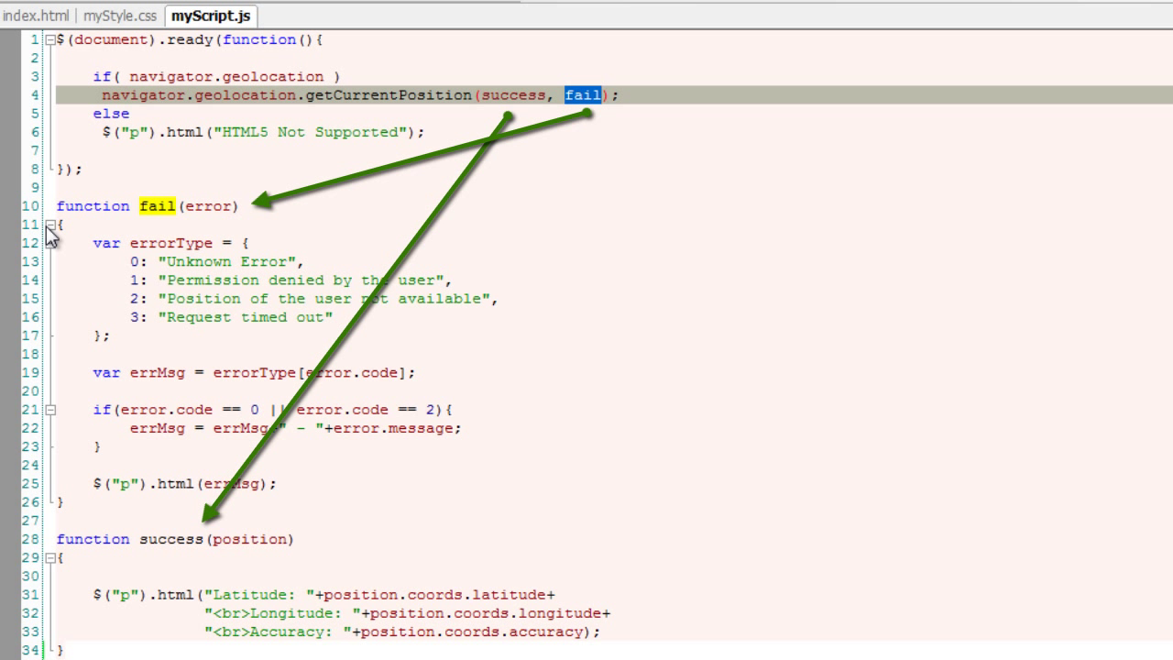
Step: Switch from myScript.js to the index.html page
click(49, 226)
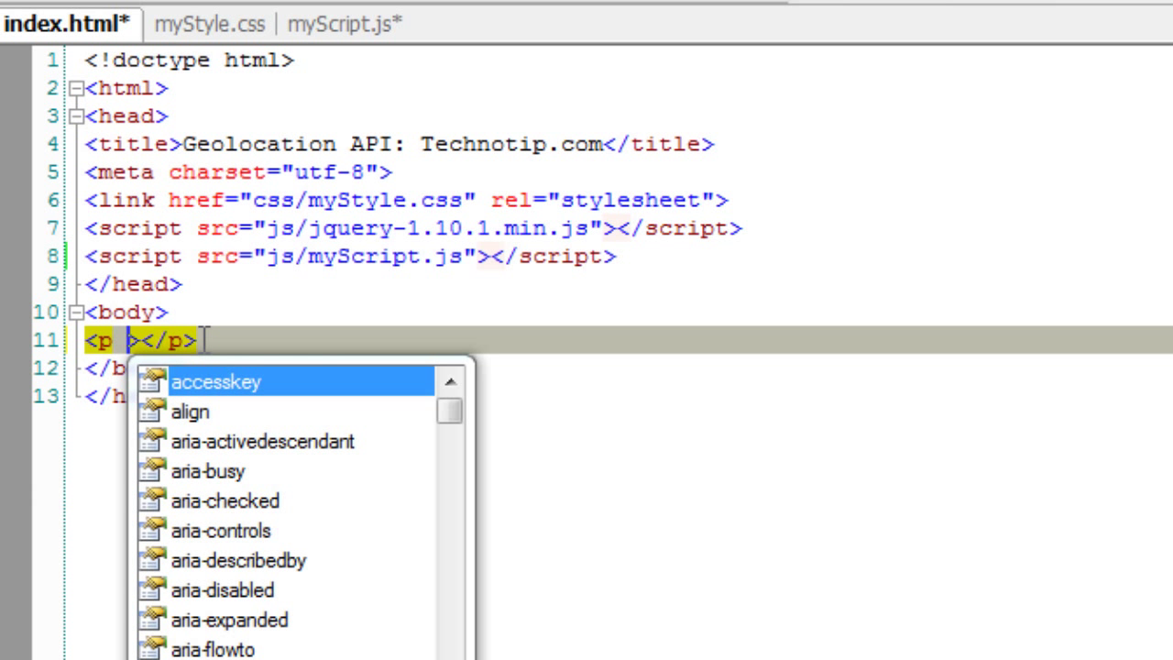
Step: Give the body paragraph the attribute id="map"
text(id=")
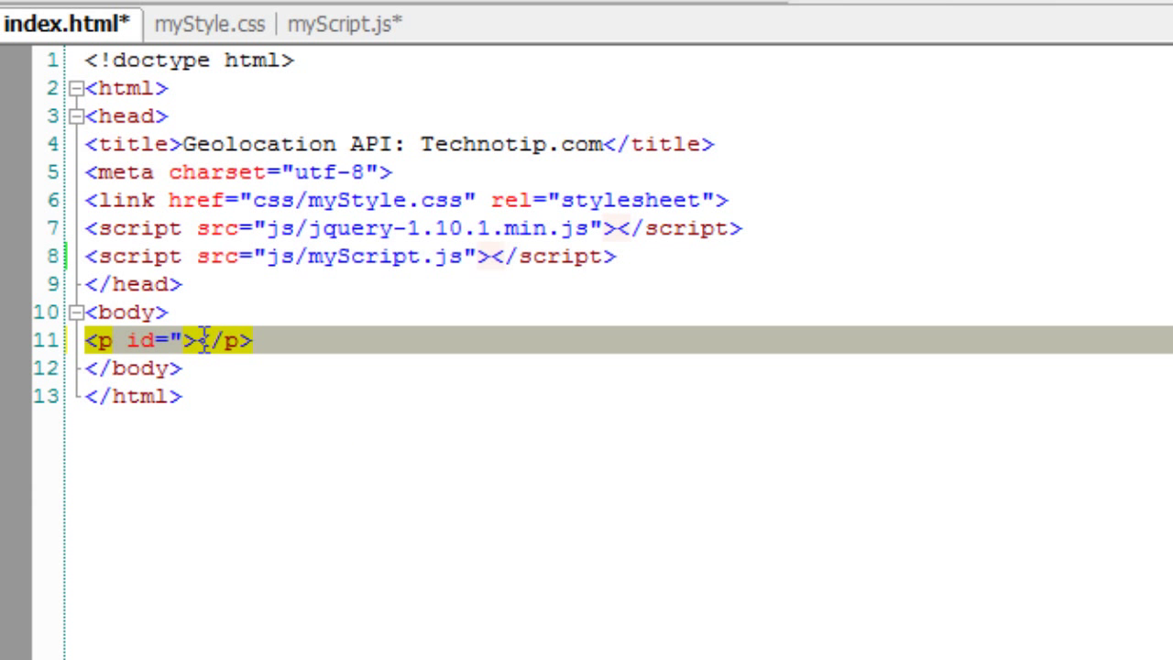
text(map)
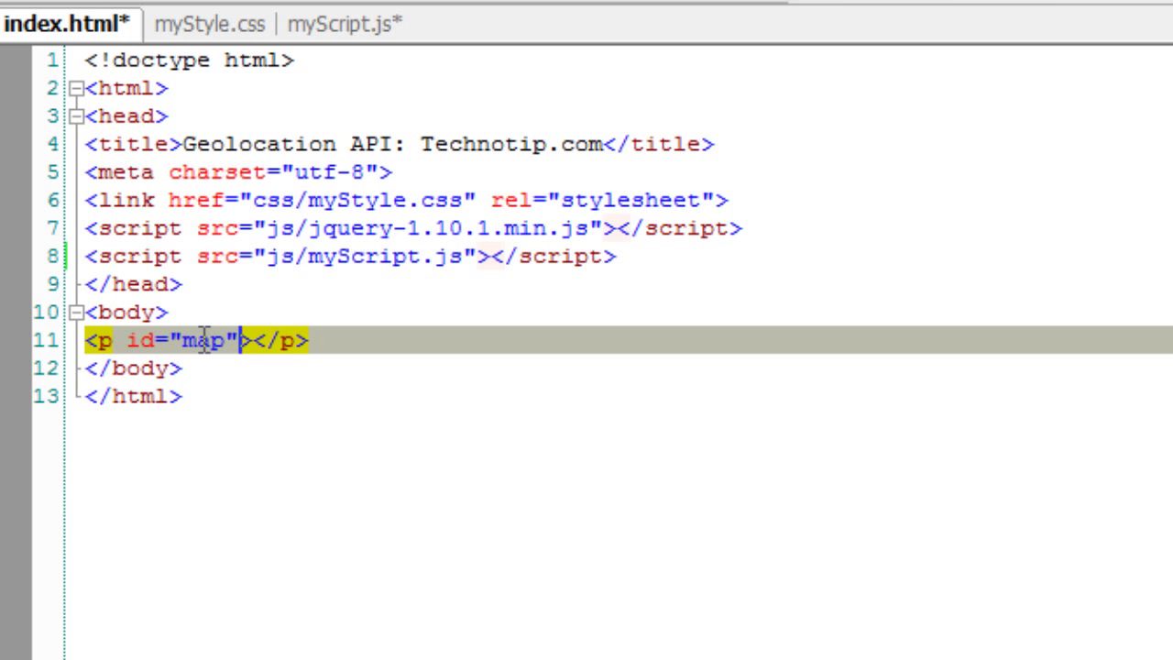
click(242, 228)
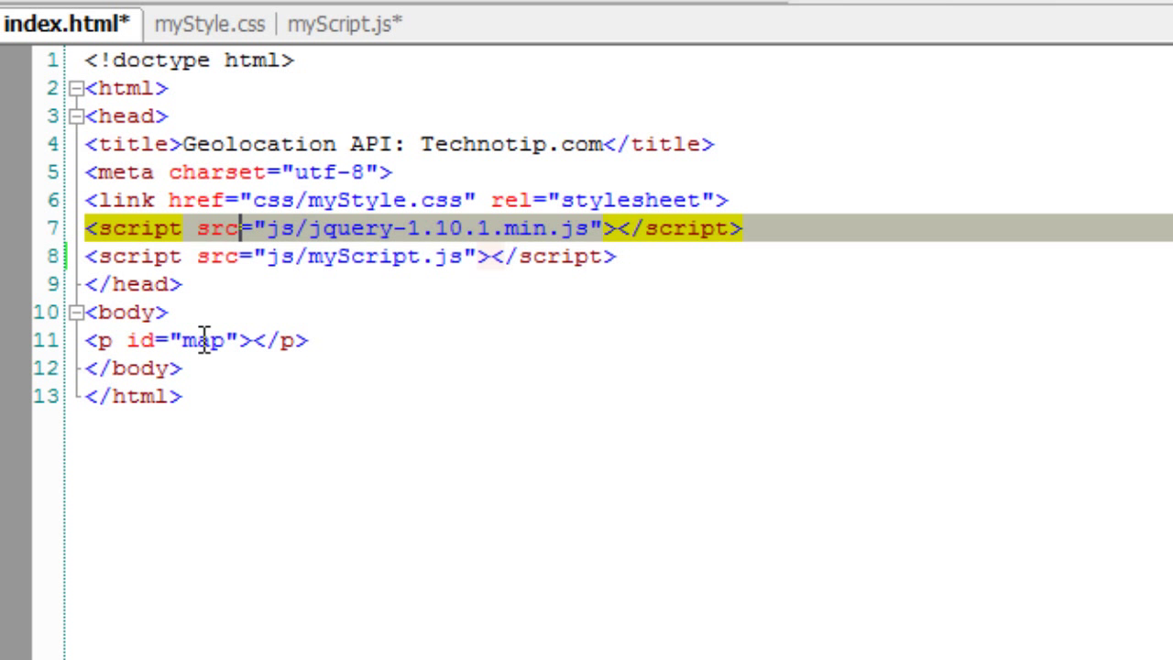
key(Enter)
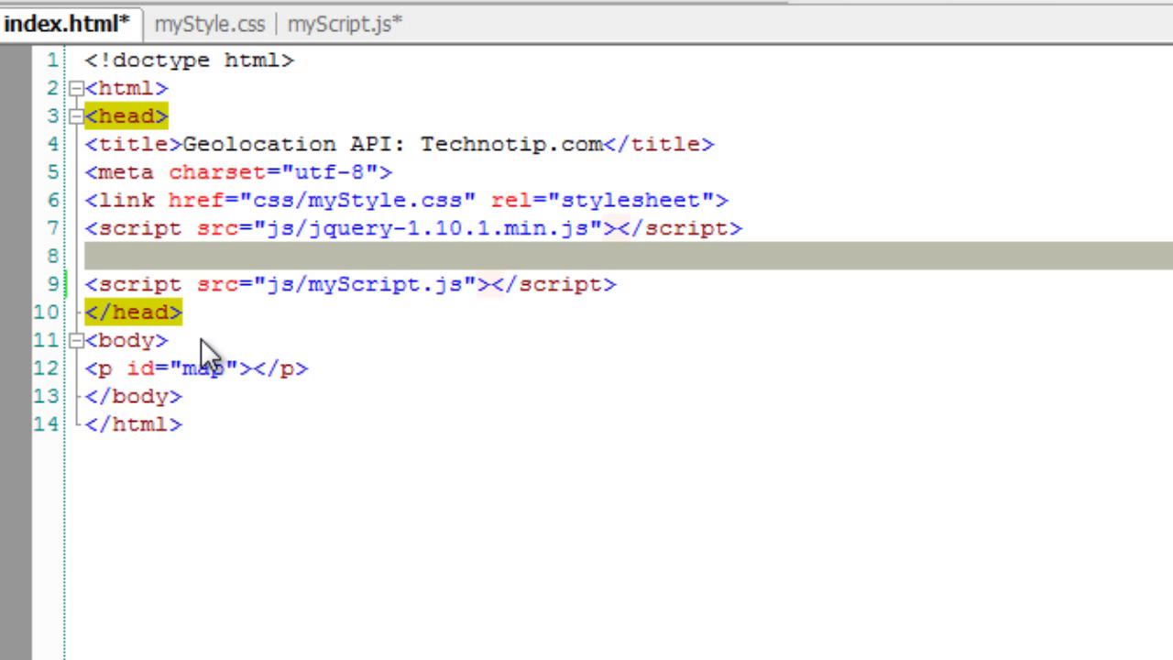
text(<script)
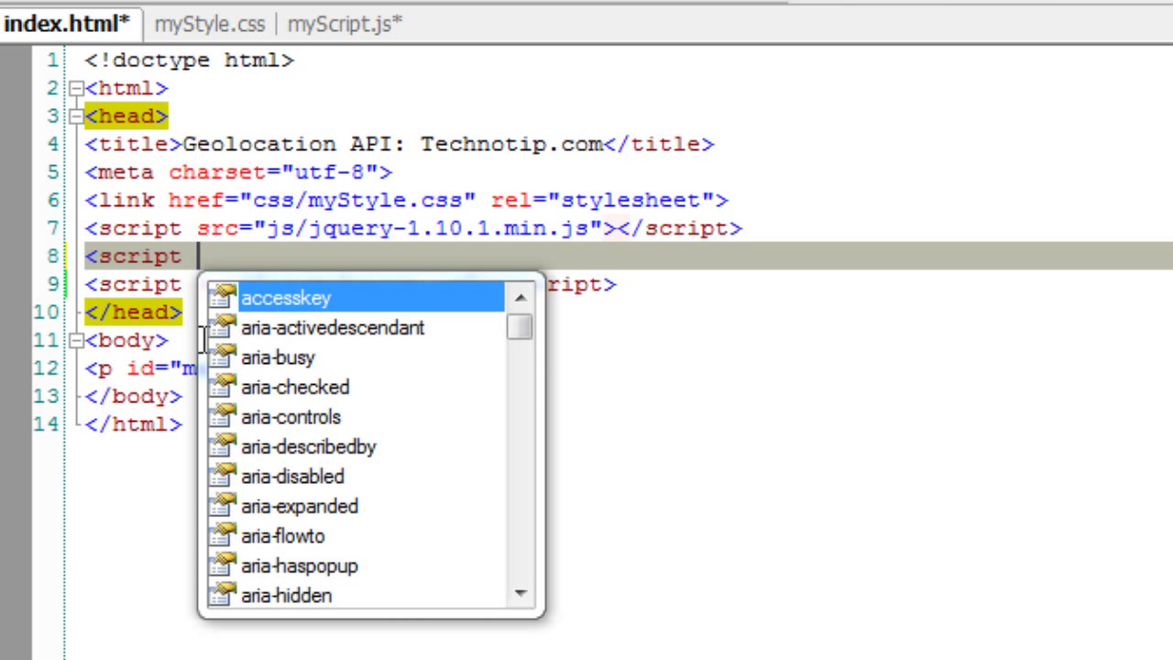
text(src="h)
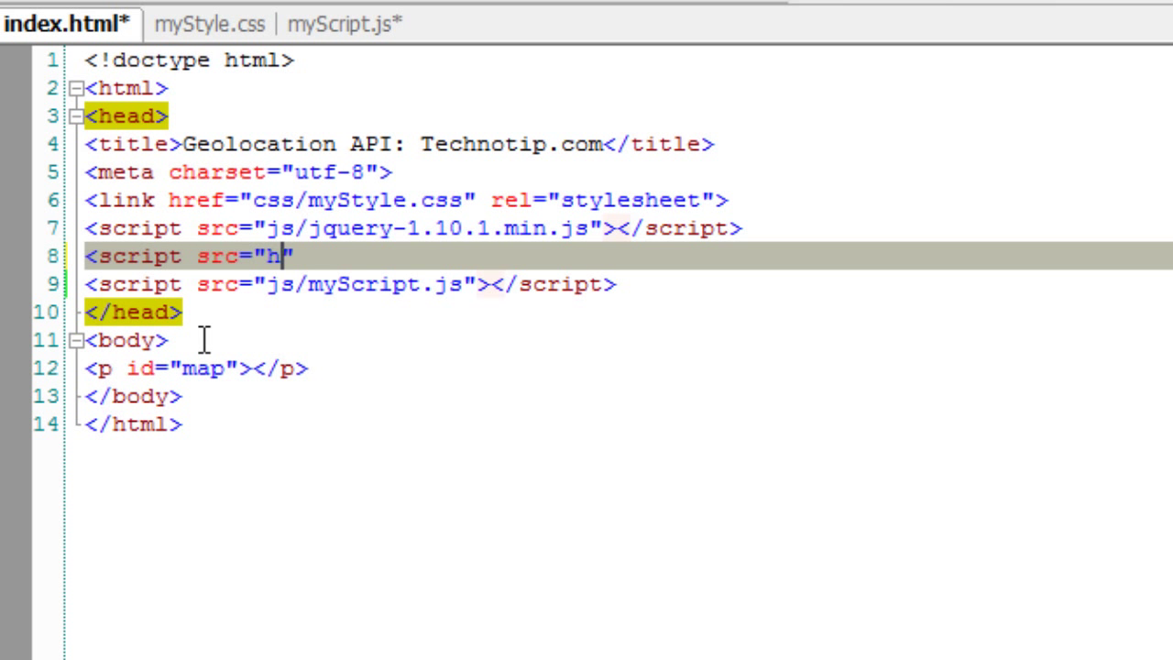
text(ttp://)
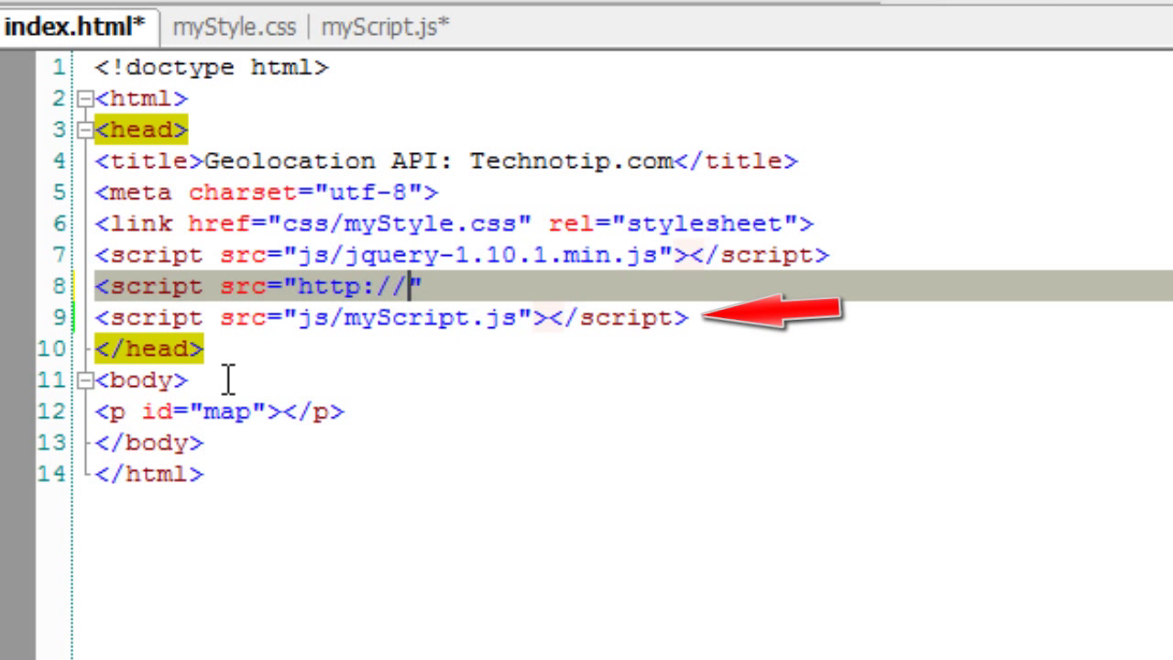
text(maps.google.)
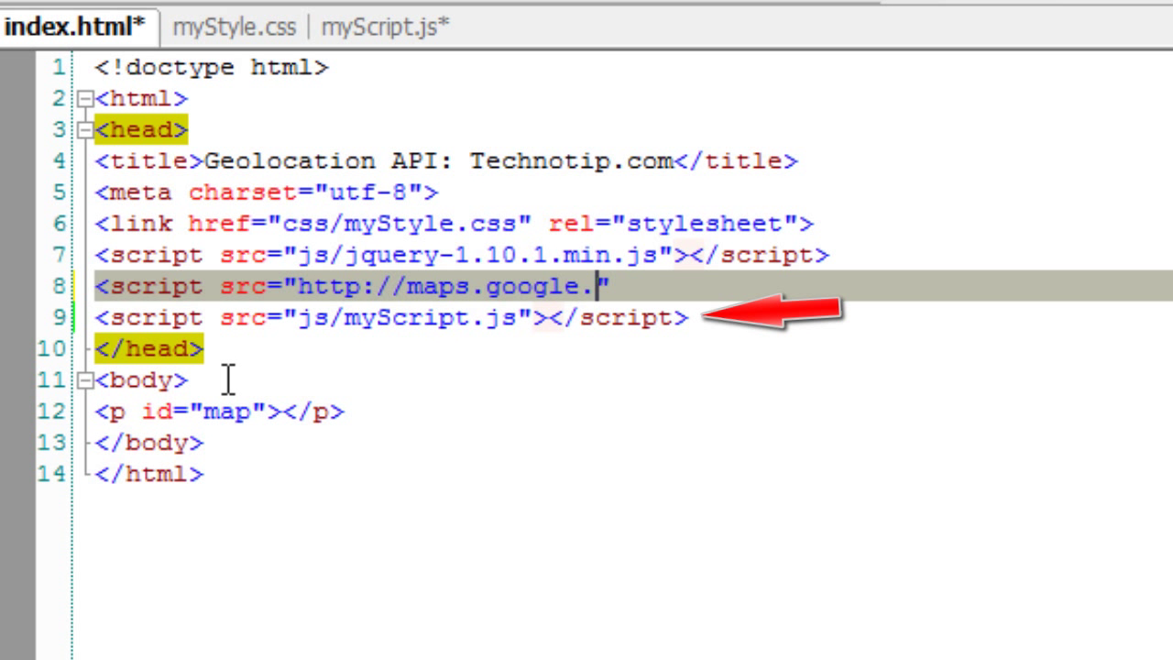
text(com/maps)
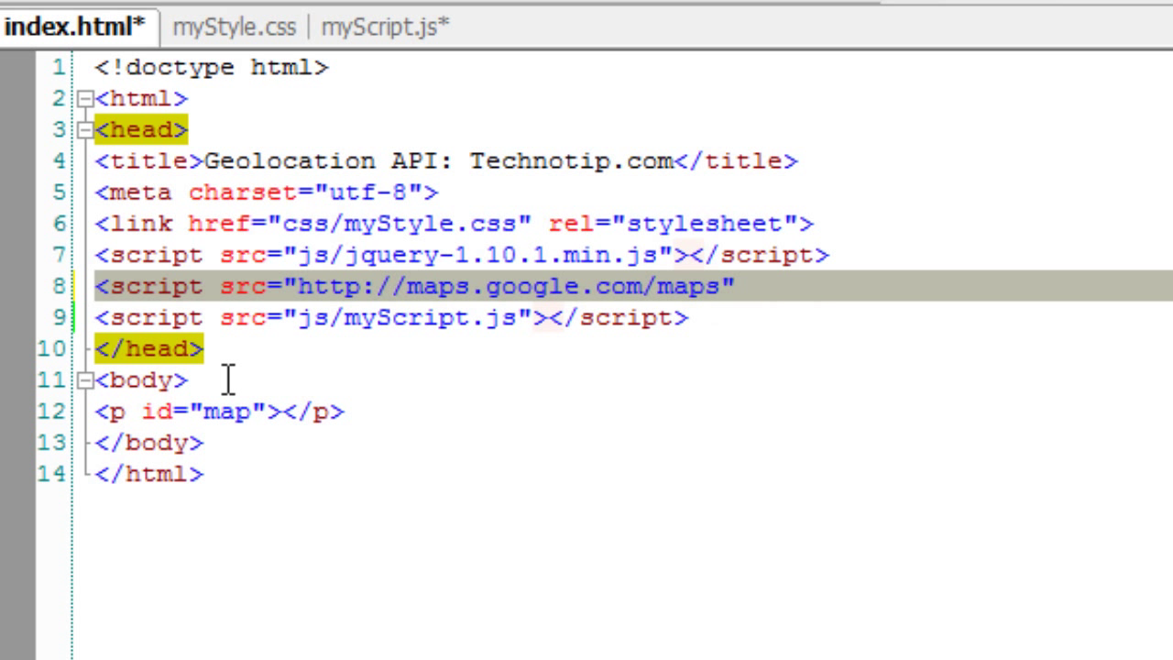
text(/api)
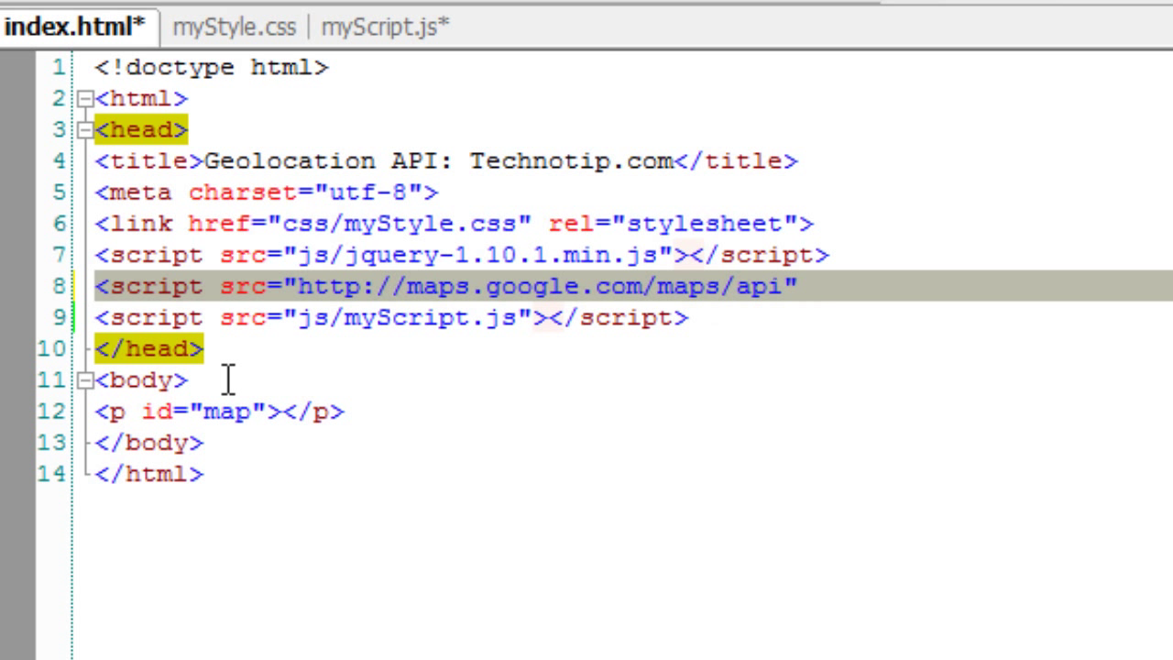
text(/js)
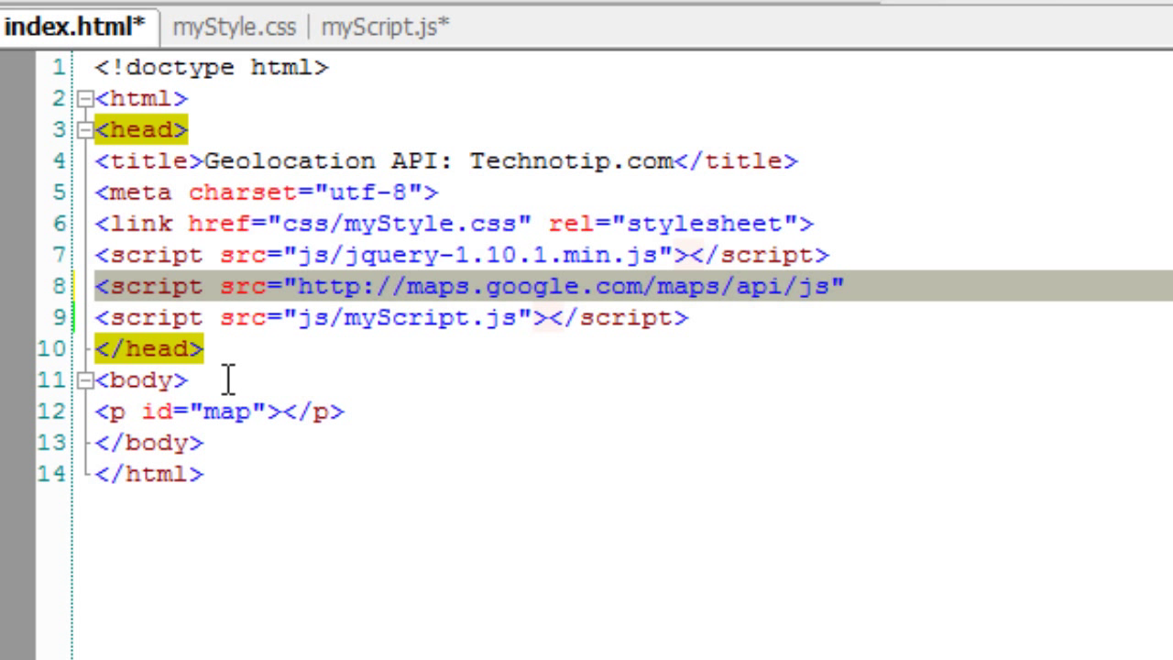
text(?)
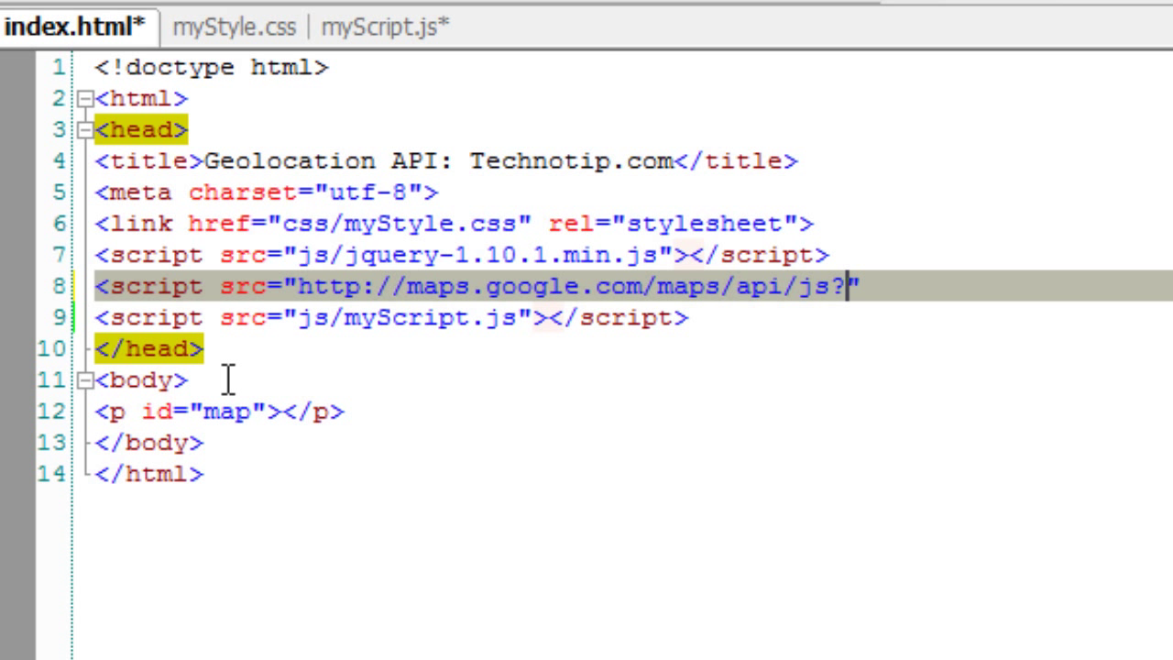
text(sen)
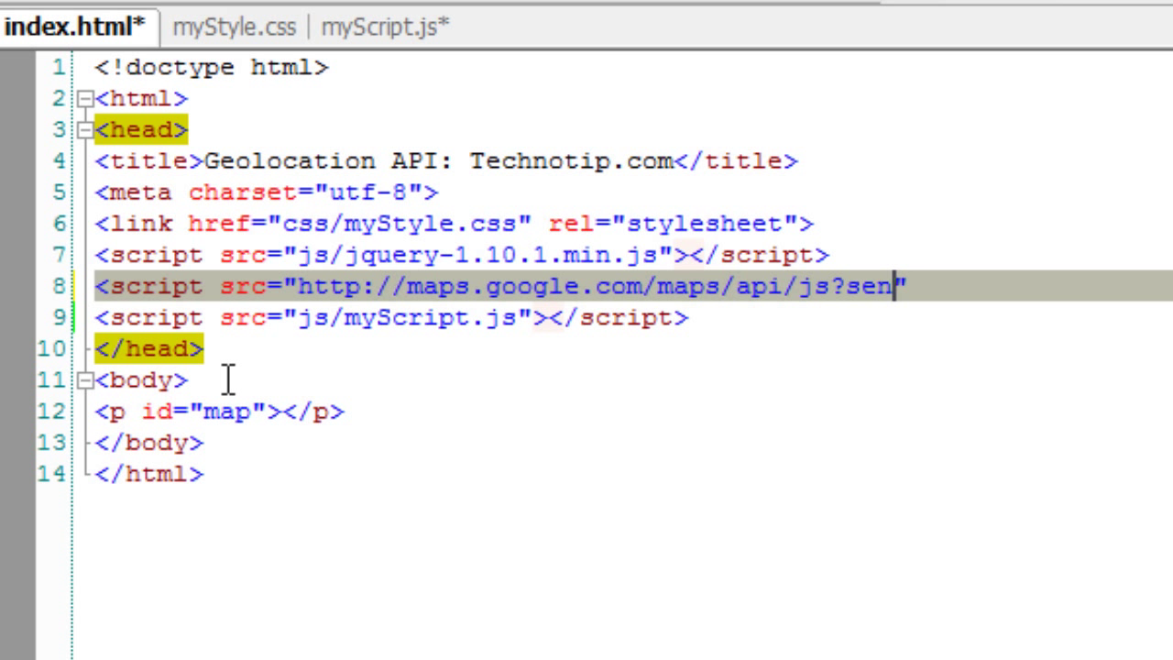
text(sor=true)
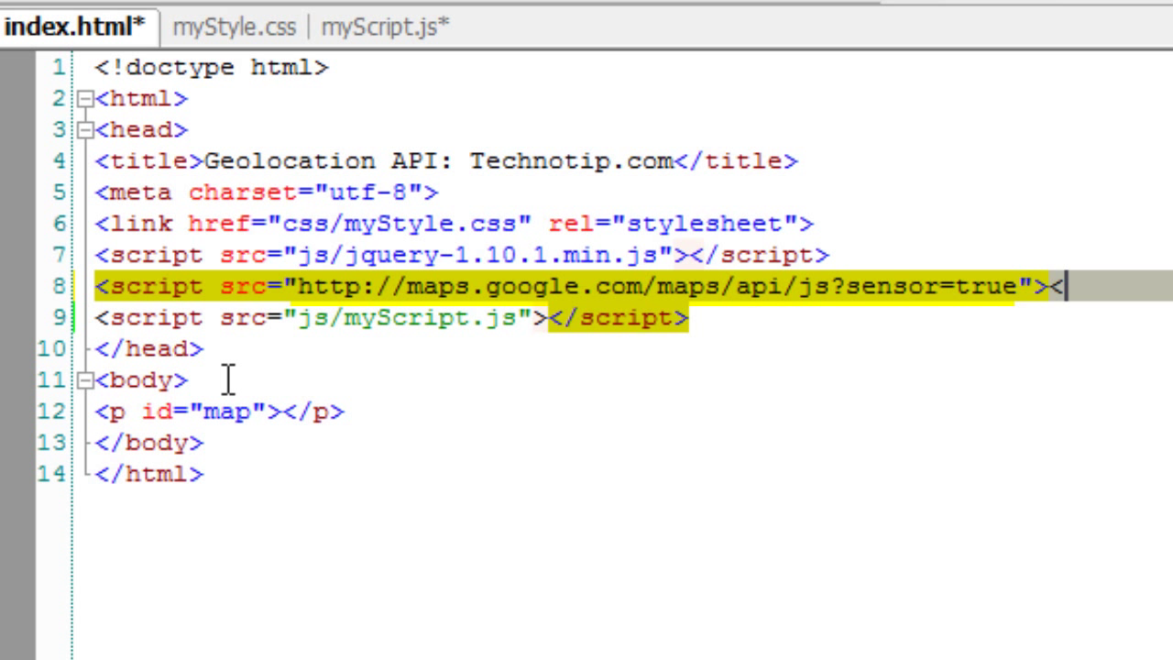
text(/script)
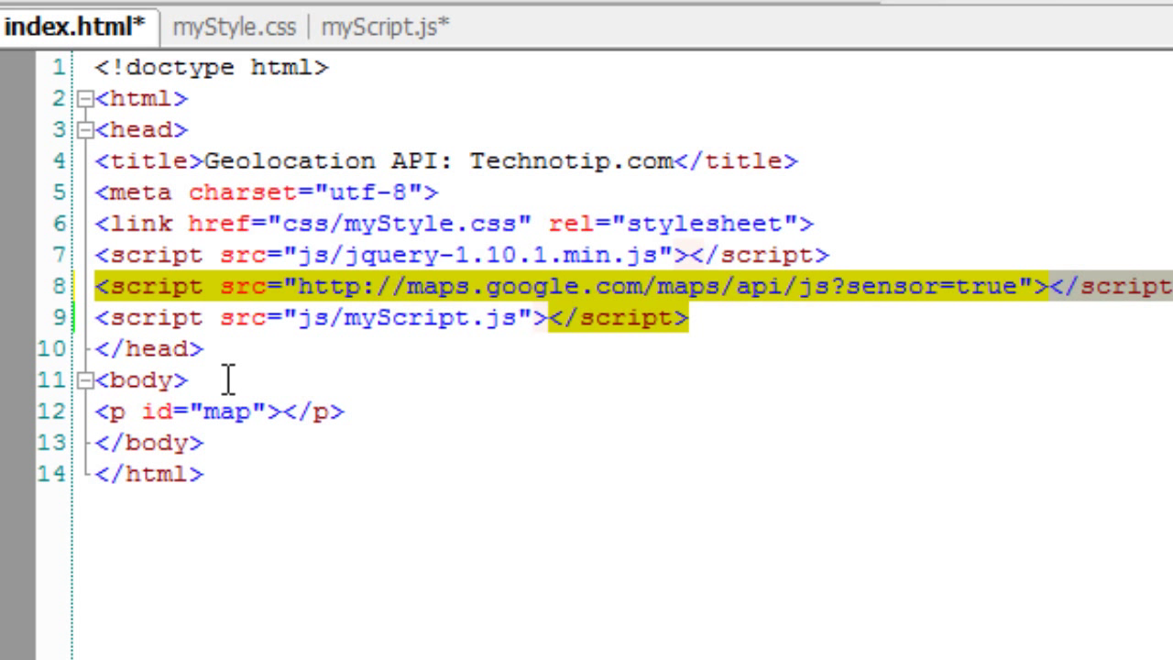
key(ctrl+s)
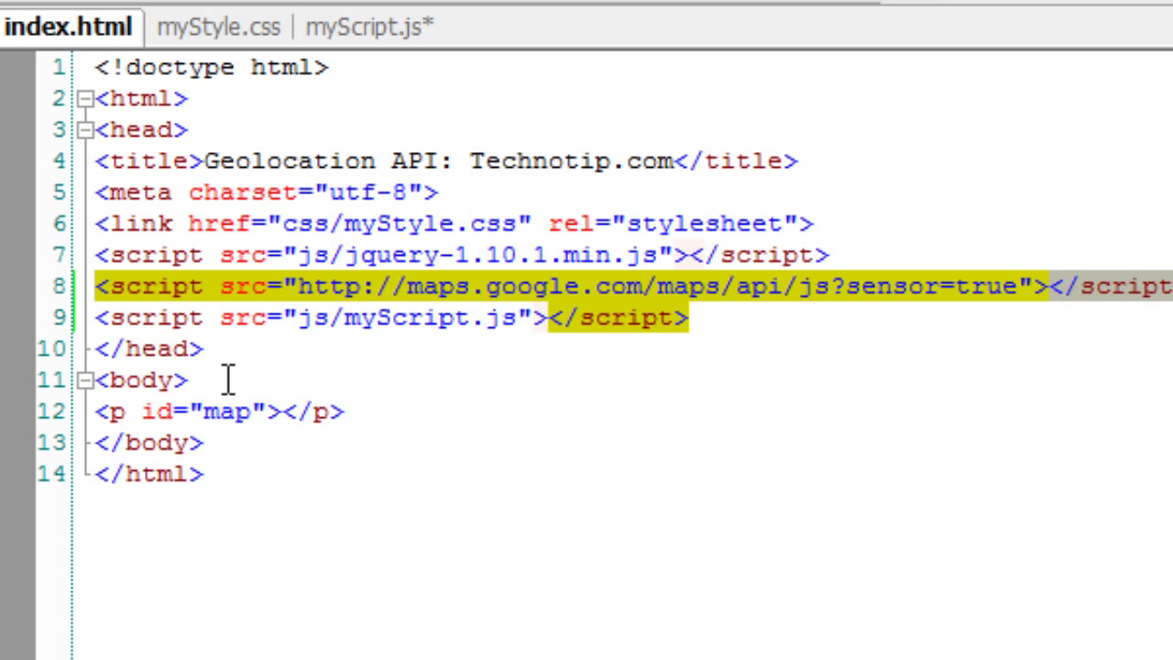
Step: In myScript.js, start var googleLatLng = new google.maps.LatLng() over the old output code
click(363, 28)
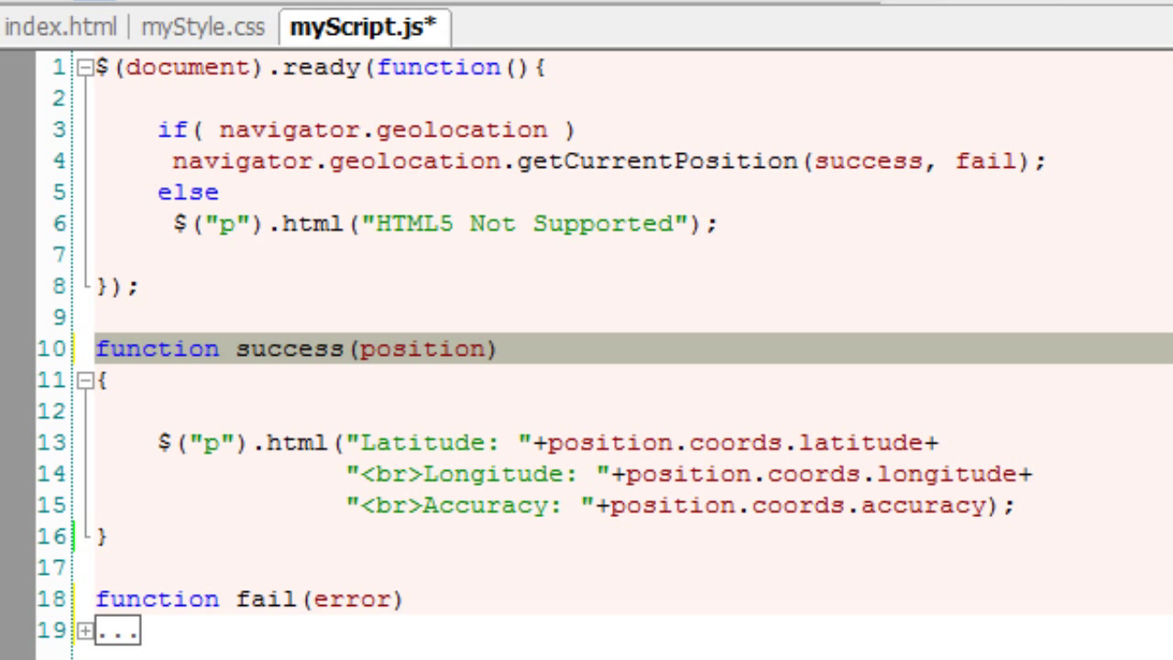
click(503, 348)
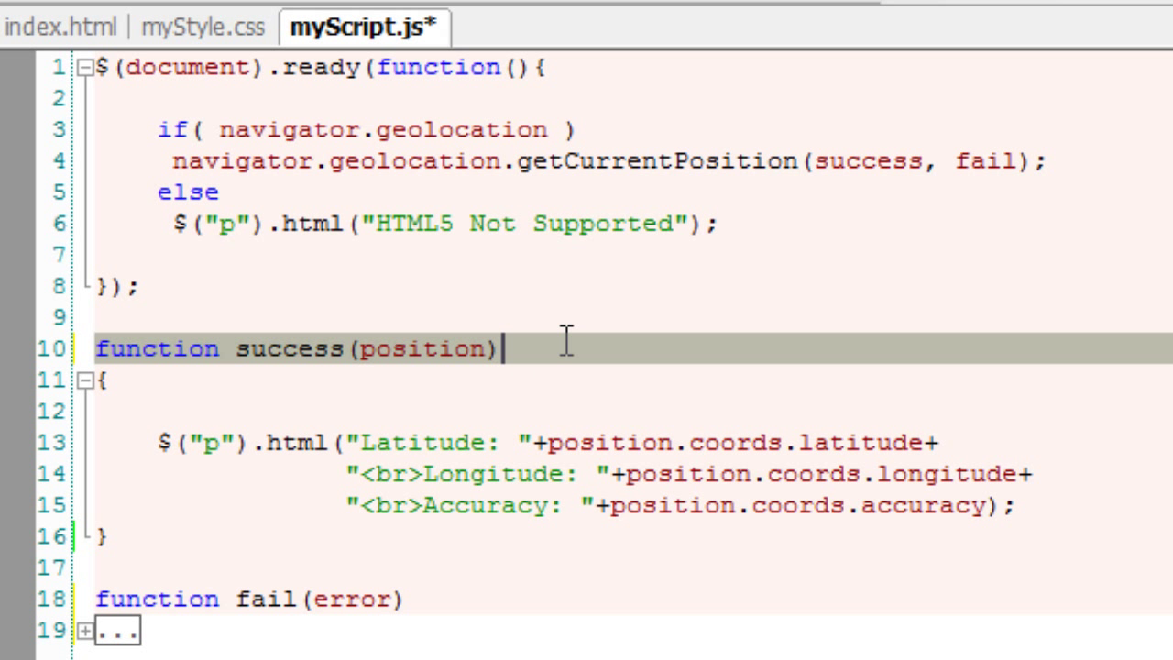
mouse_move(161, 442)
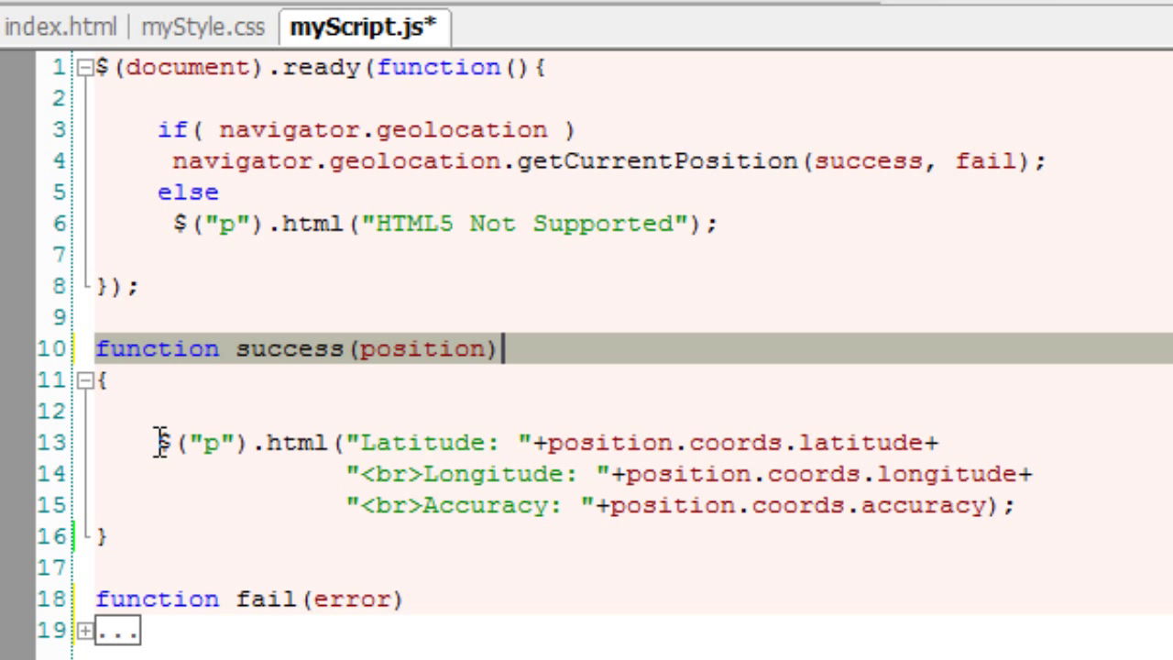
drag(161, 442, 1011, 506)
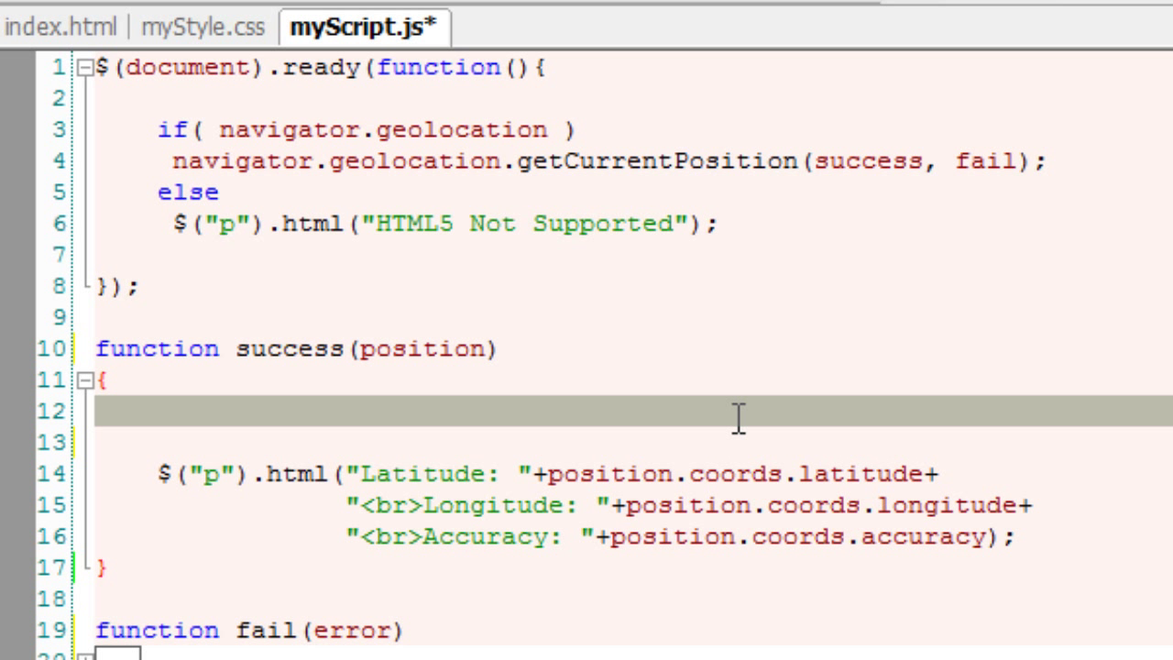
text(var)
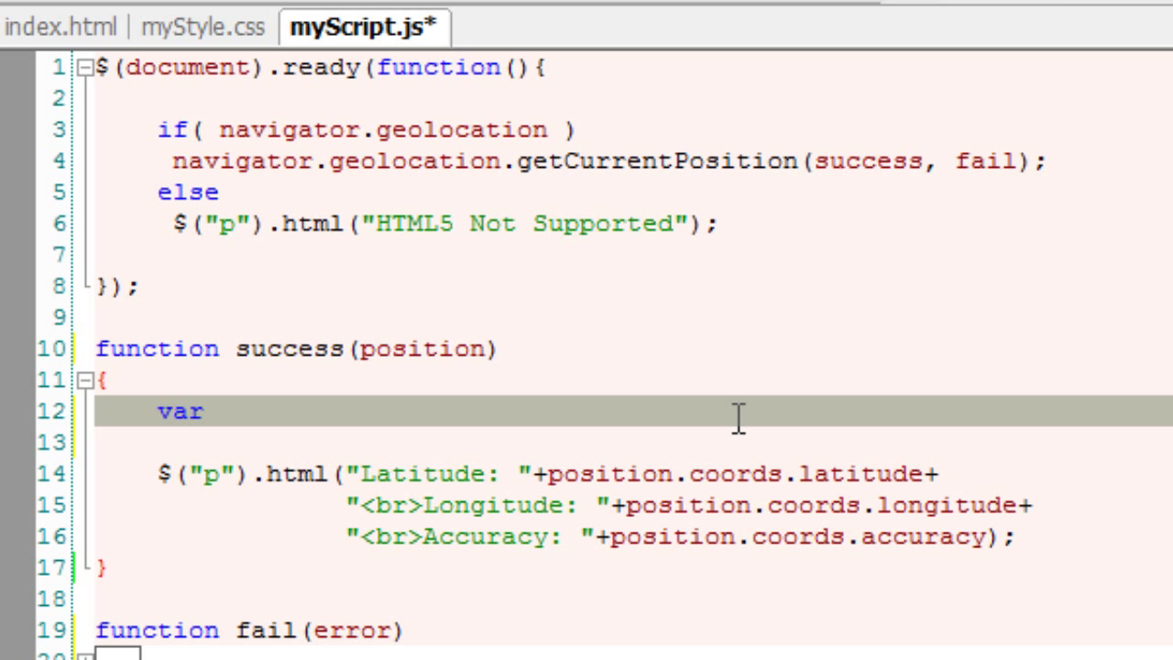
text(google)
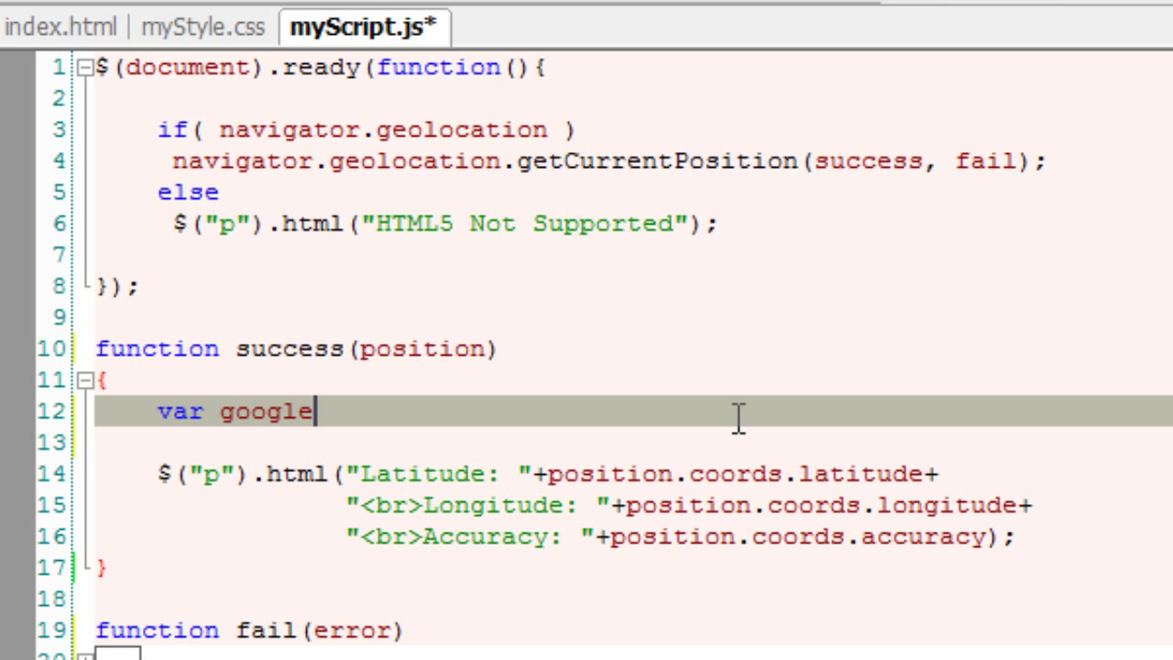
text(Lat)
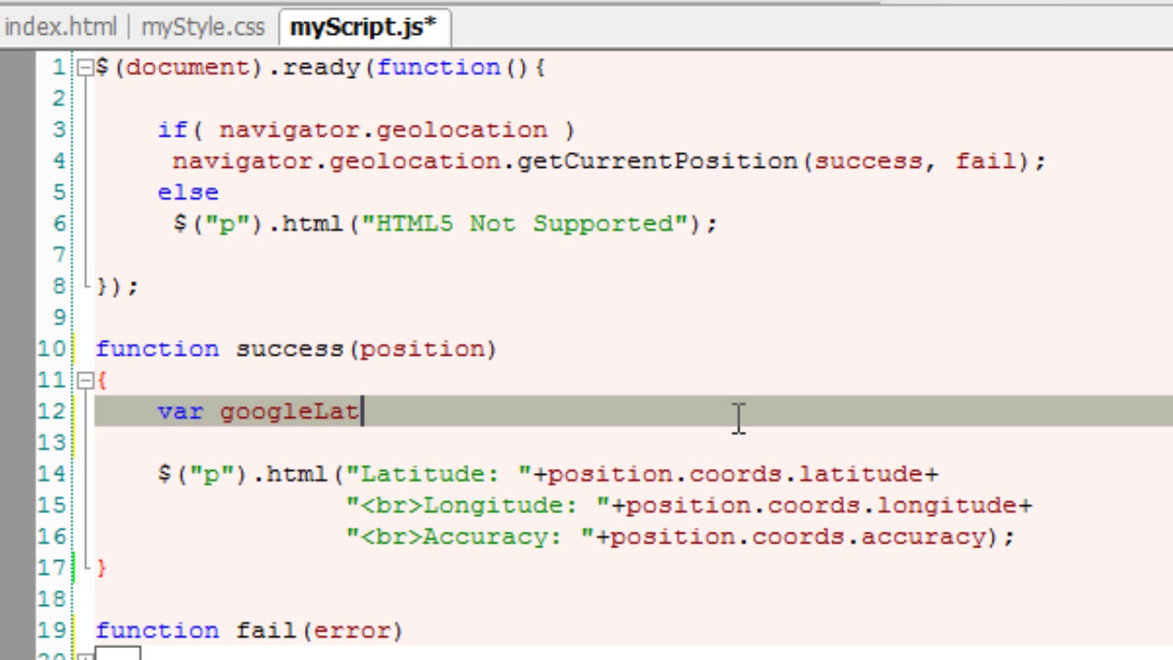
text(Ln)
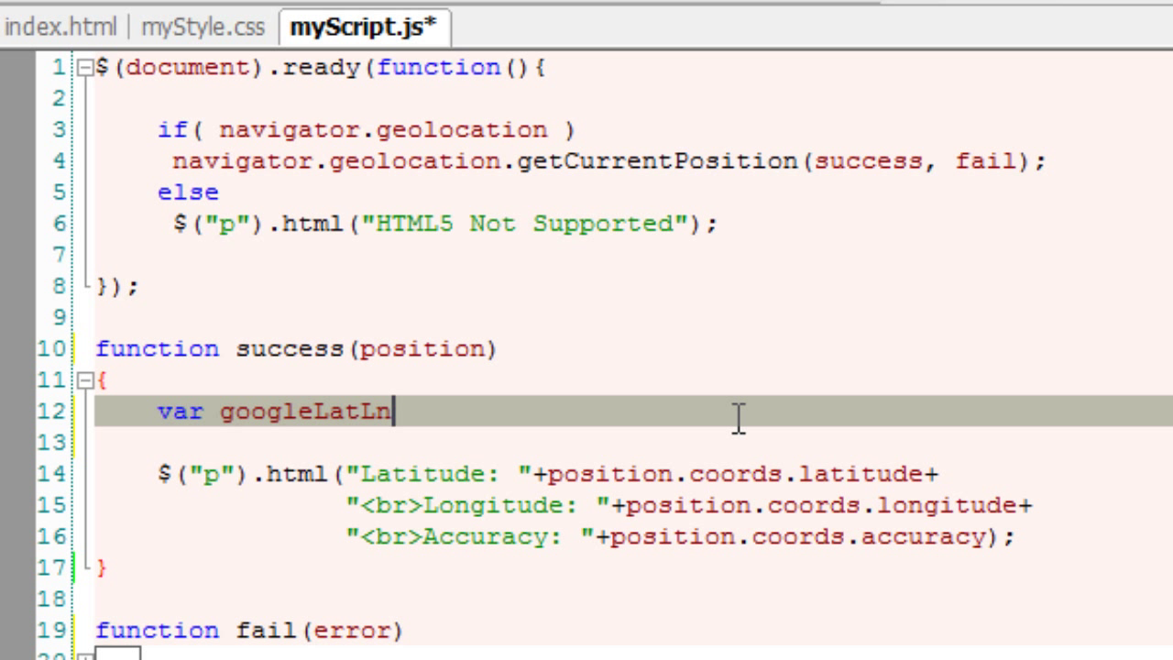
text(g)
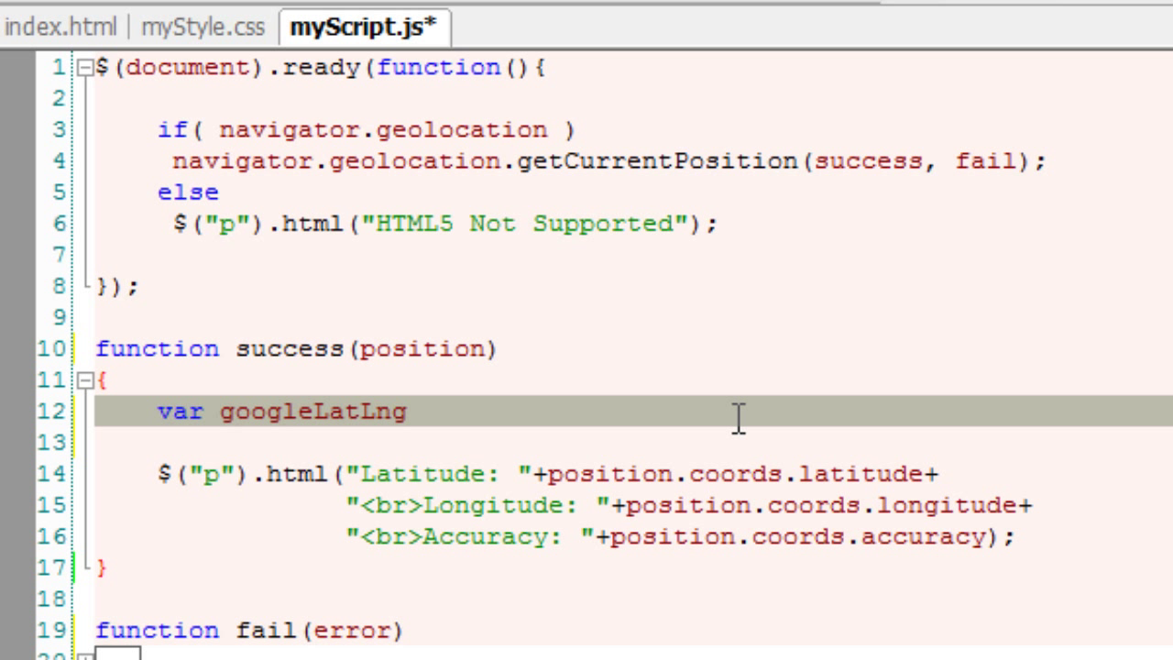
text(=)
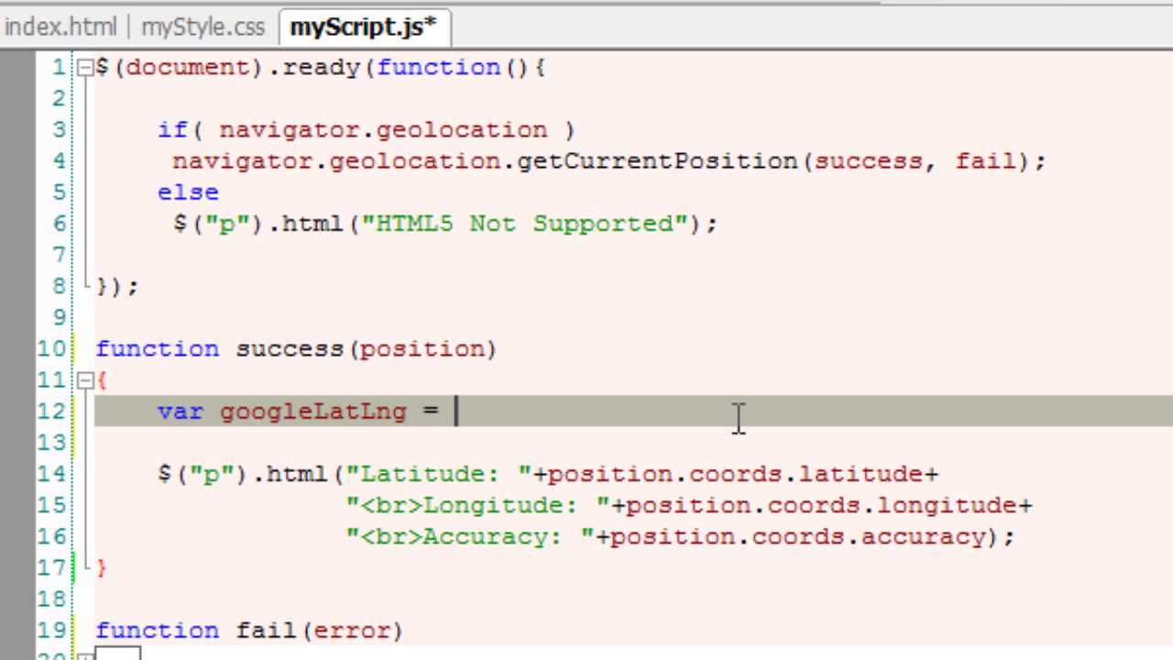
text(google.map)
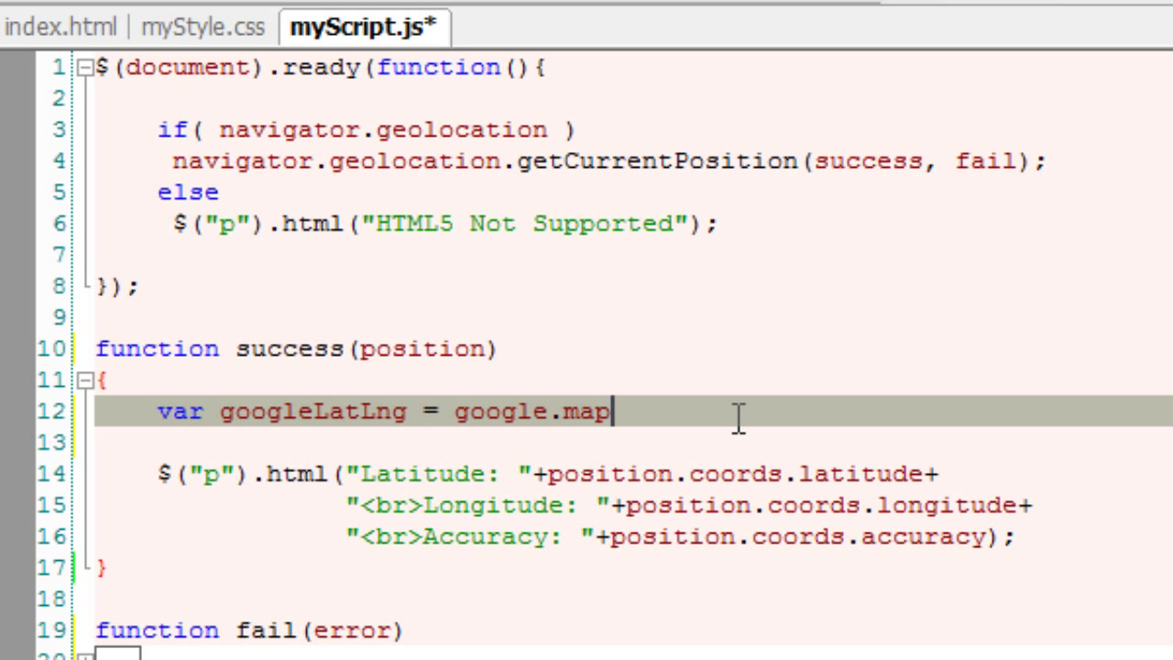
text(s)
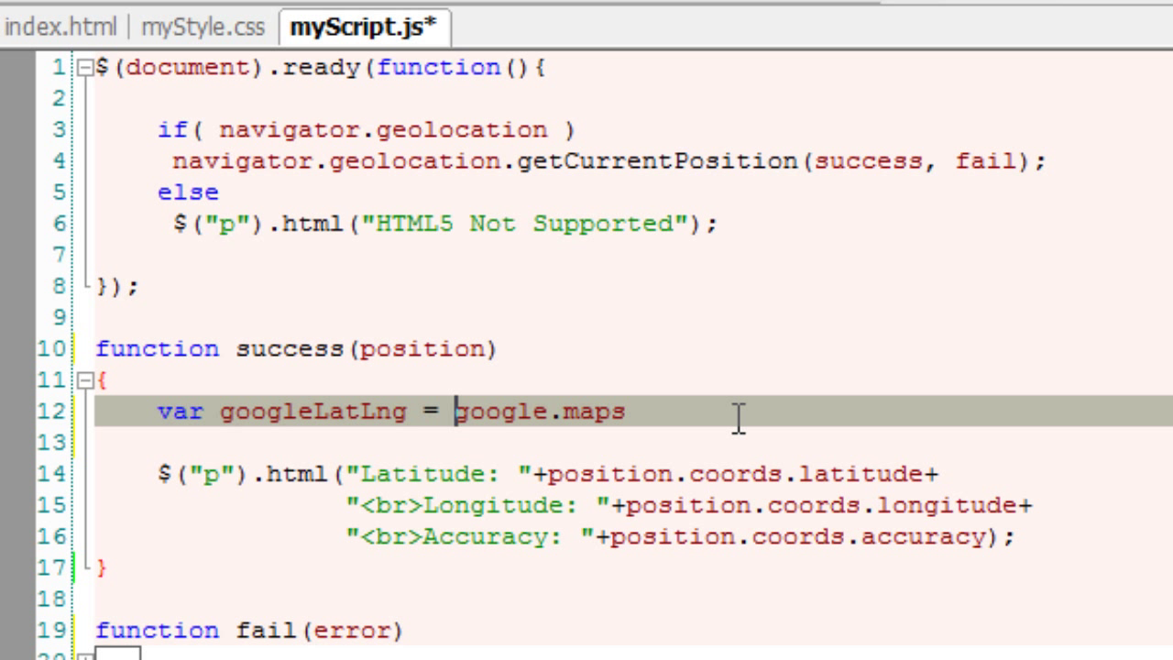
text(new)
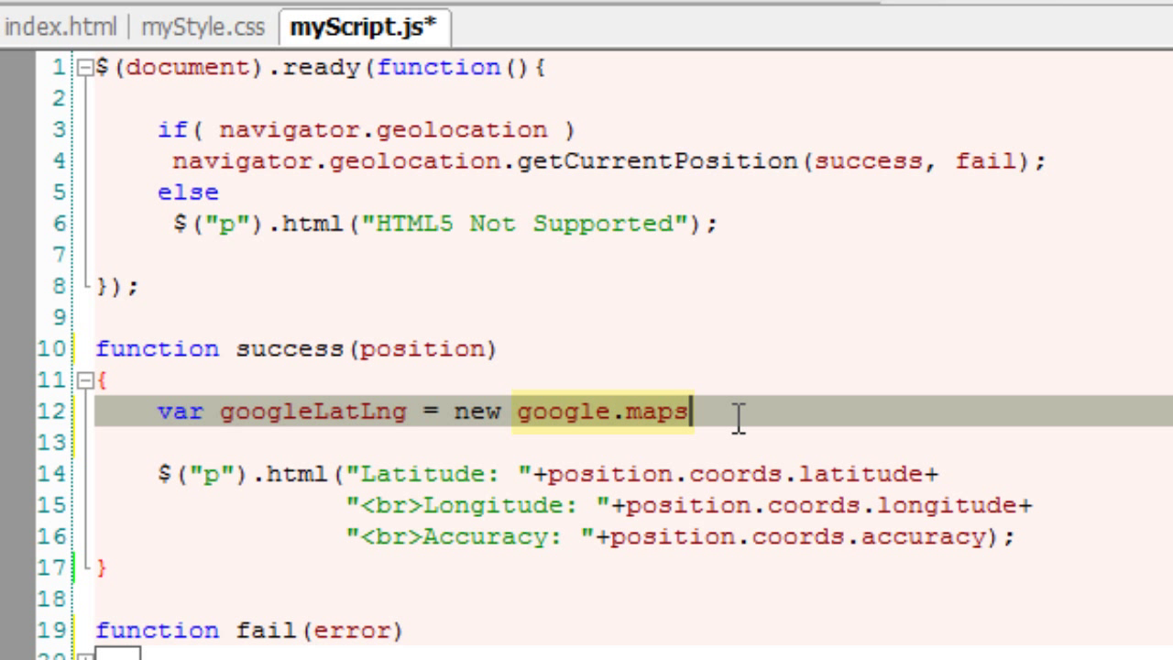
text(.)
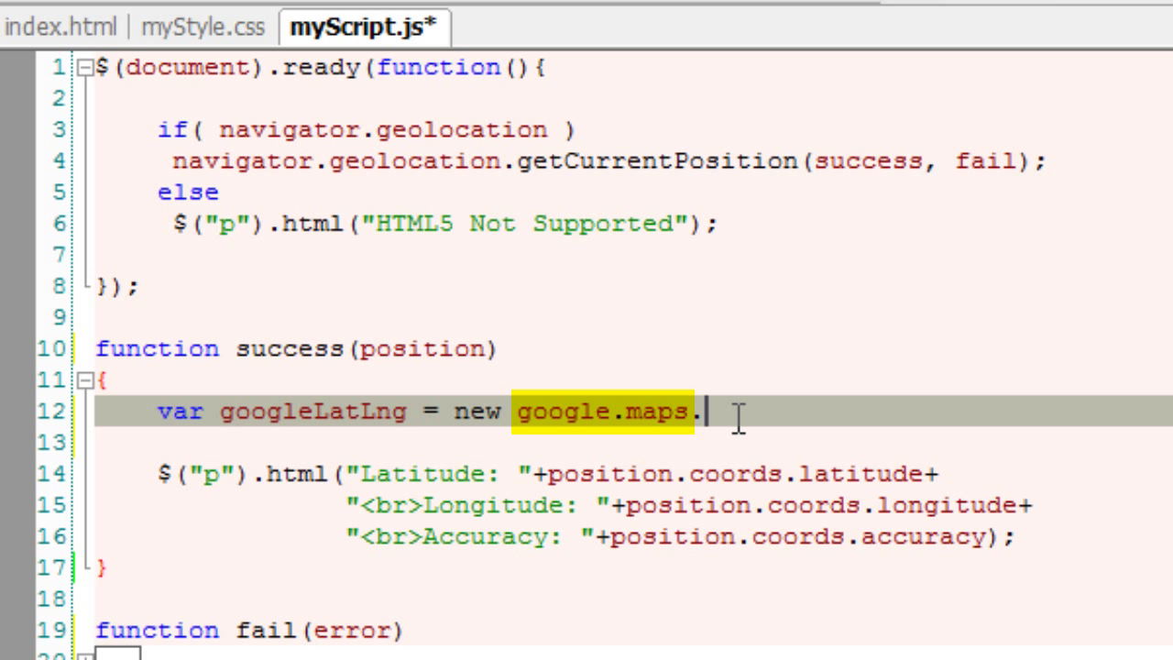
text(LatLng()
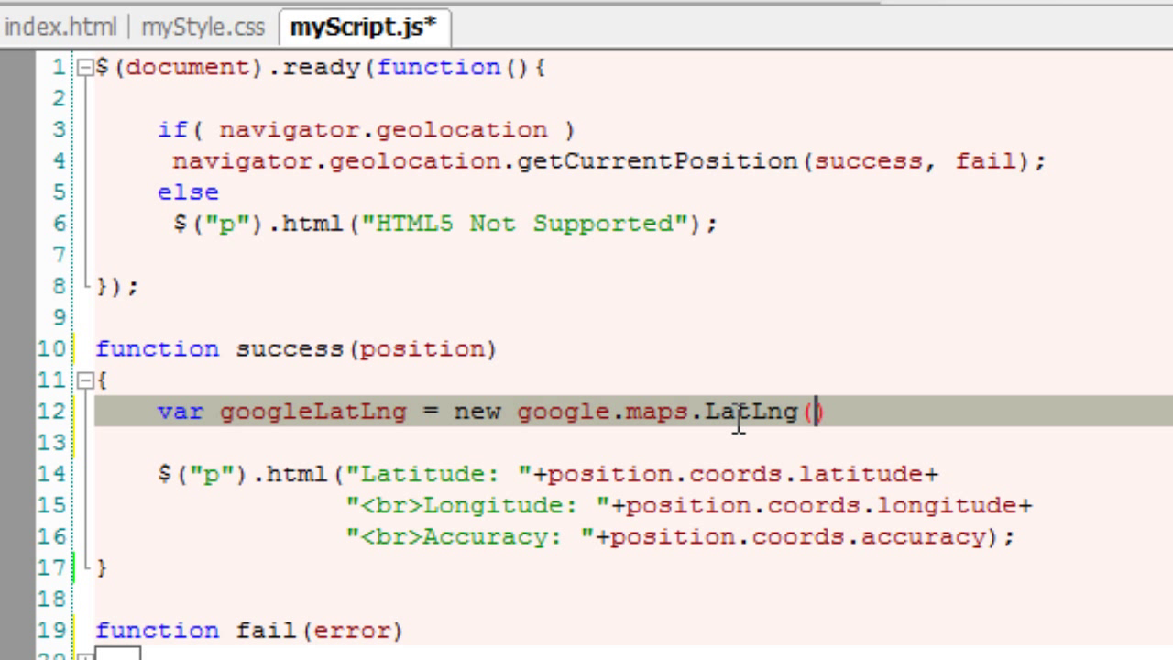
text();)
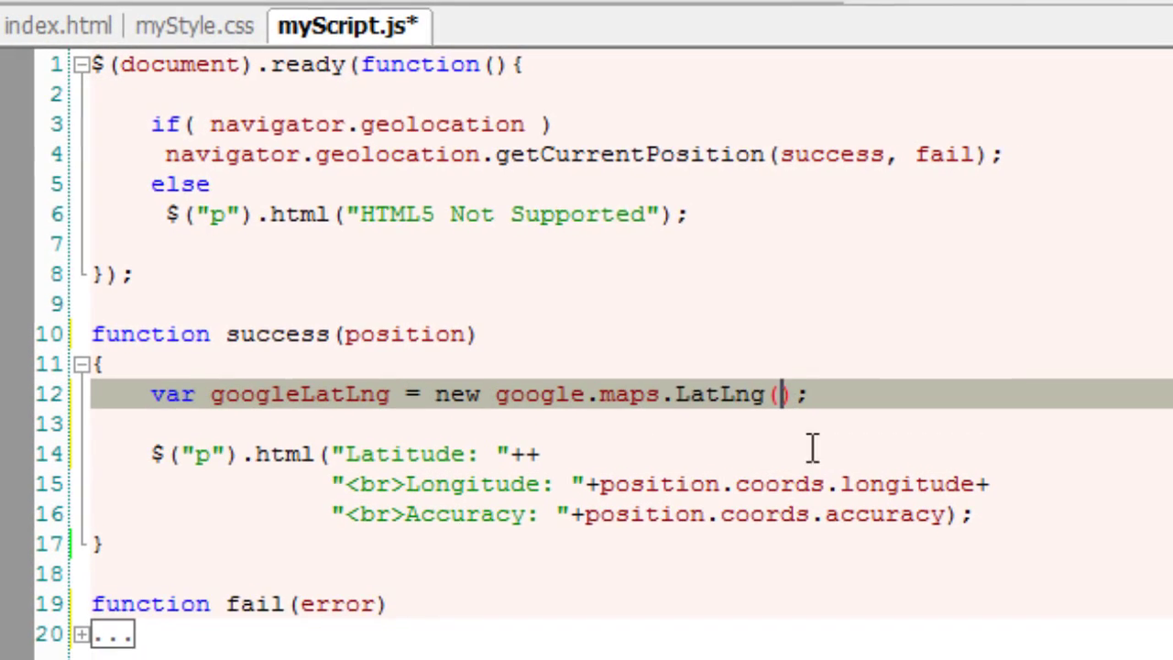
Step: Pass position.coords.latitude and position.coords.longitude to LatLng and remove the old printing code
text(position.coords.latitude,)
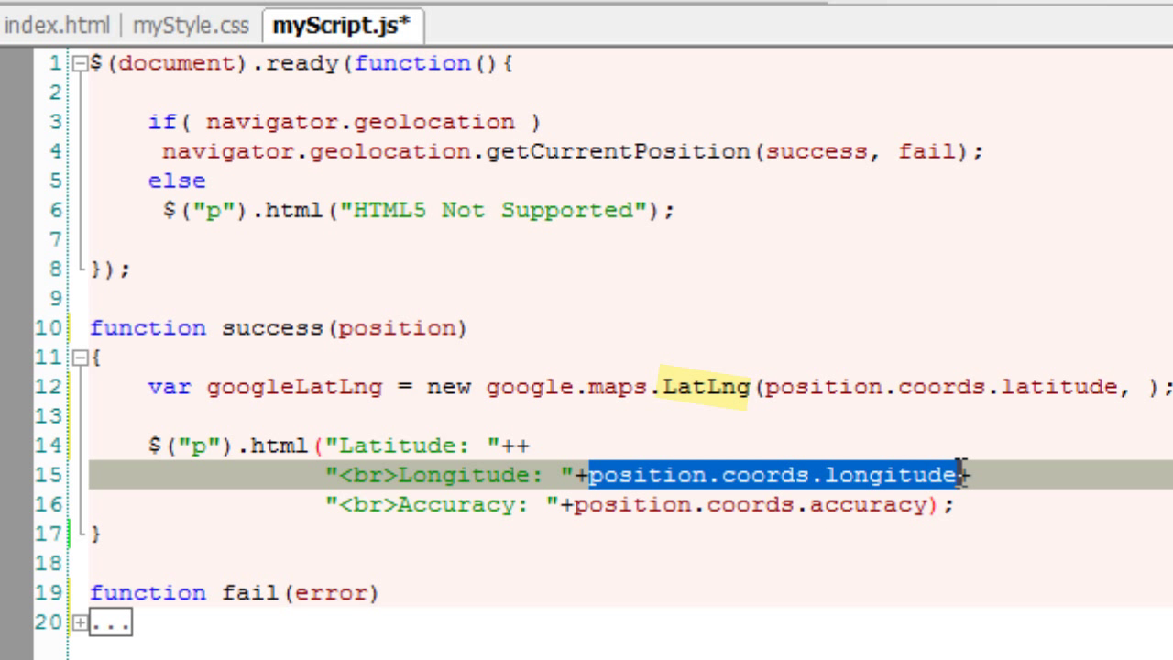
key(Delete)
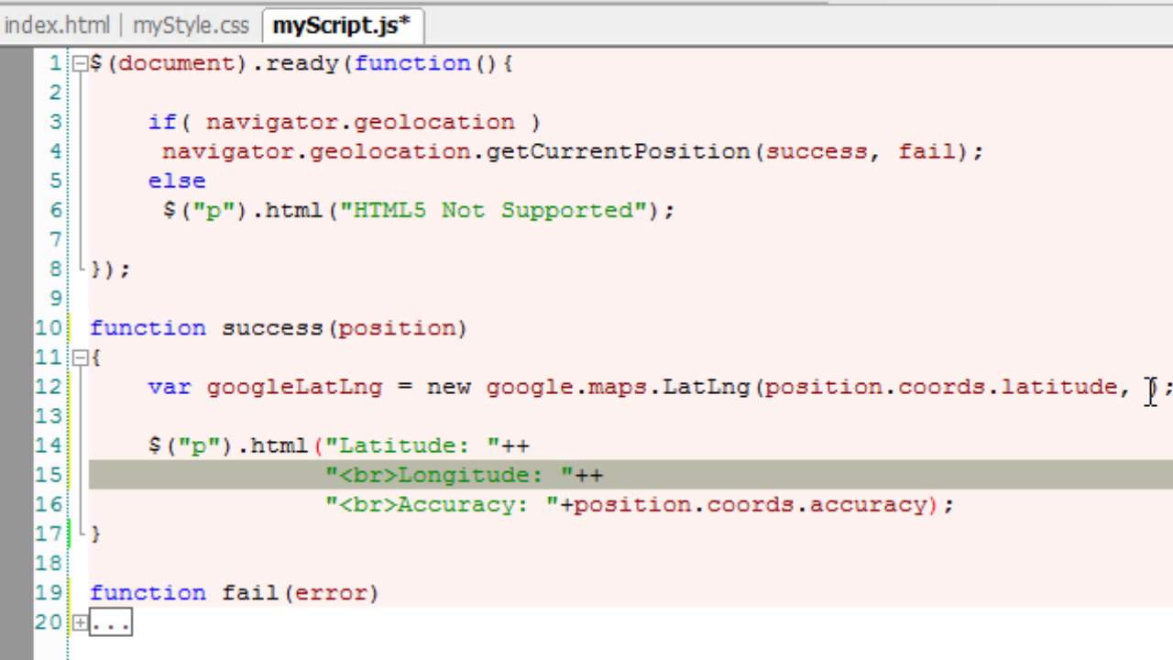
key(enter)
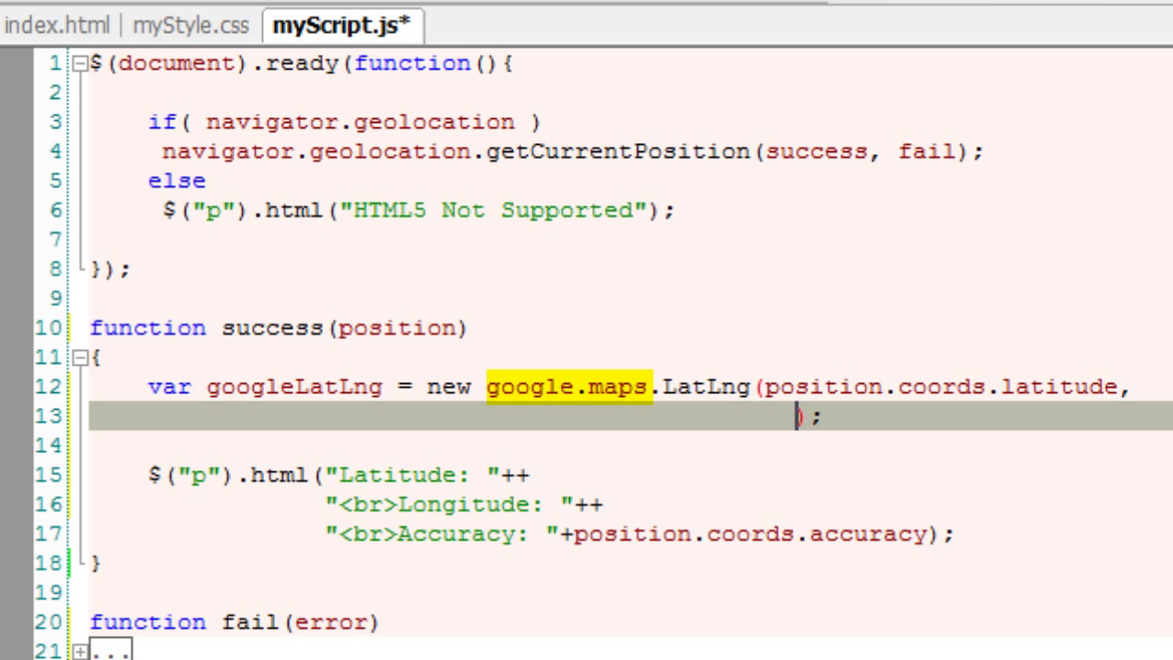
text(position.coords.longitude)
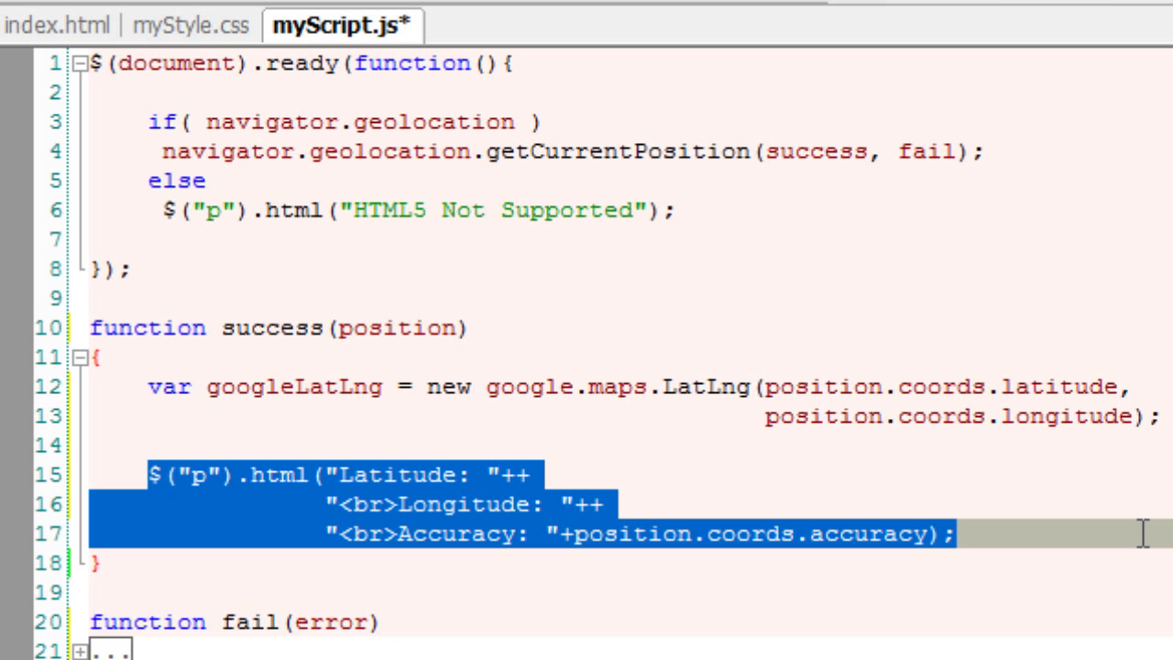
key(Delete)
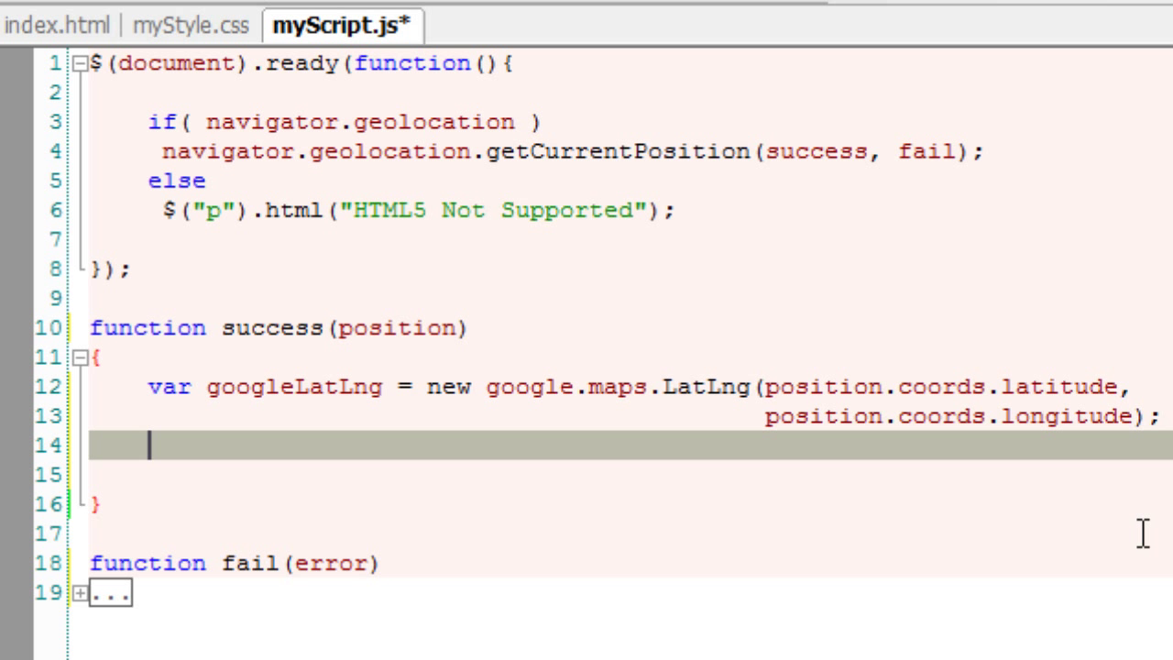
Step: Start the mapOtn options object with zoom: 10 and center: googleLatLng
text(var)
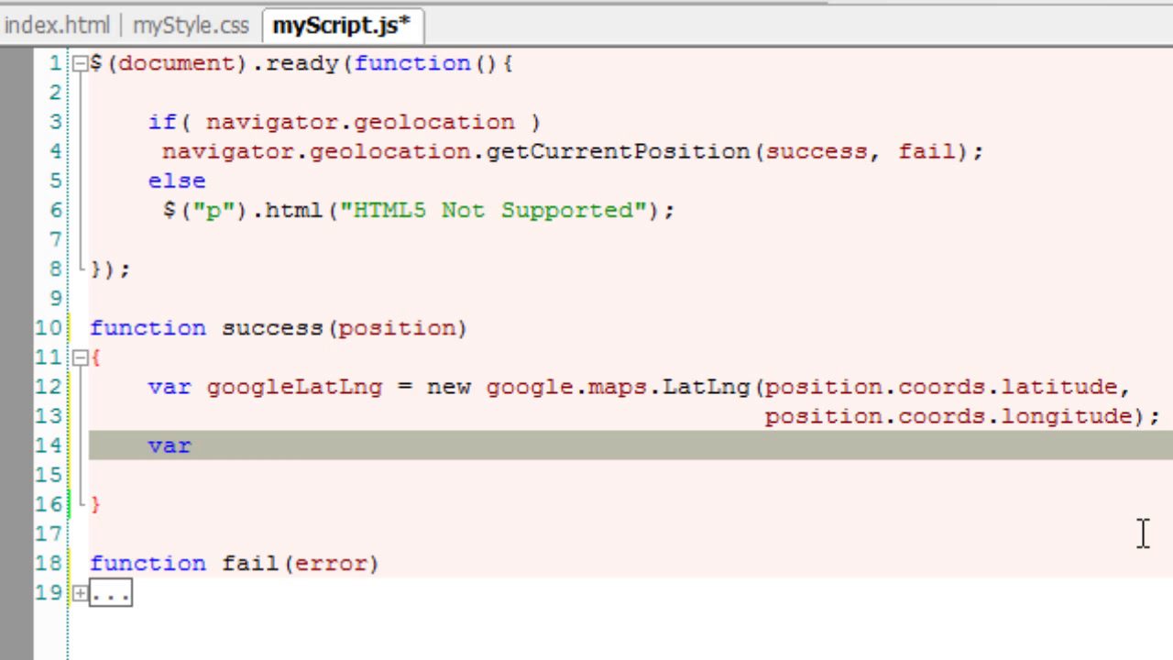
text(mapOt)
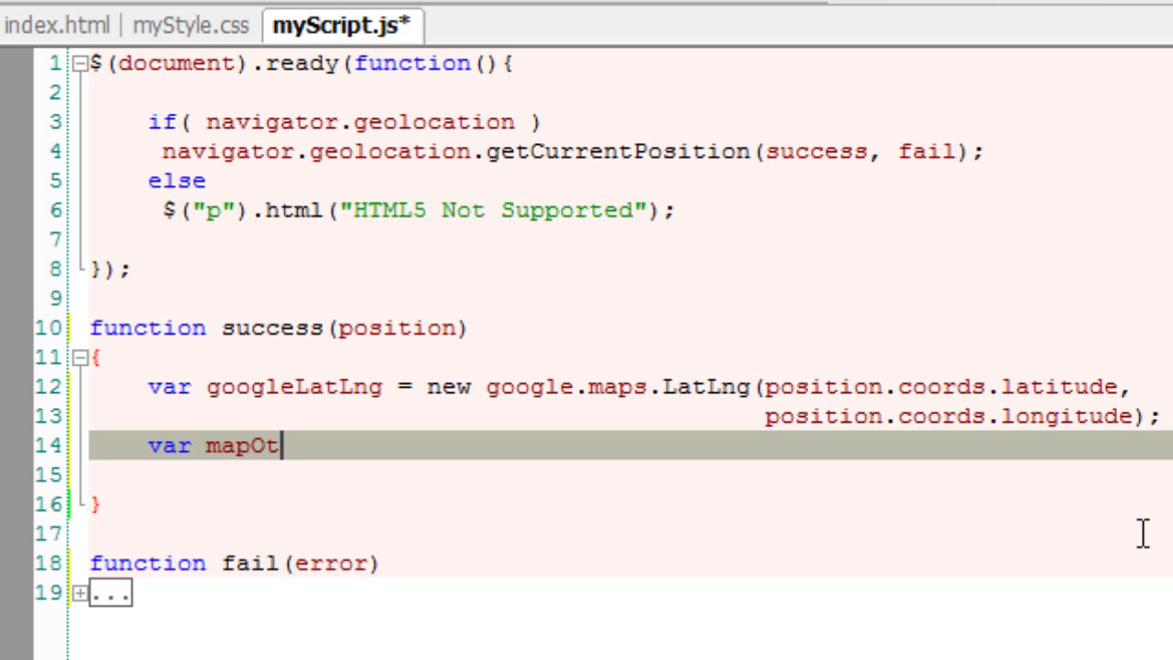
text(n      = {)
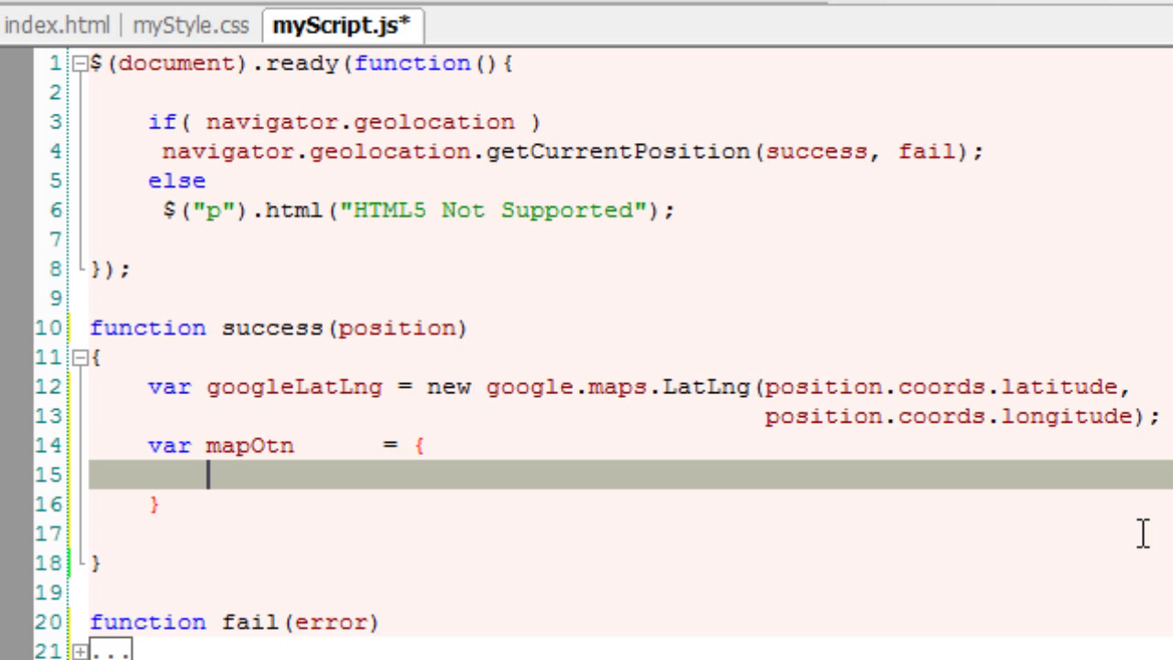
text(zoom)
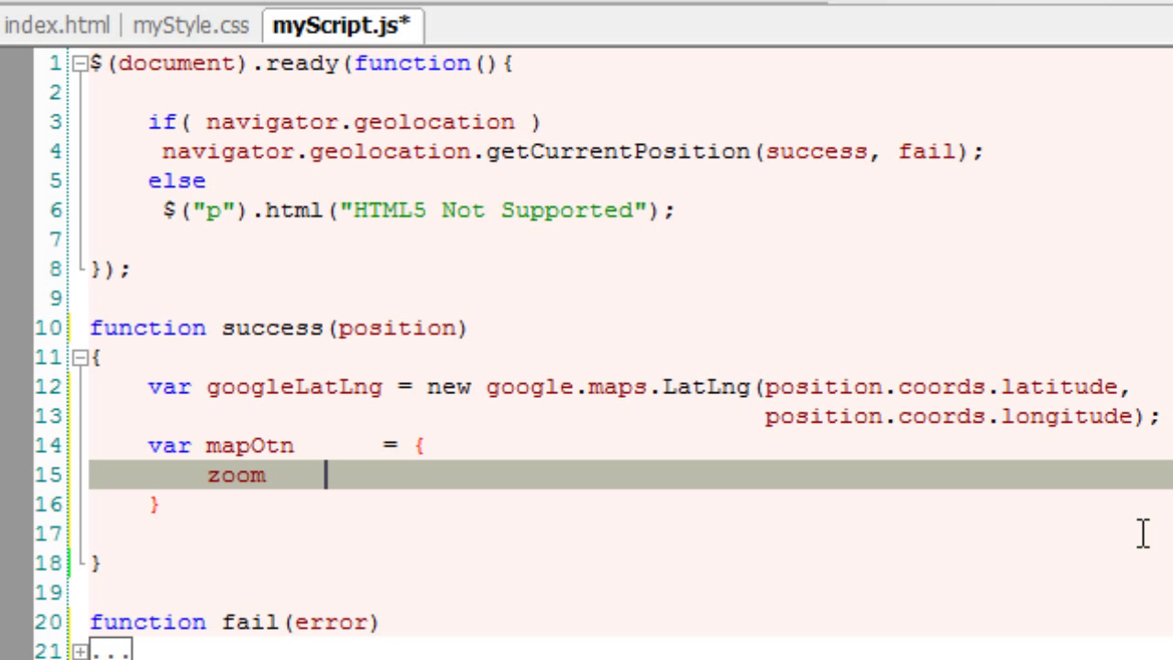
text(:)
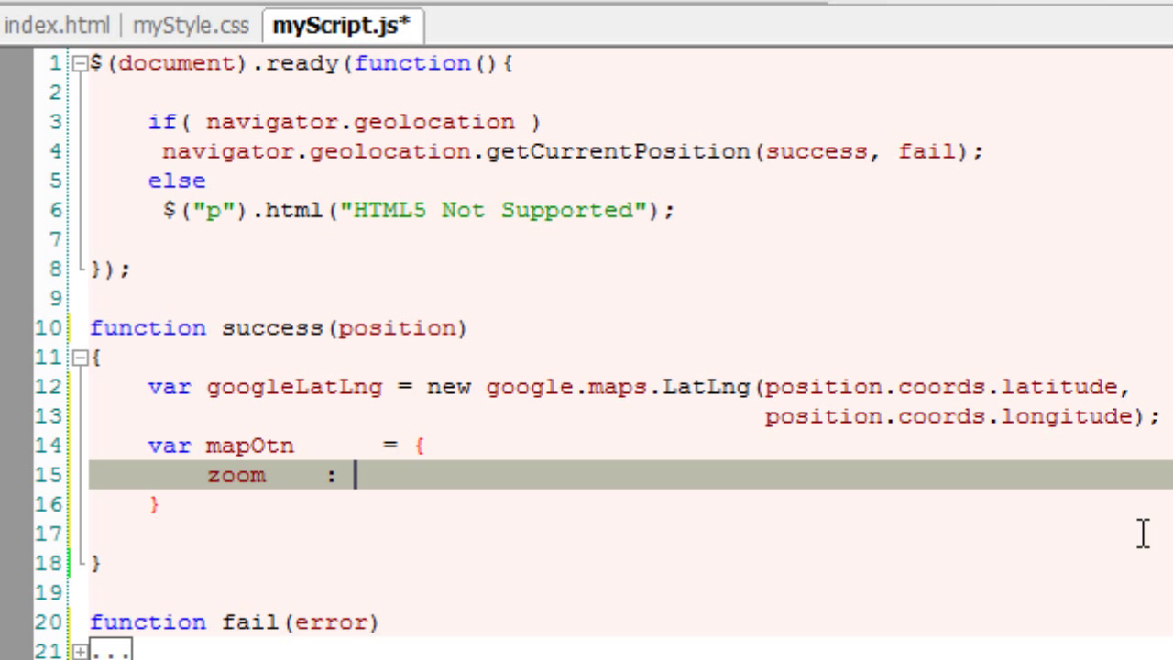
text(10,)
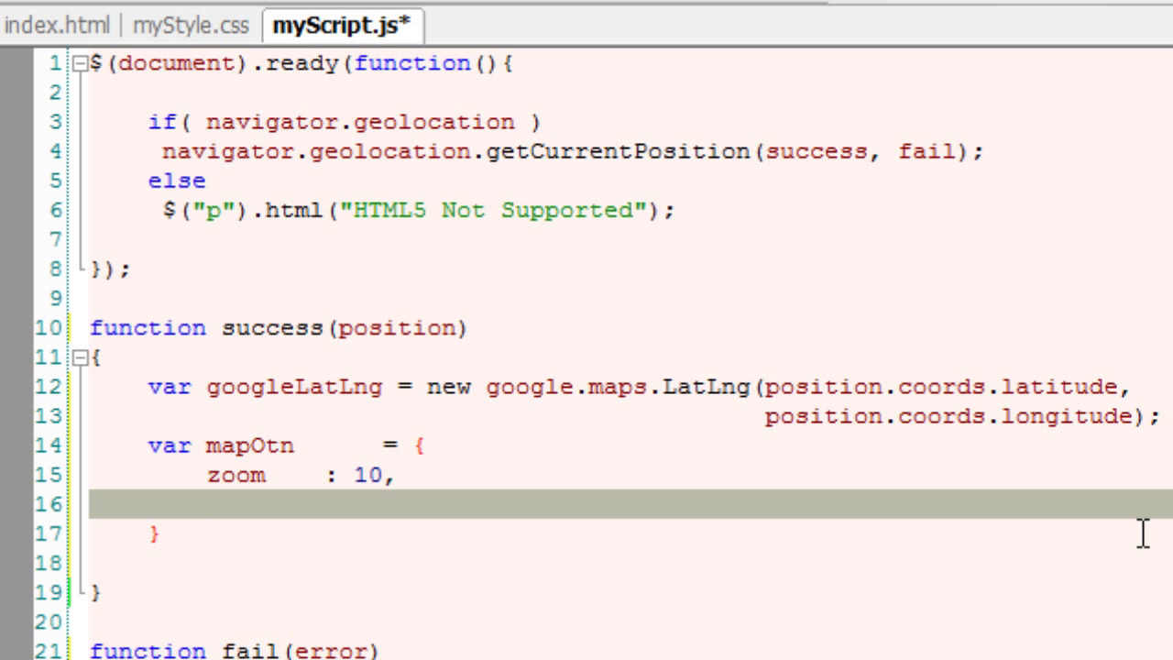
text(center)
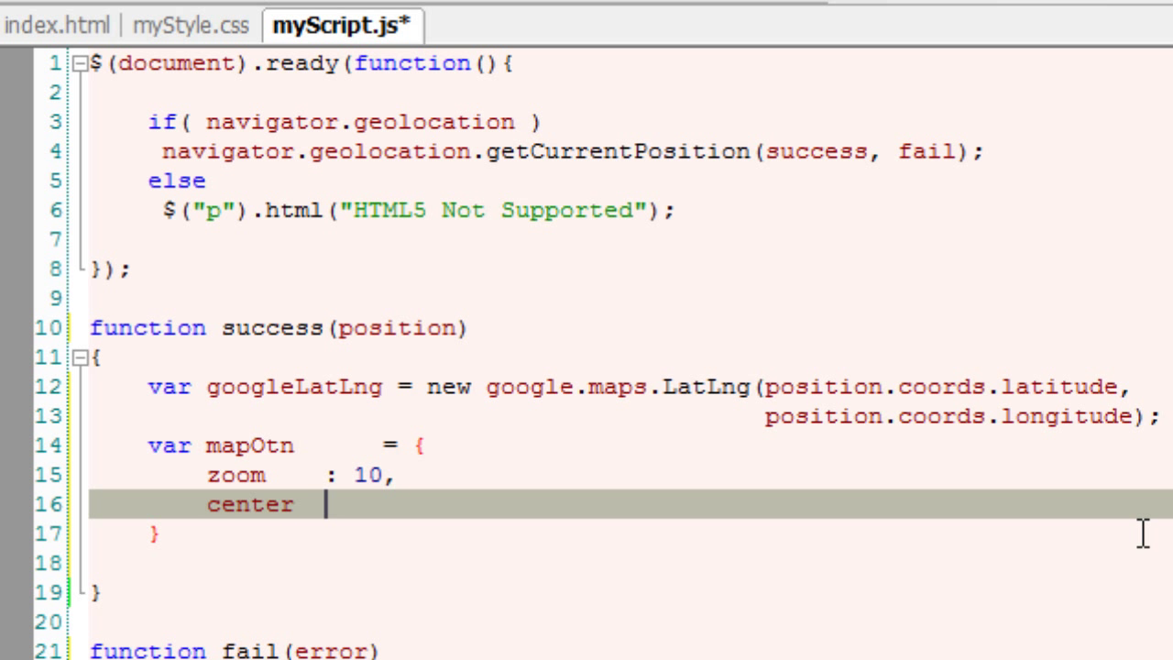
text(:)
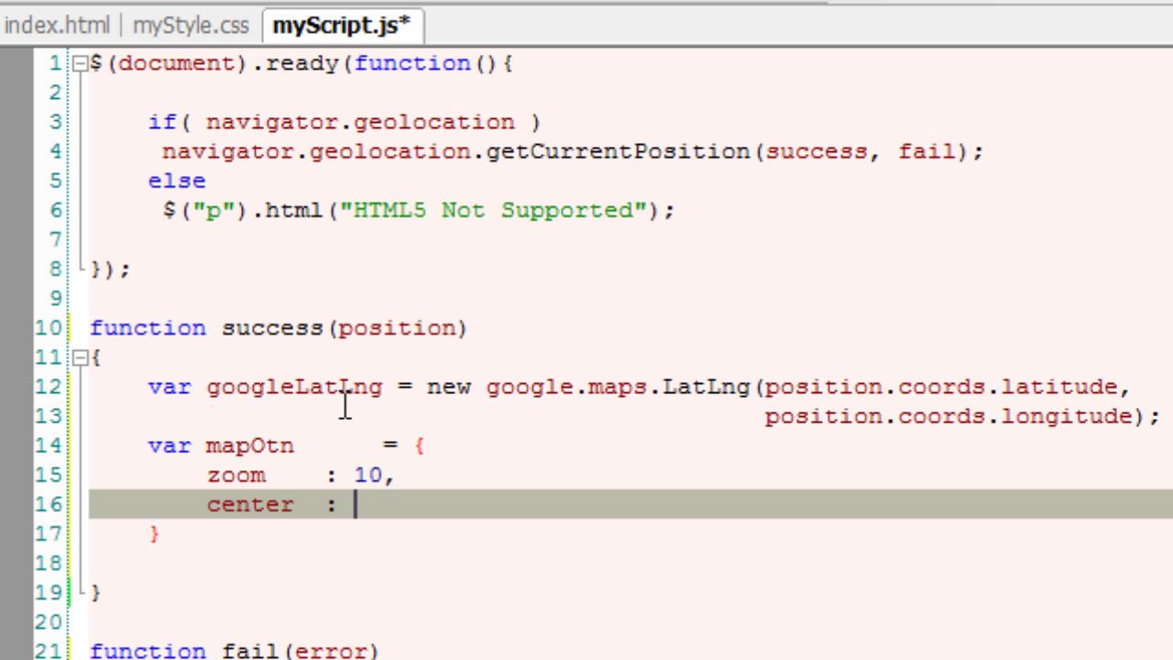
double_click(296, 387)
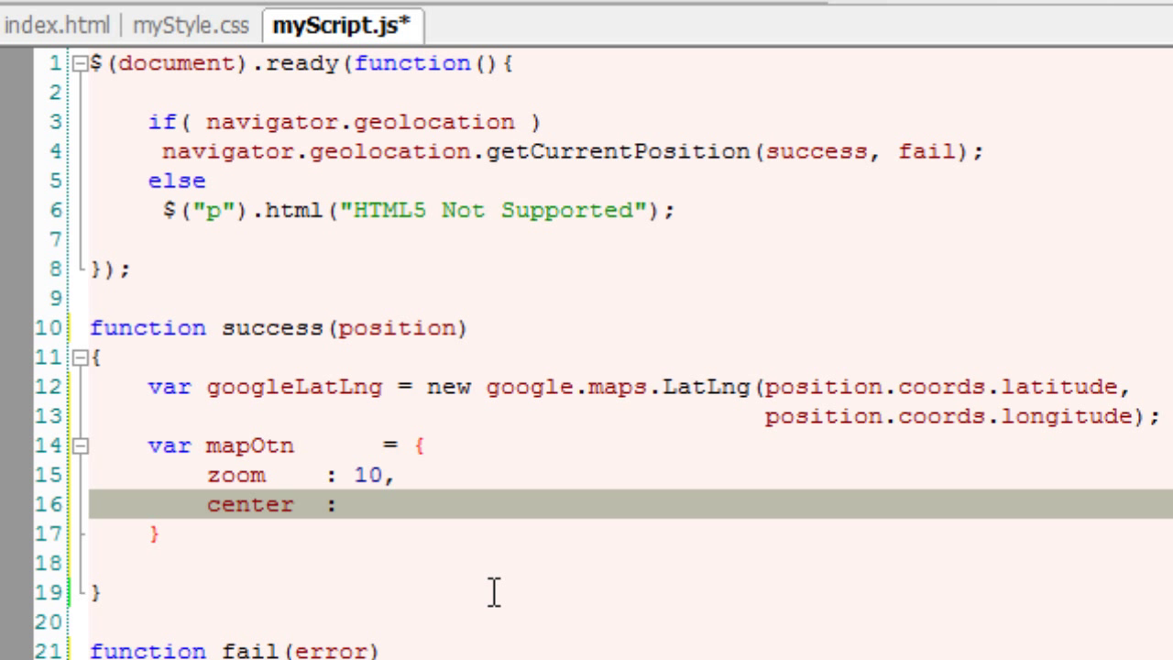
text(googleLatLng,)
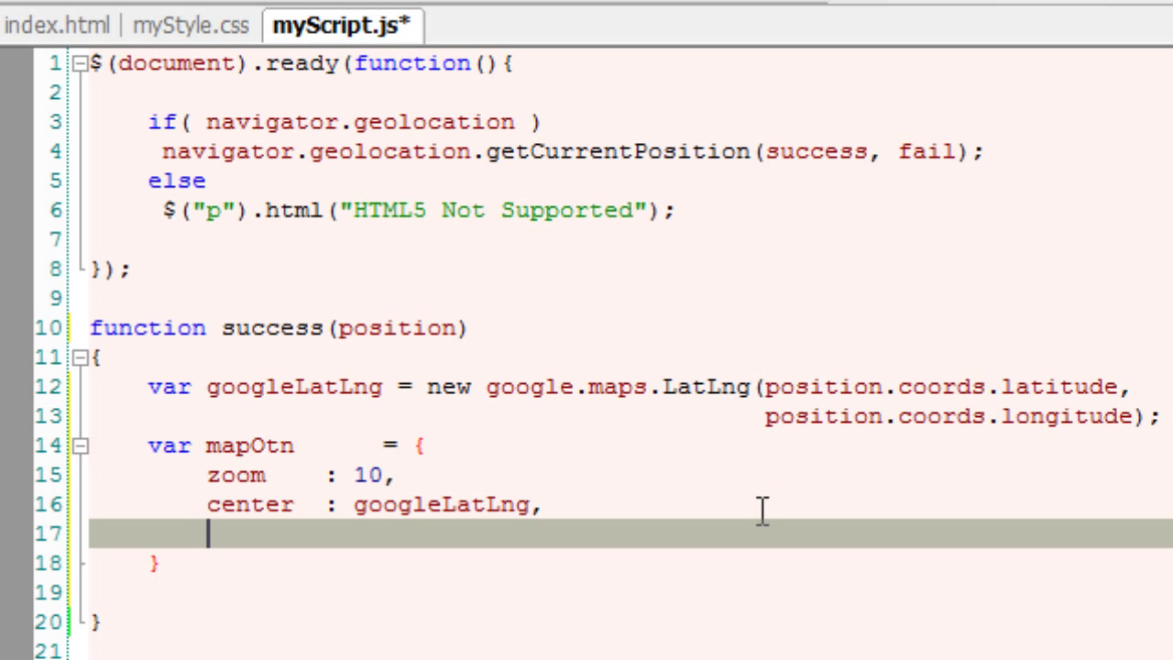
Step: Add mapTypeId: google.maps.MapTypeId.ROAD to mapOtn and fold the block
text(map)
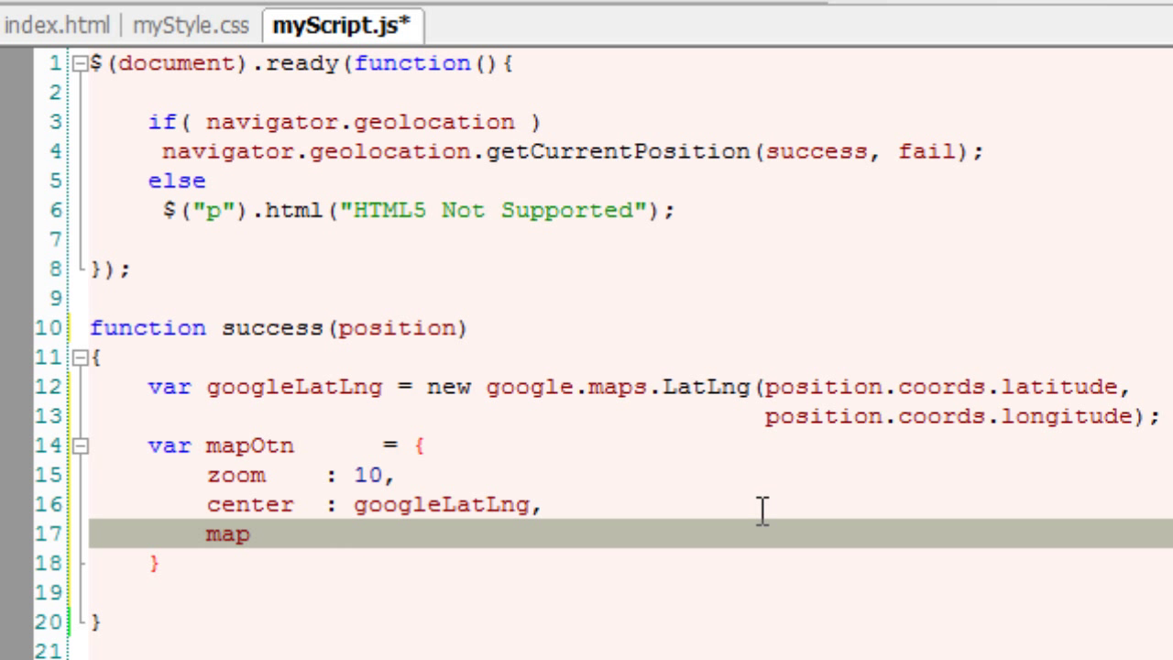
text(TypeI)
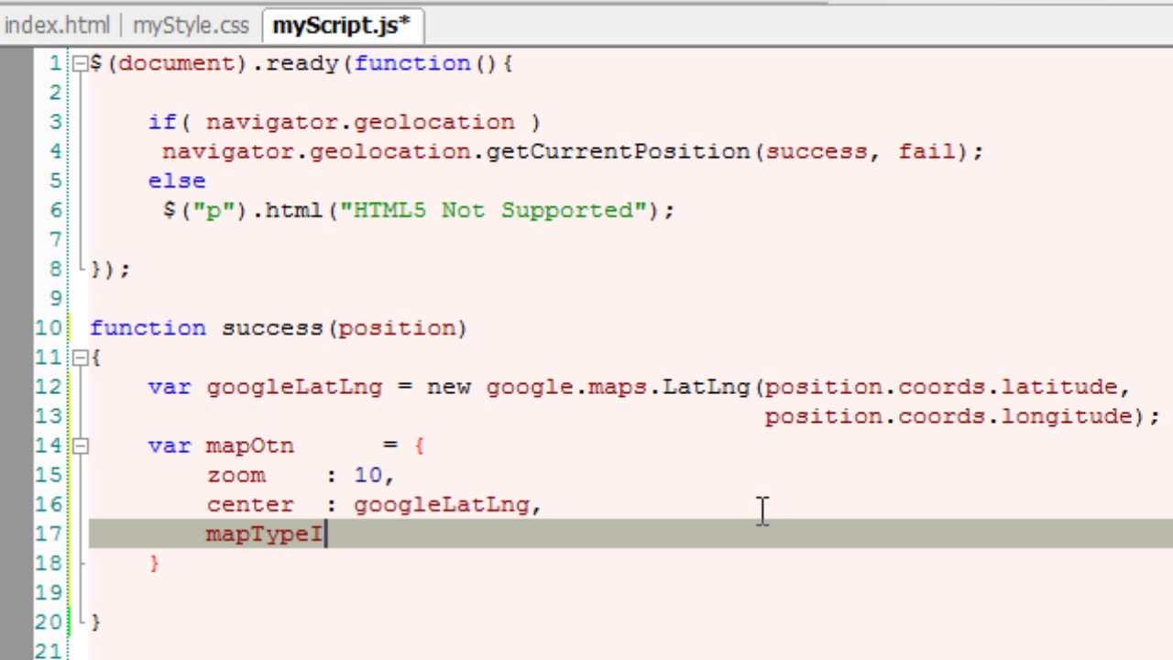
text(d;)
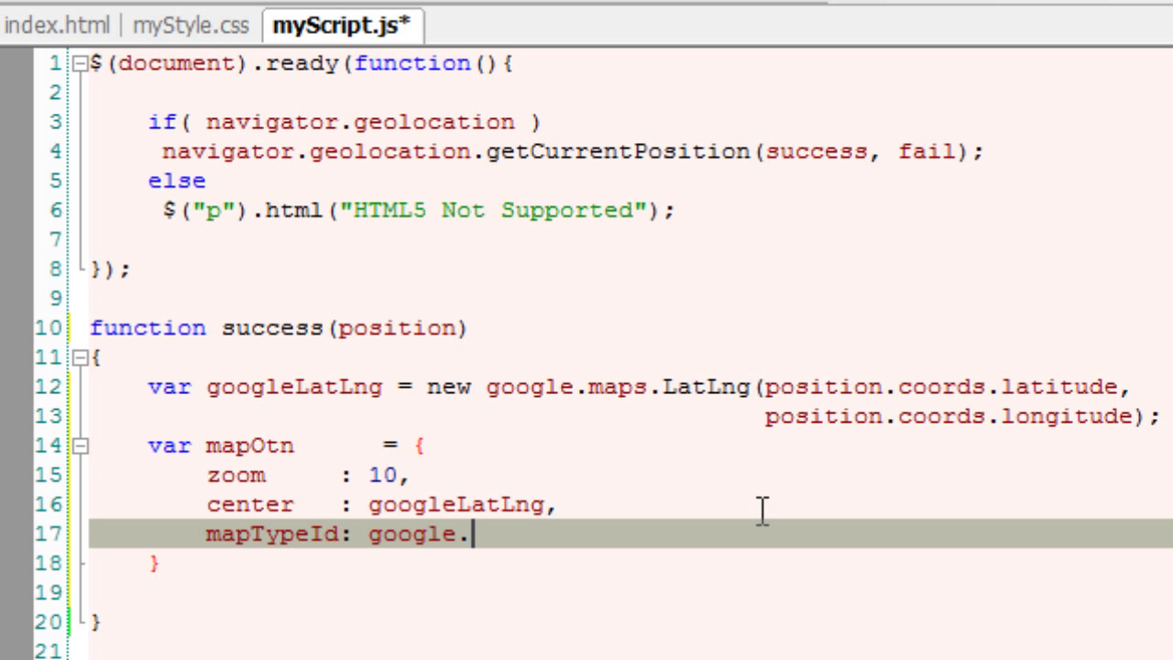
text(maps)
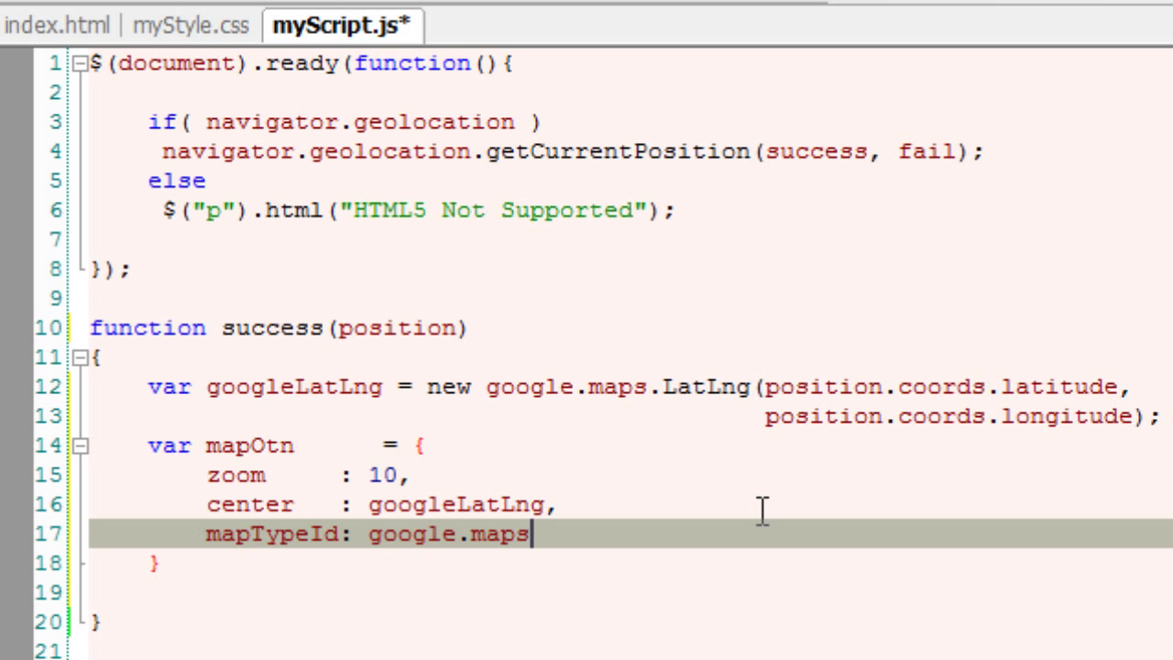
text(.)
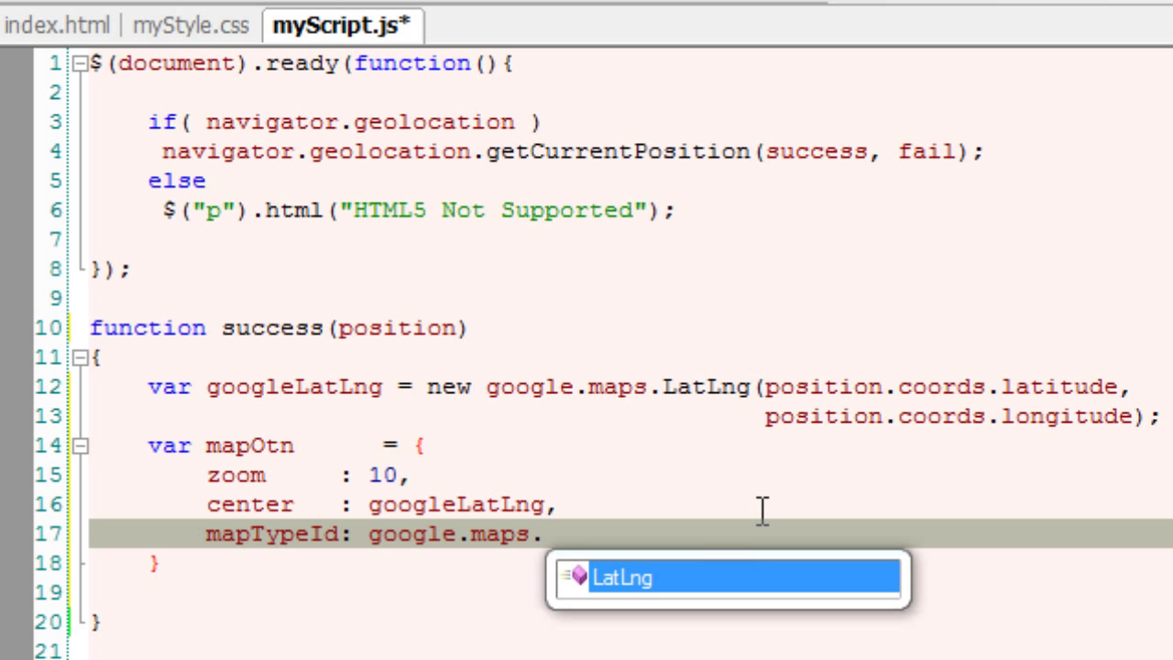
text(Map)
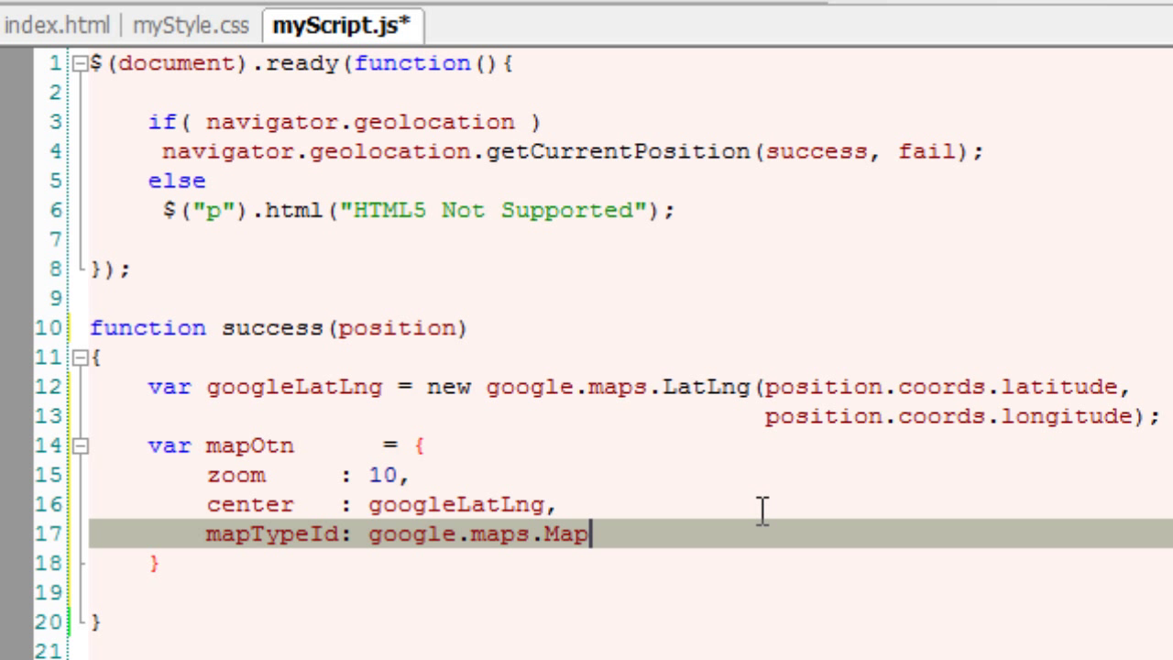
text(Type)
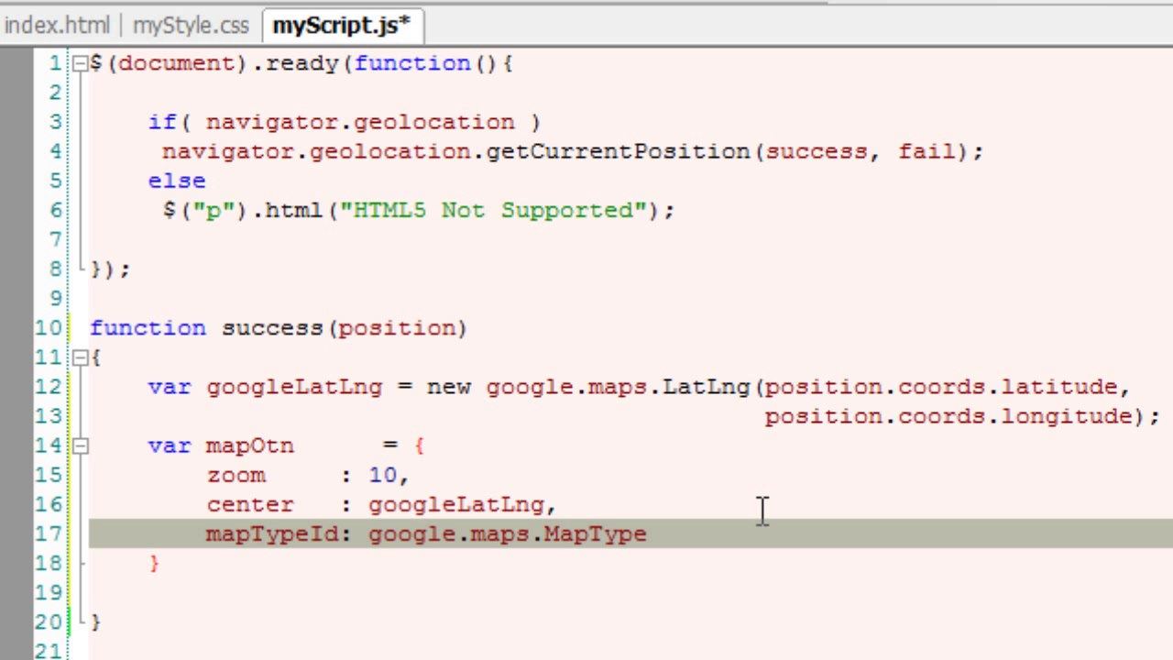
text(d.RO)
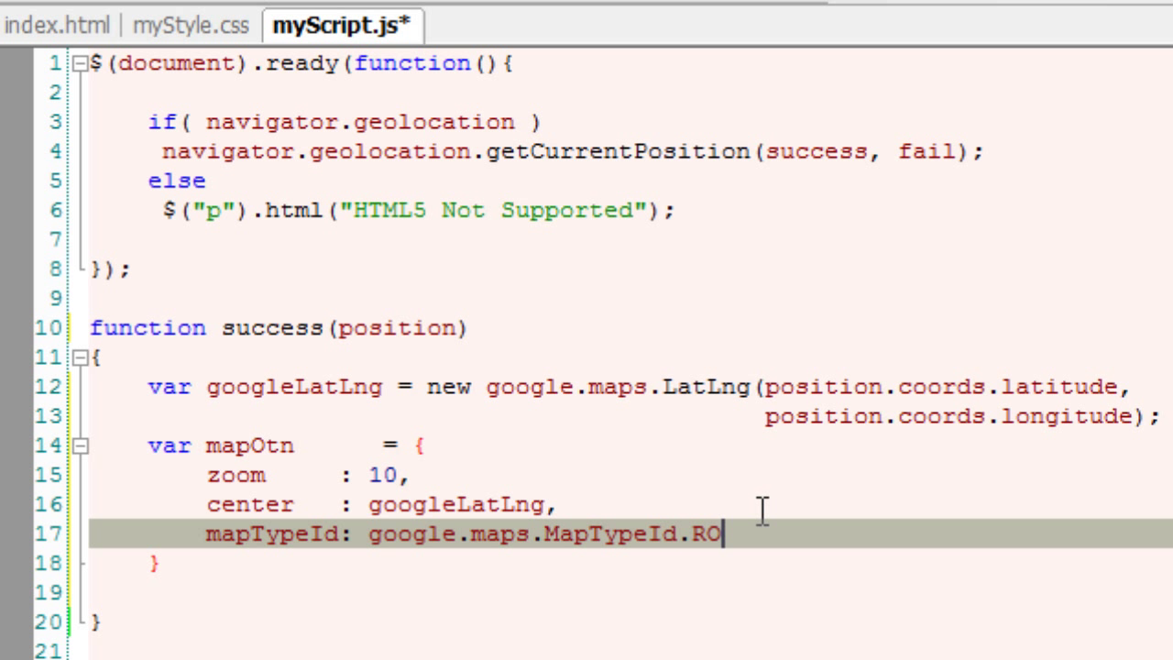
text(AD)
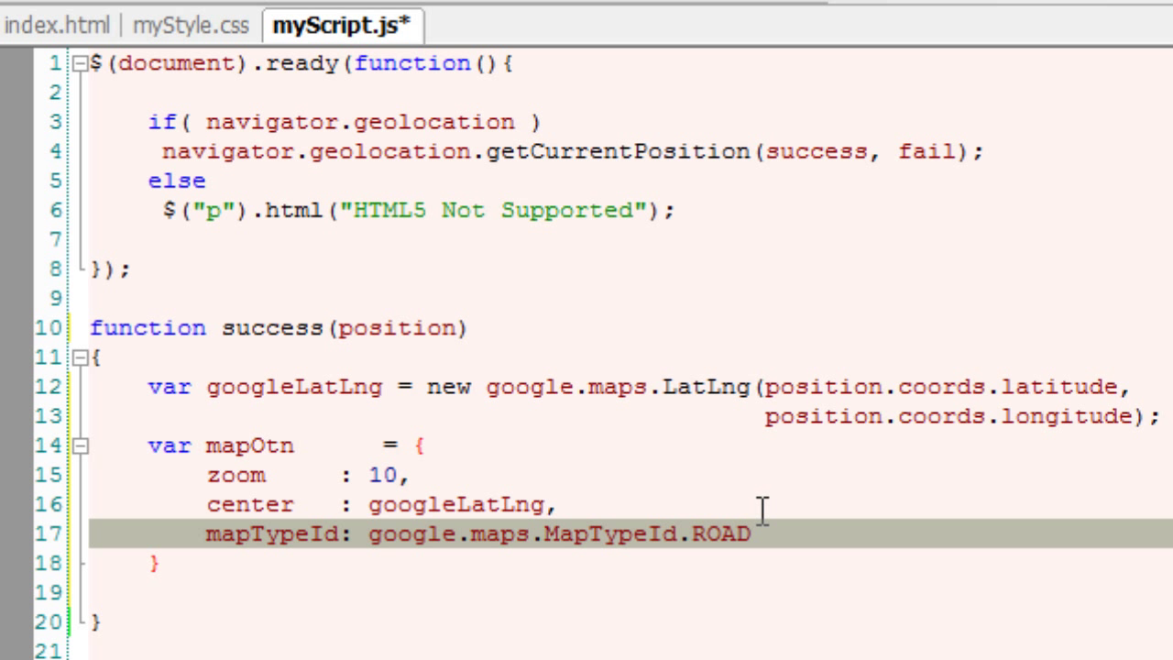
mouse_move(145, 450)
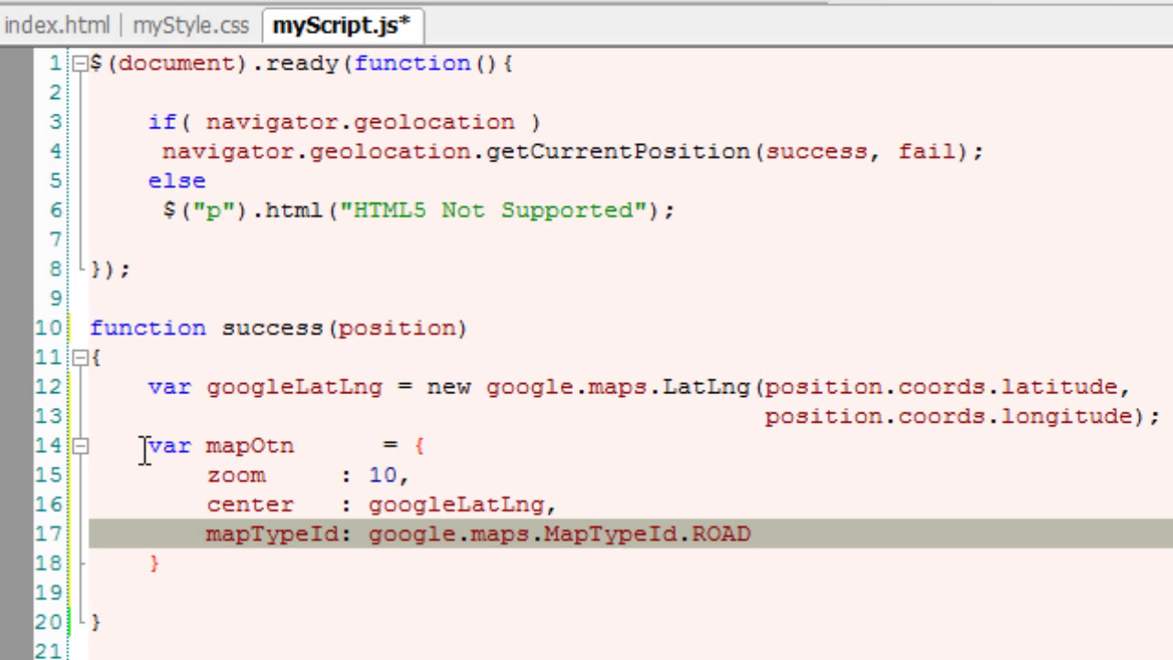
click(81, 448)
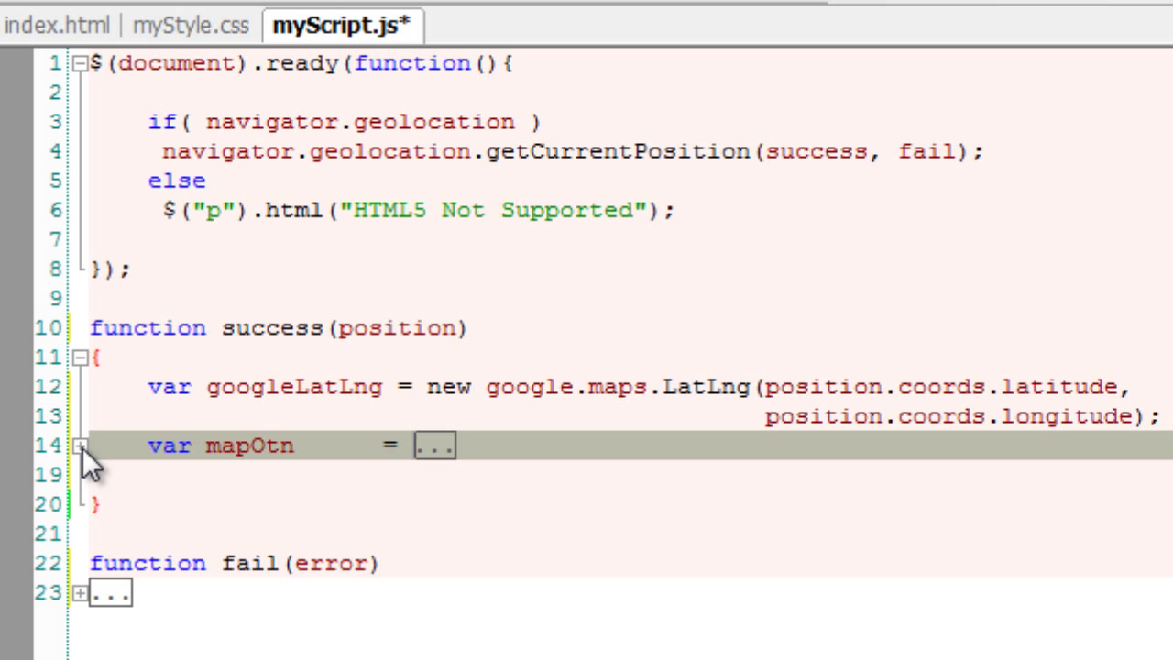
Step: Add var map = new google.maps.Map(); inside the success function
click(88, 447)
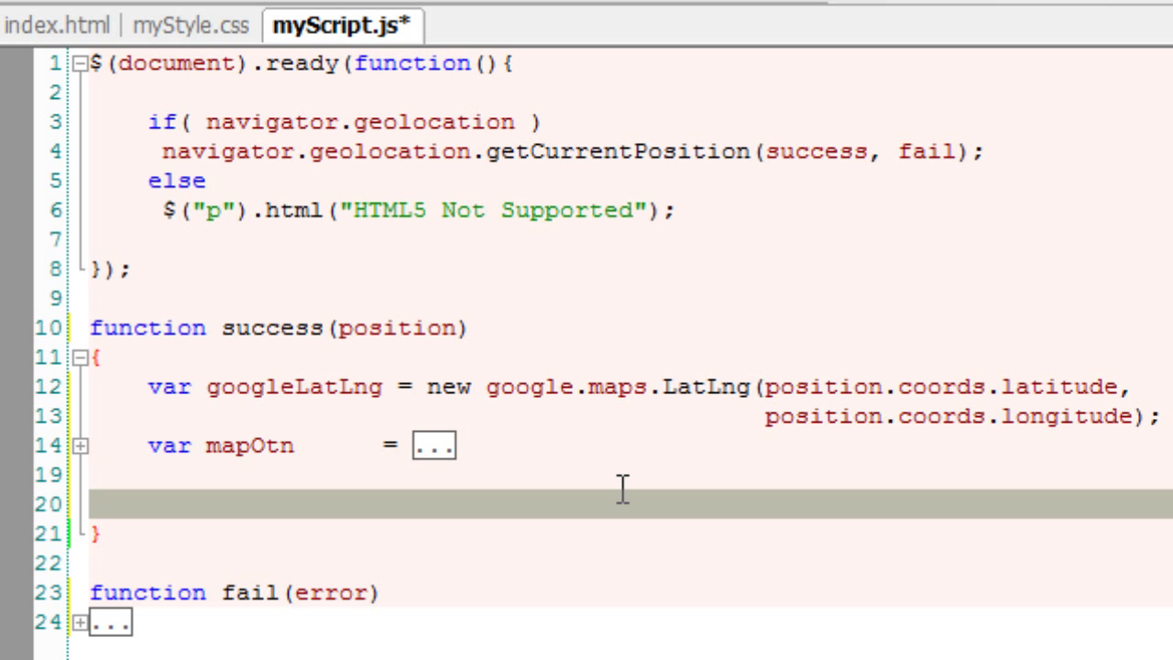
text(var)
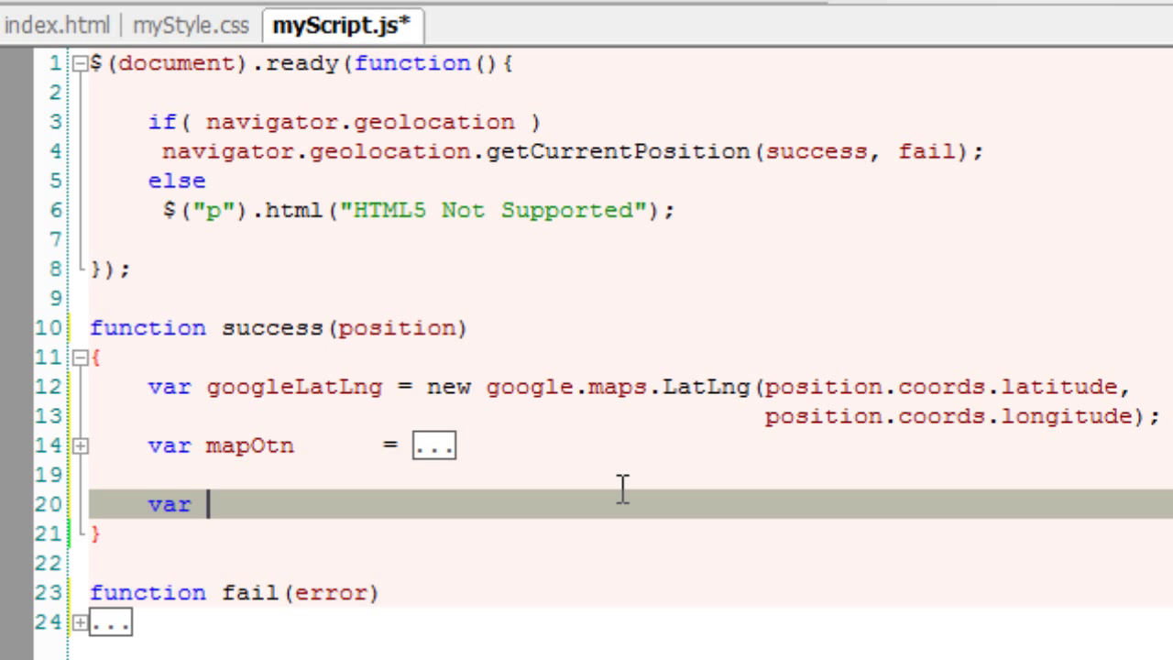
text(map          =)
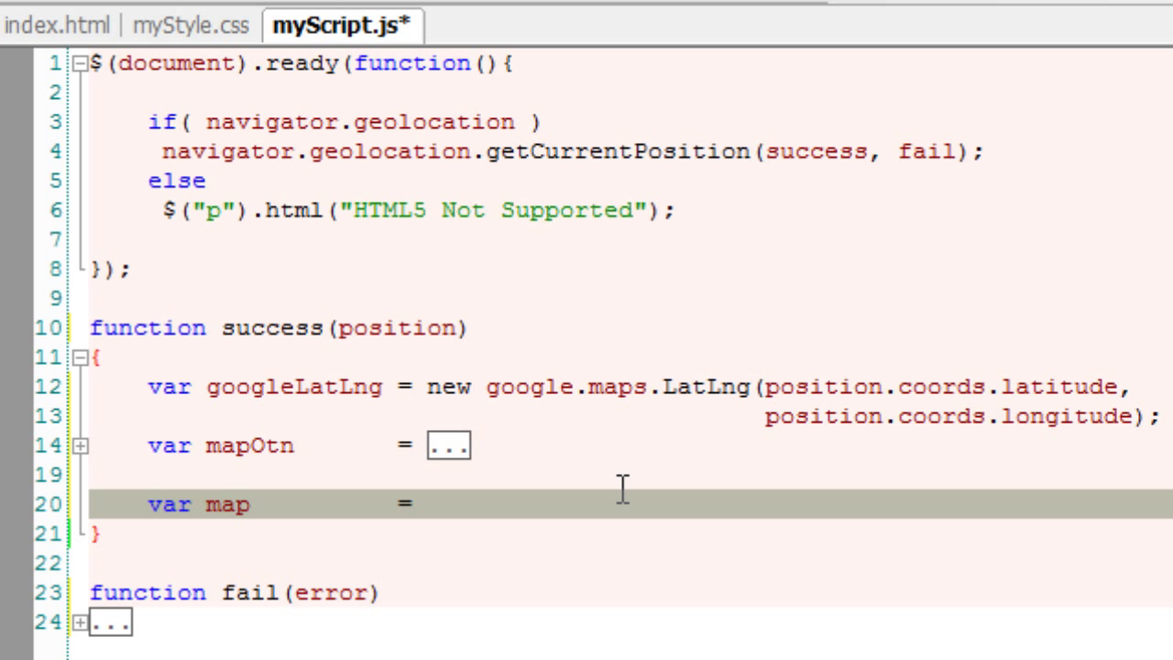
text(new)
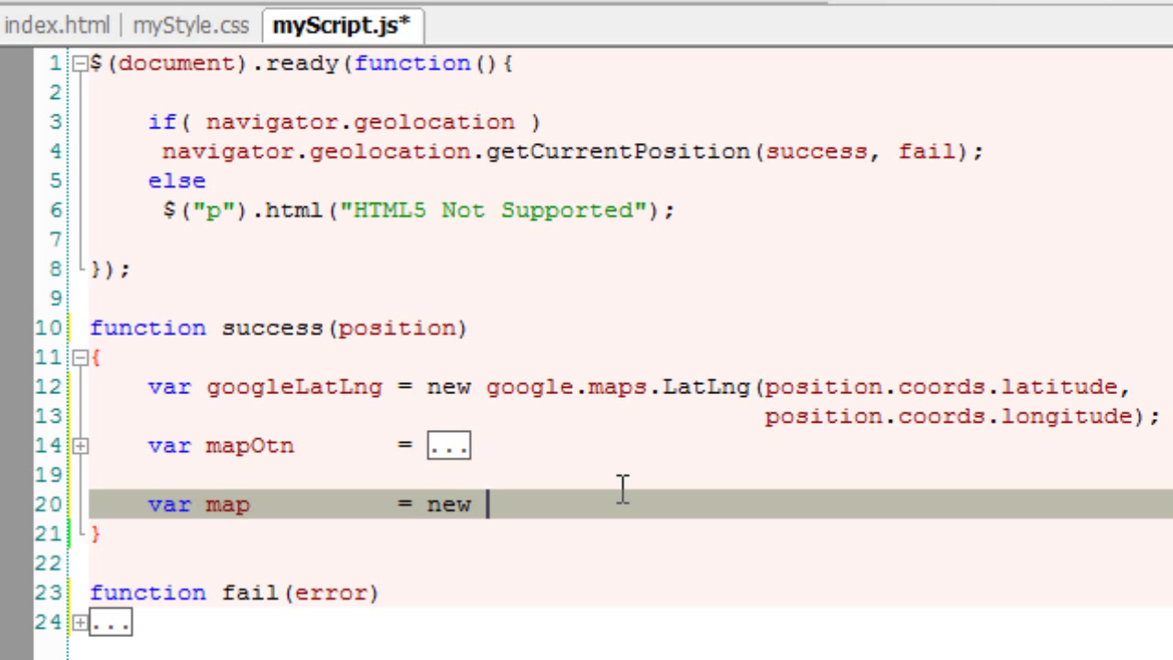
text(google.maps.M)
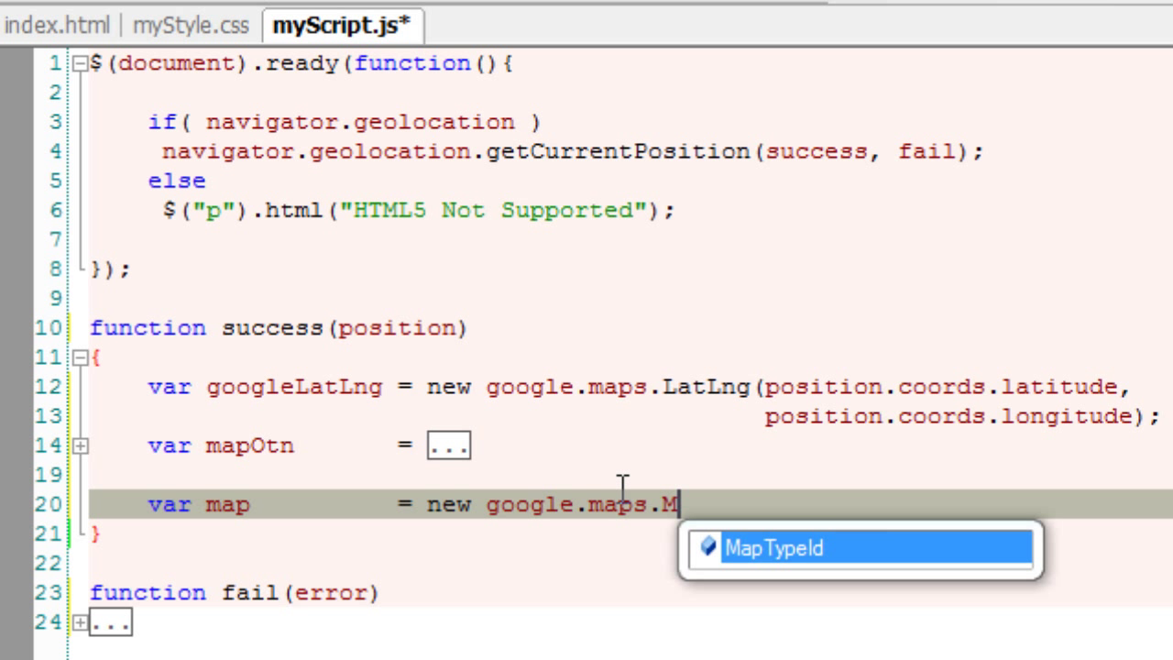
text(ap)
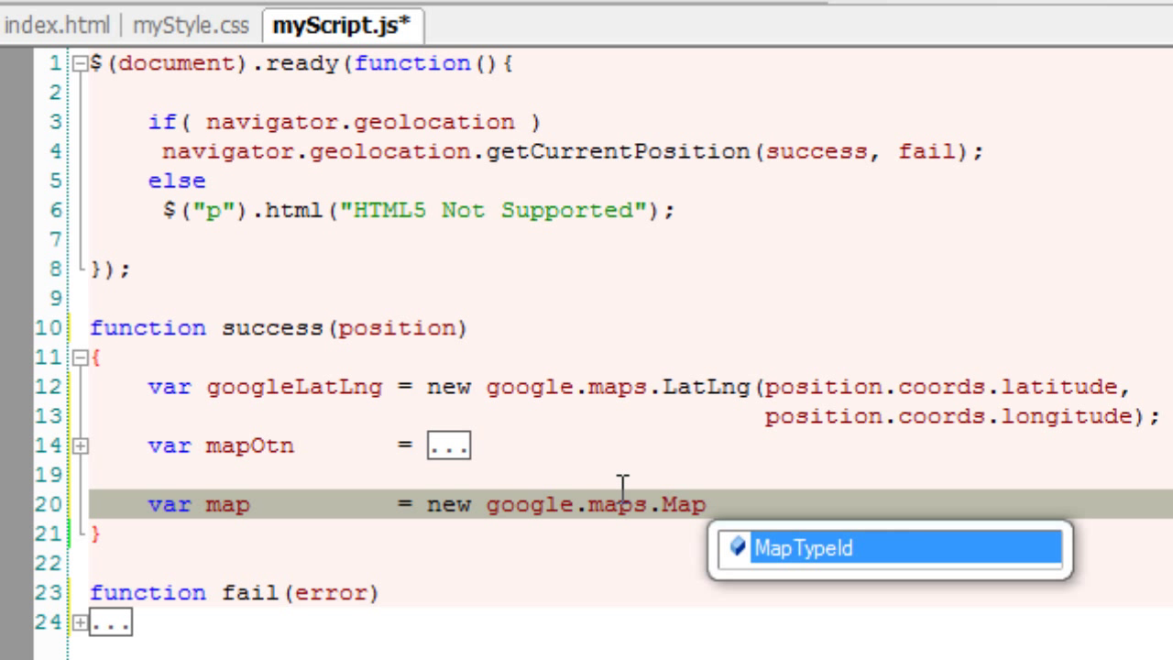
text(();)
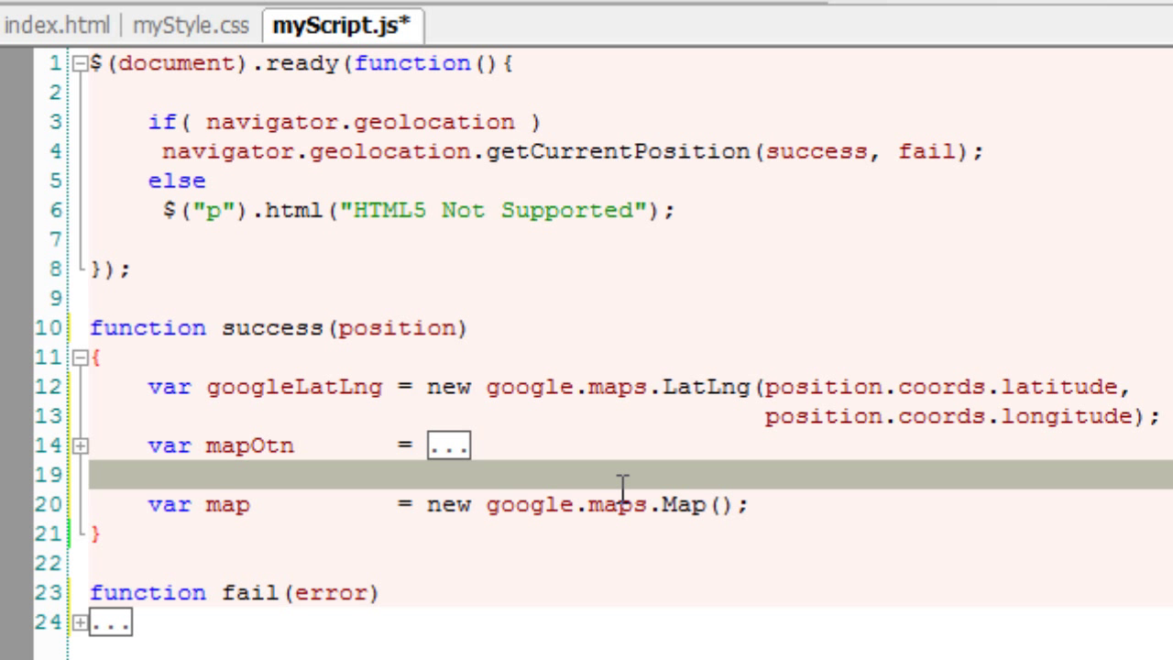
Step: Add var Pmap = document.getElementById("map"), checking the id against index.html
text(vr)
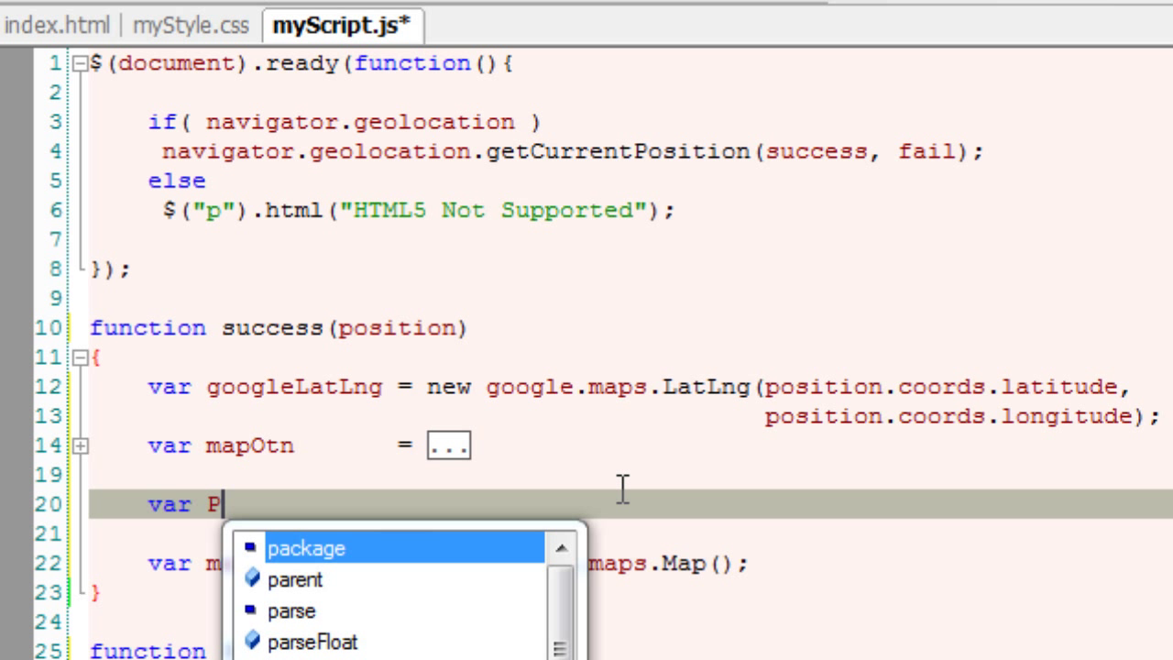
text(map)
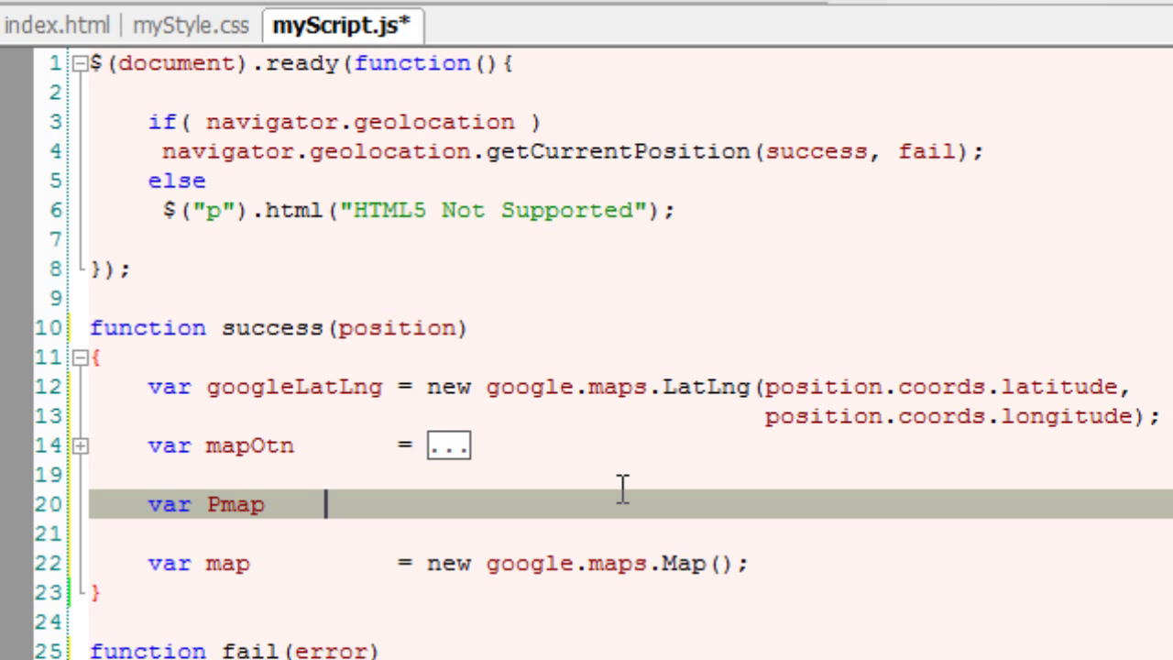
text(=)
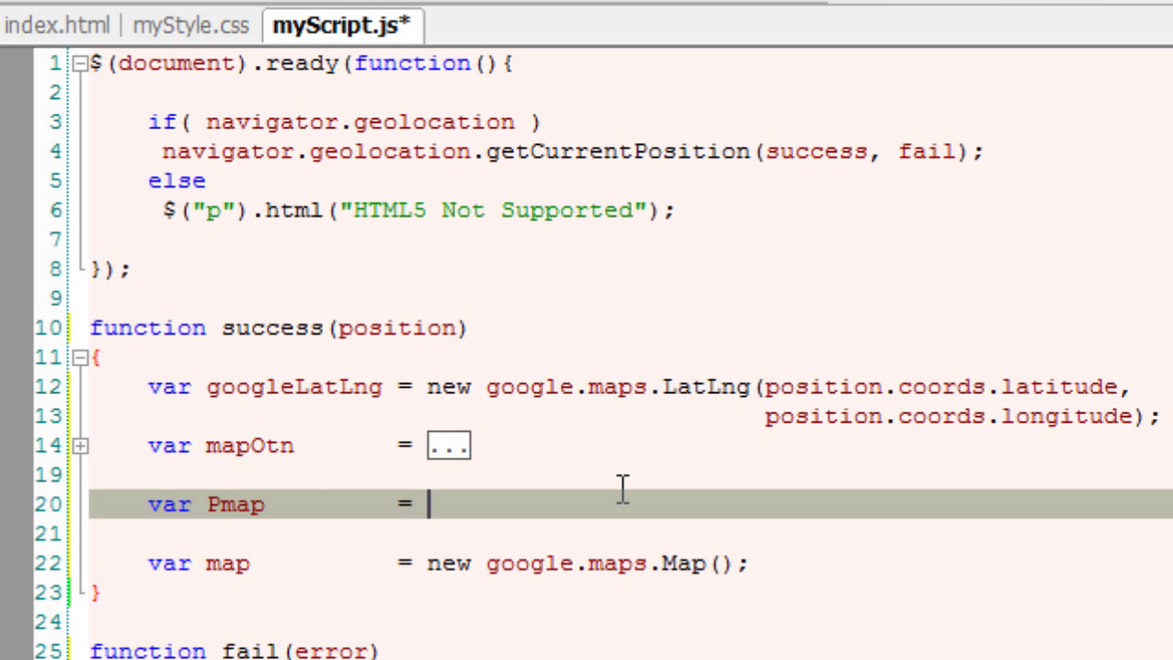
text(document.)
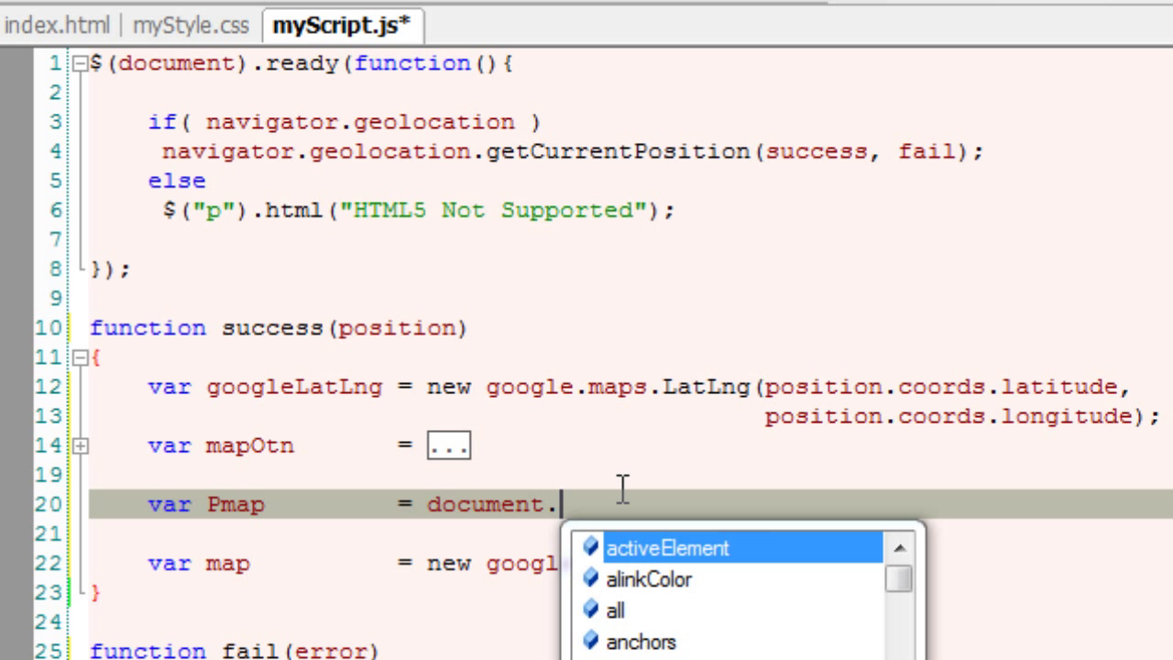
text(getElementById())
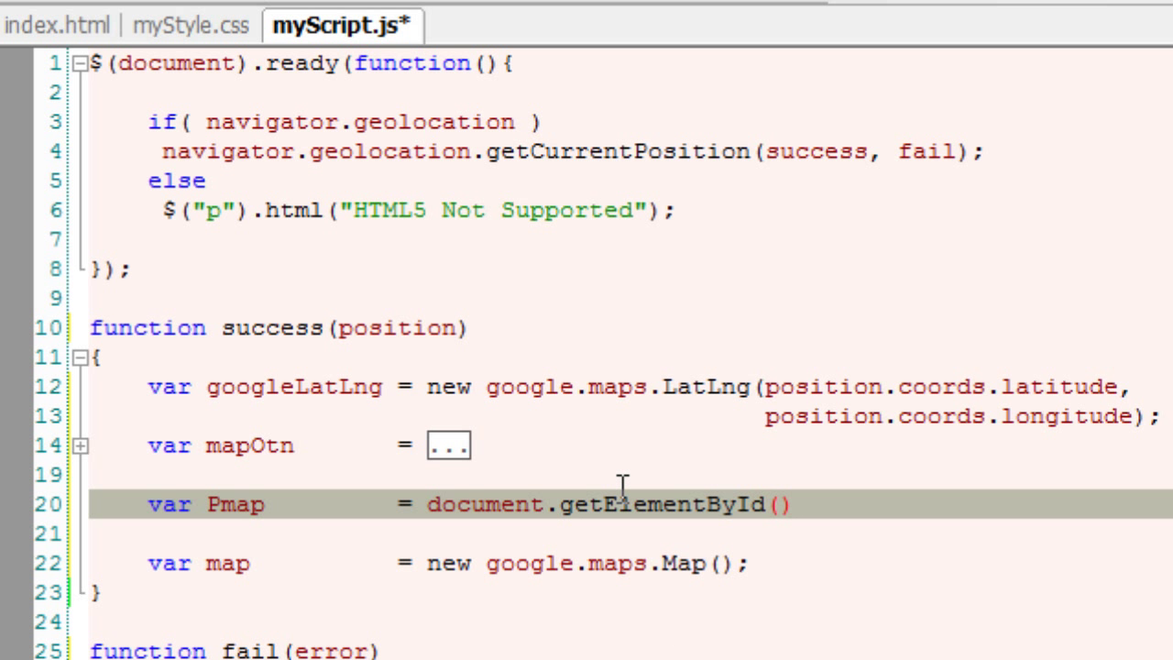
text("map")
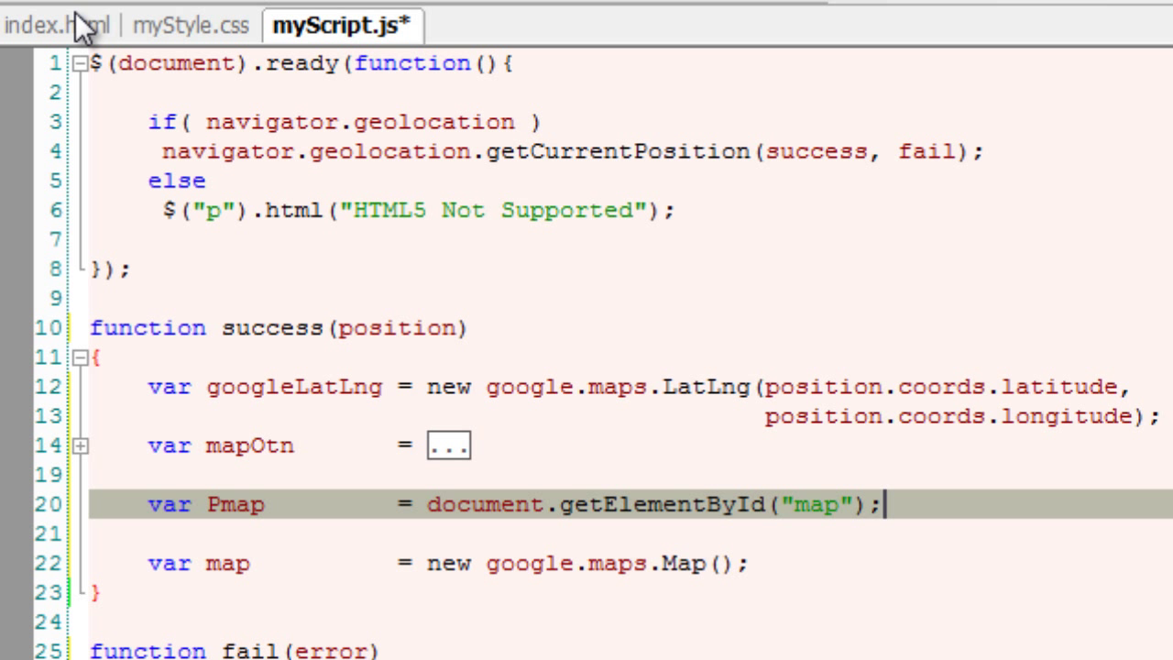
click(57, 26)
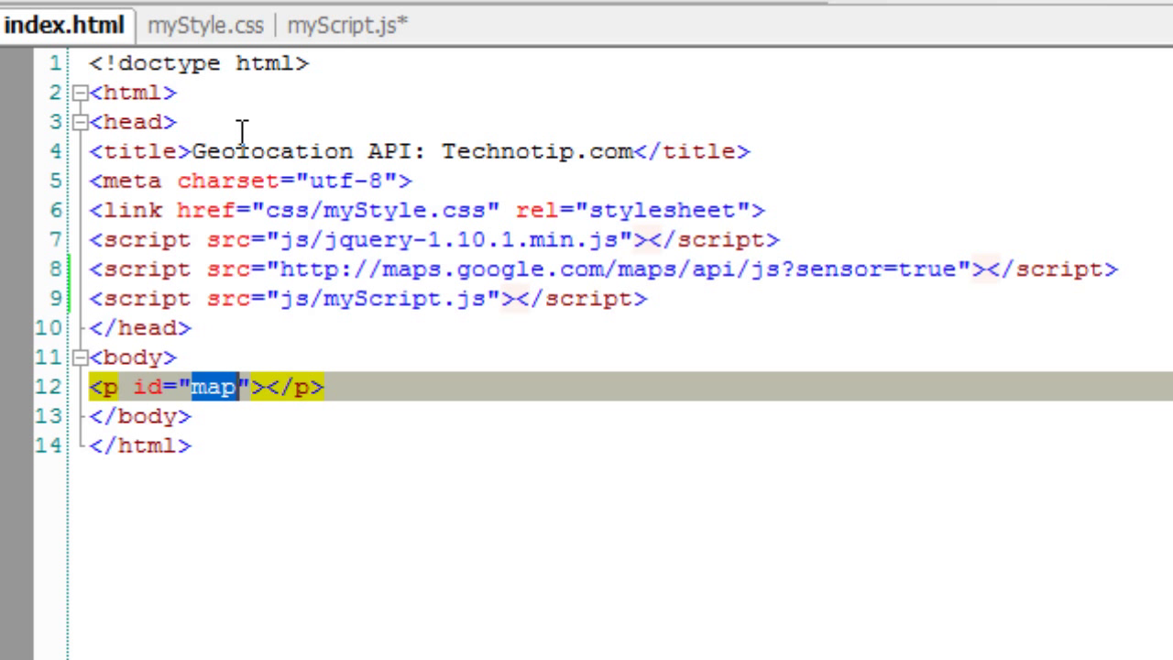
click(341, 26)
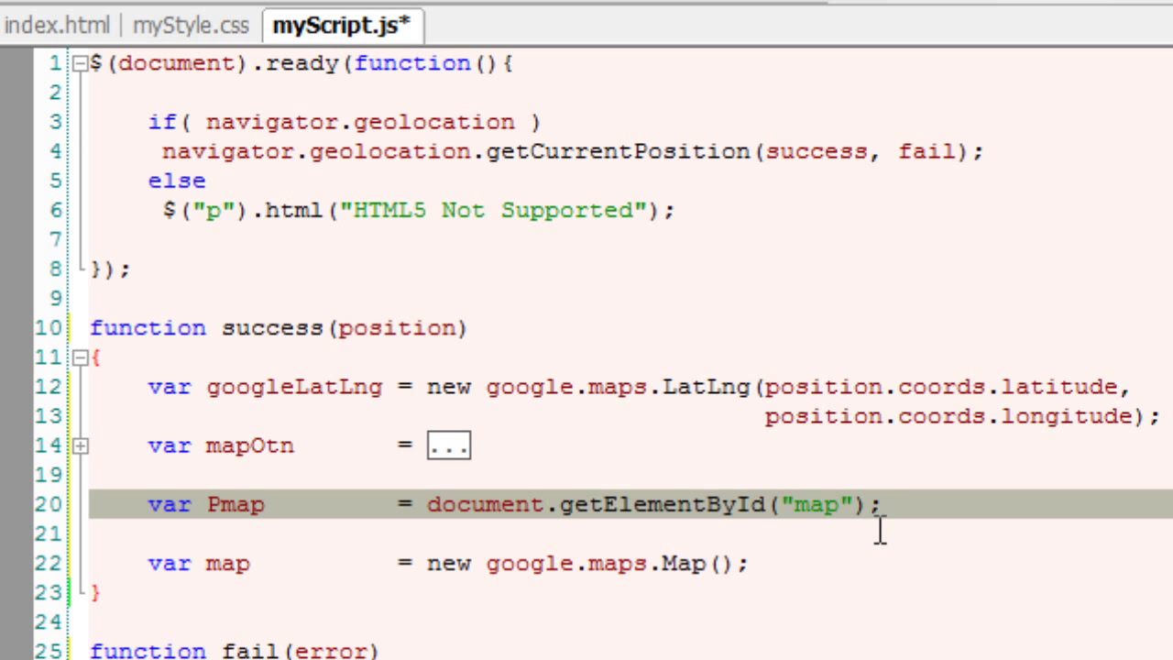
click(383, 563)
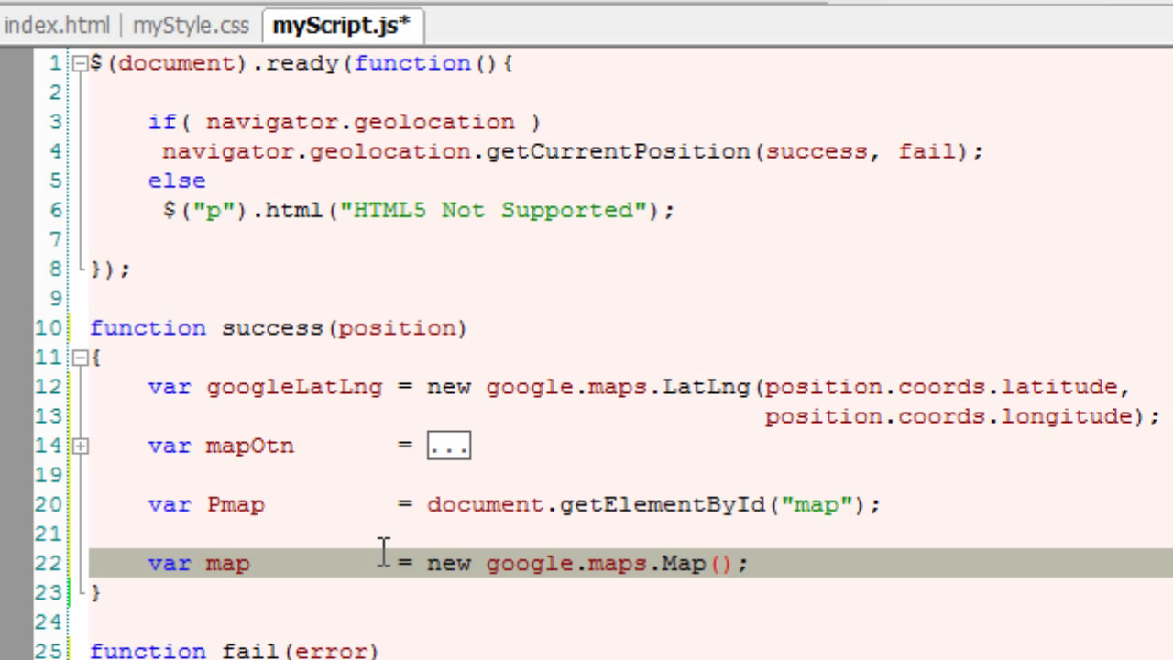
Step: Pass Pmap and mapOtn to the Map constructor, expand the options block and save
double_click(235, 504)
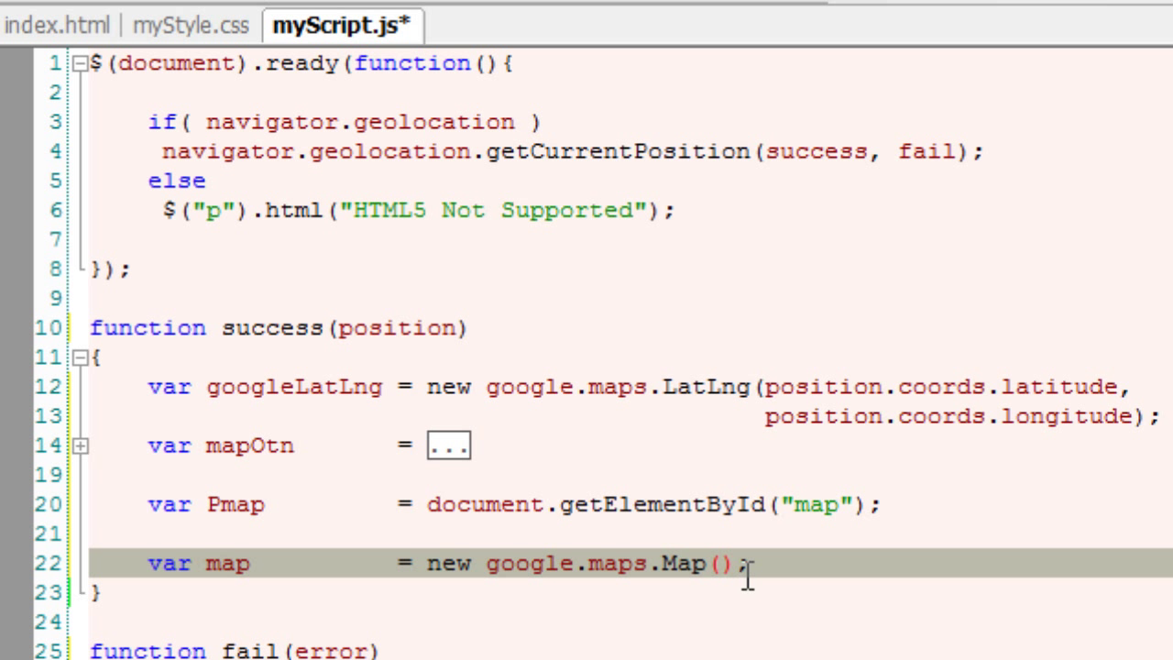
text(Pmap,)
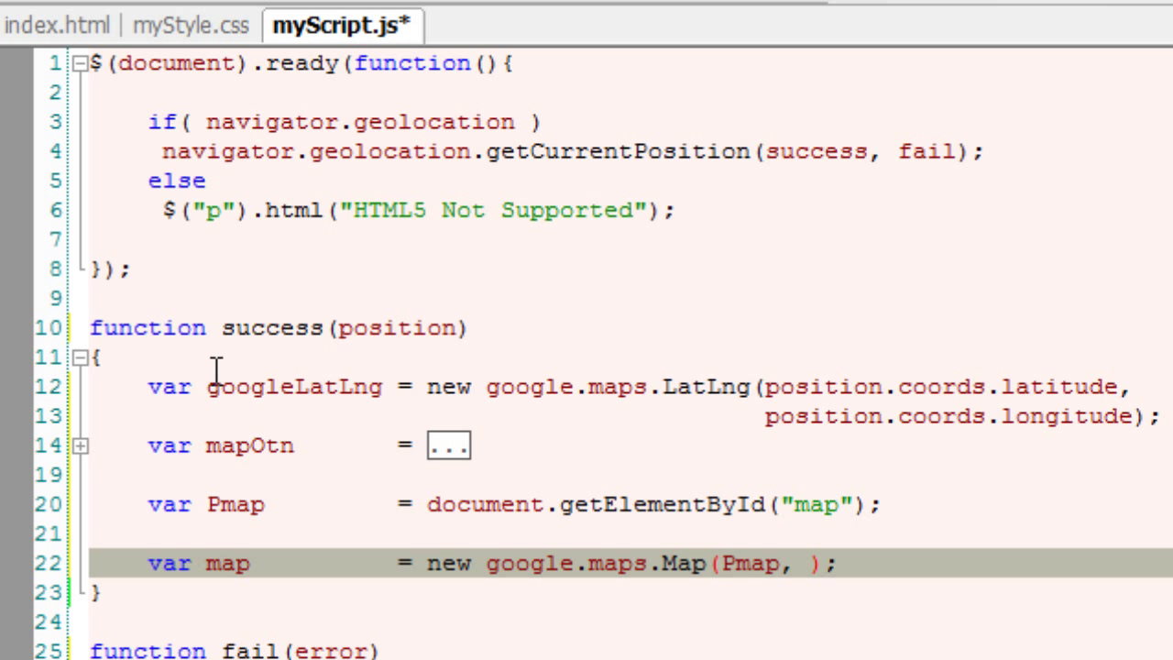
double_click(250, 445)
text(mapOtn)
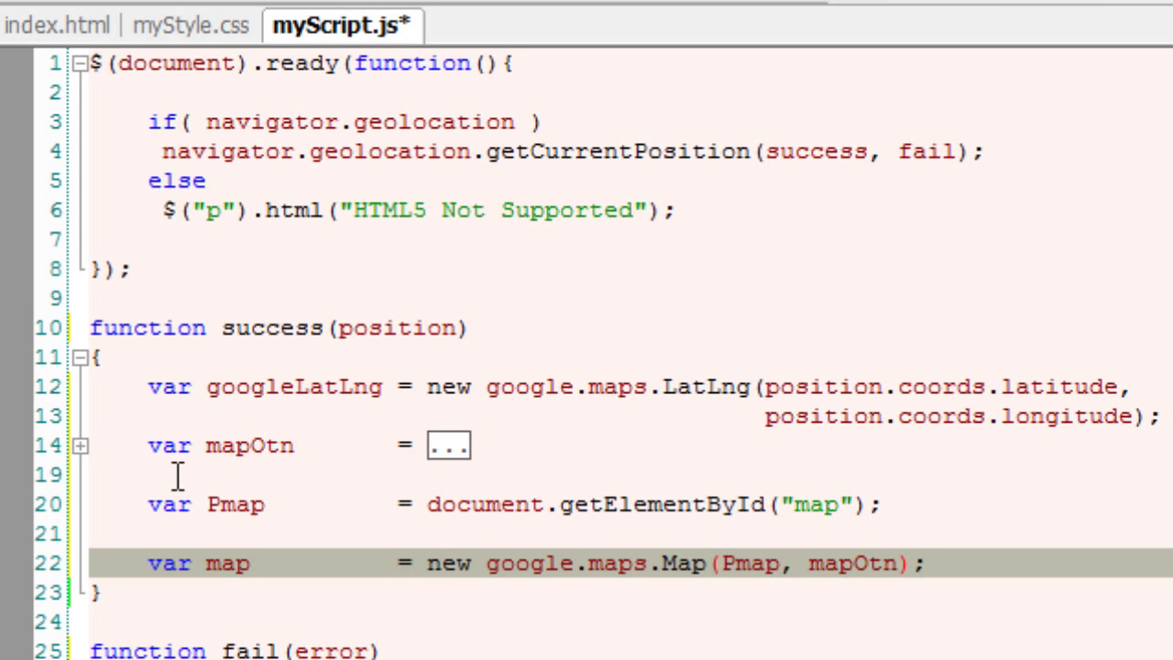
click(81, 445)
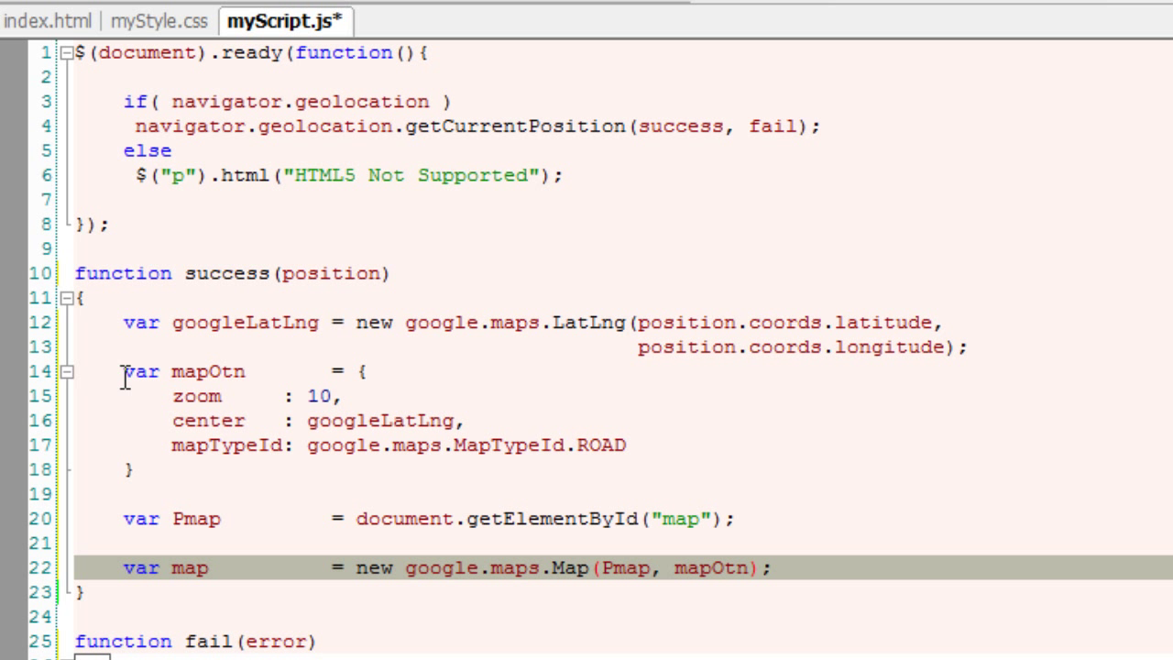
double_click(381, 420)
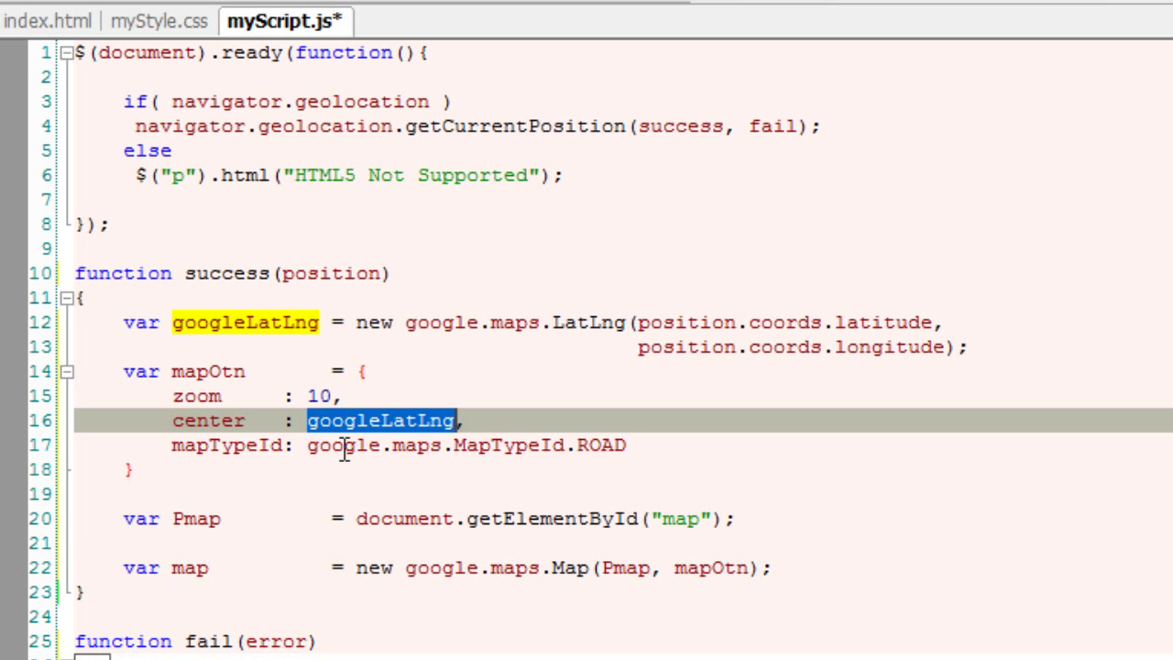
mouse_move(77, 378)
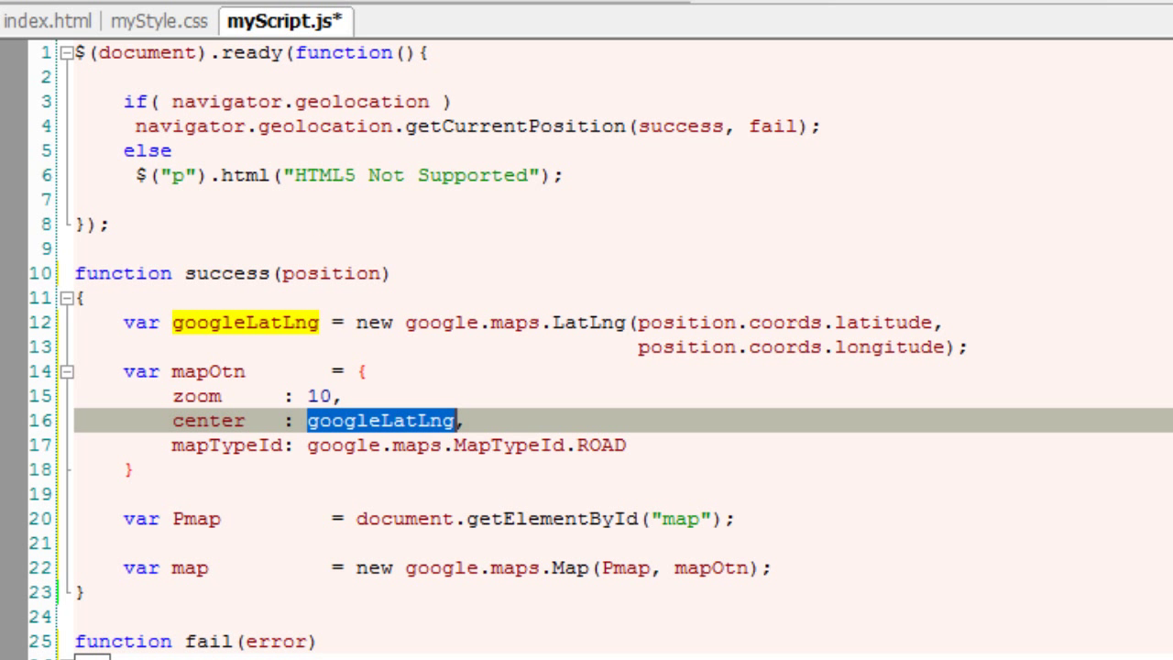
key(ctrl+s)
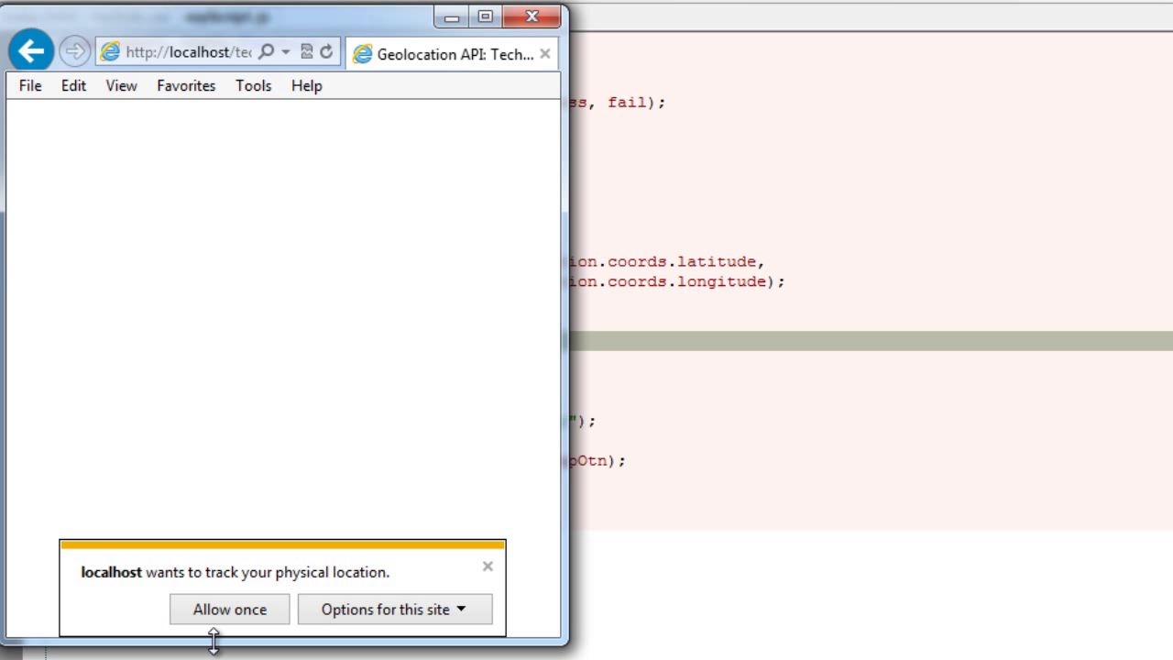
Step: Allow the localhost page to use the physical location once
click(229, 608)
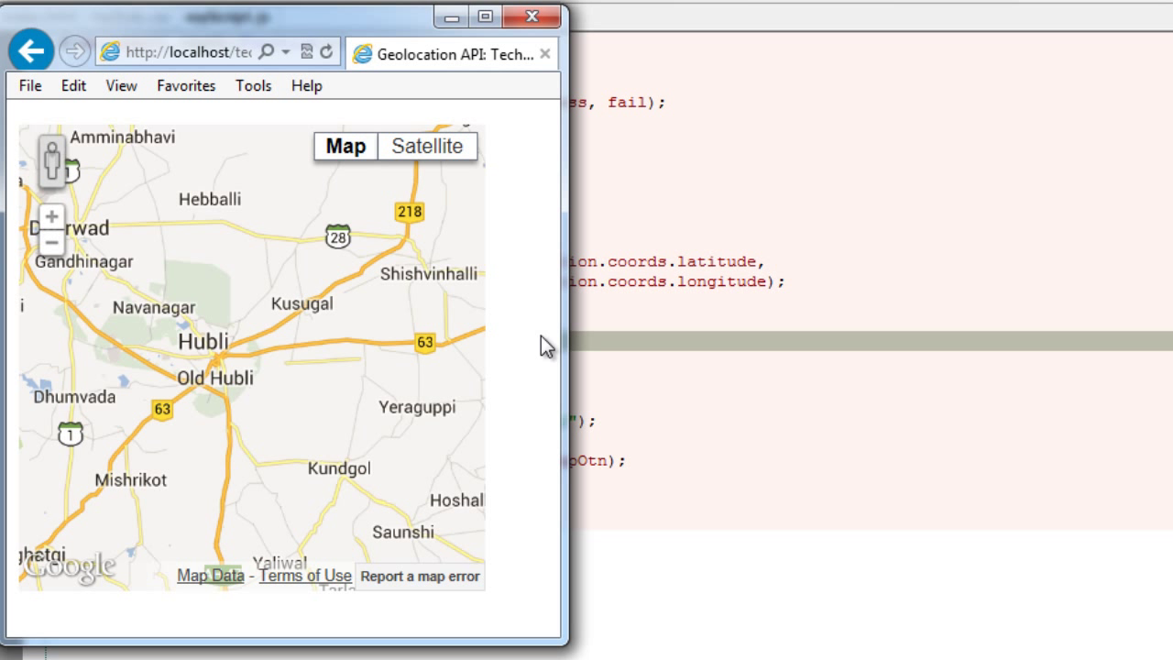
mouse_move(223, 352)
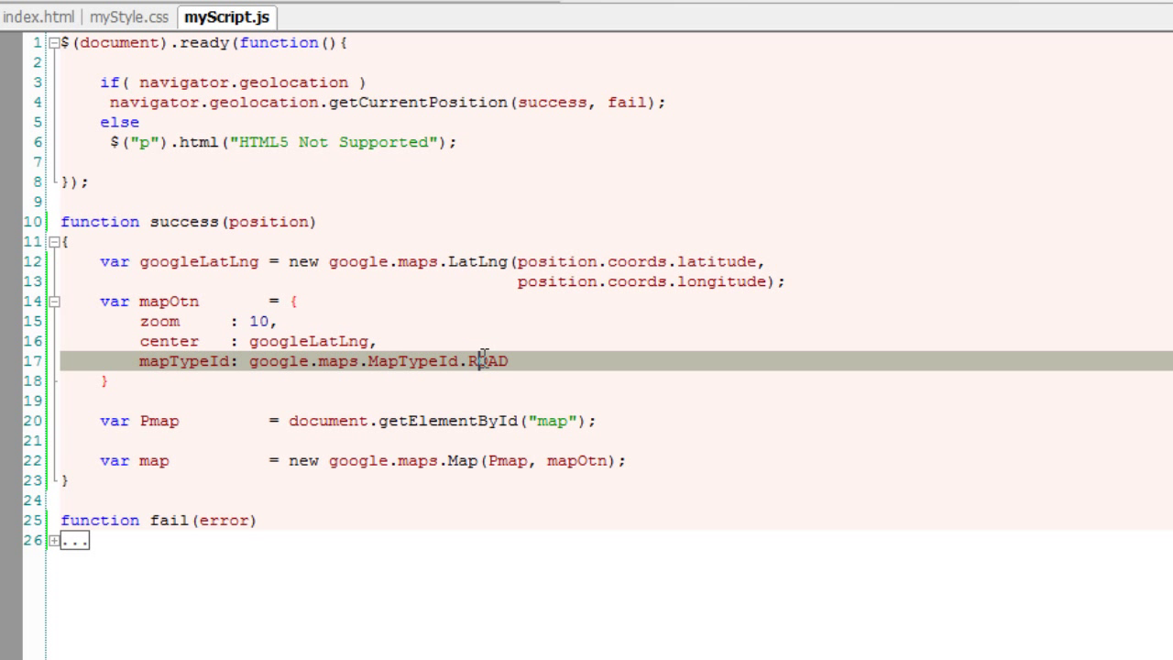
Step: Replace the ROAD map type value with SATELLITE
double_click(488, 360)
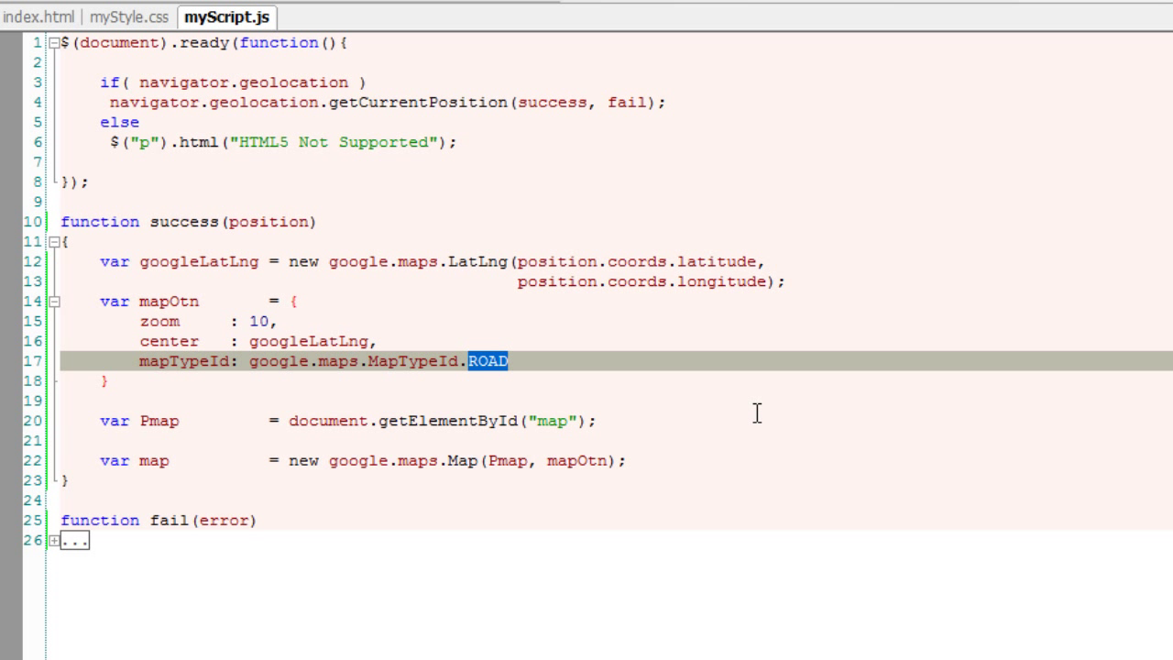
text(S)
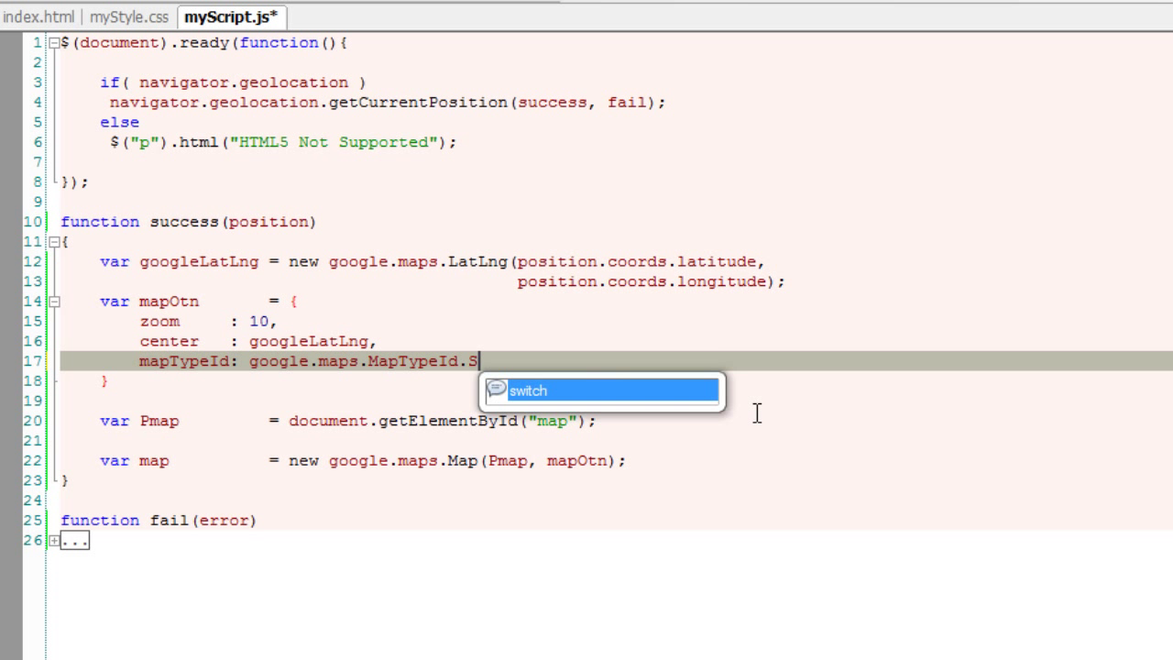
text(ATELL)
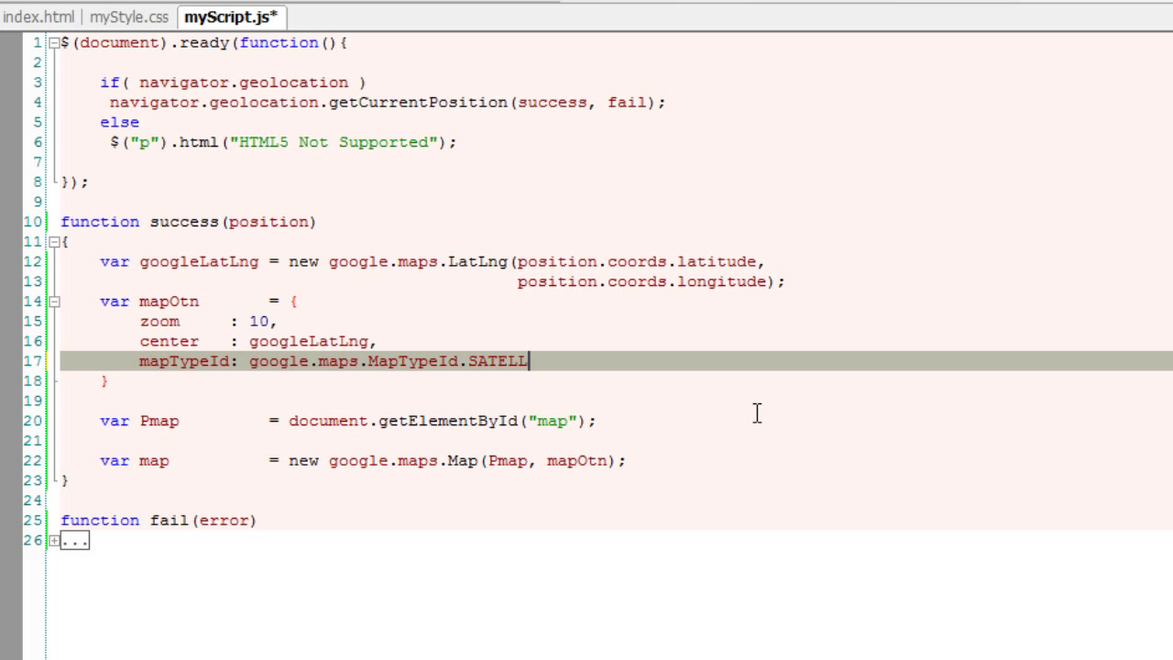
text(ITE)
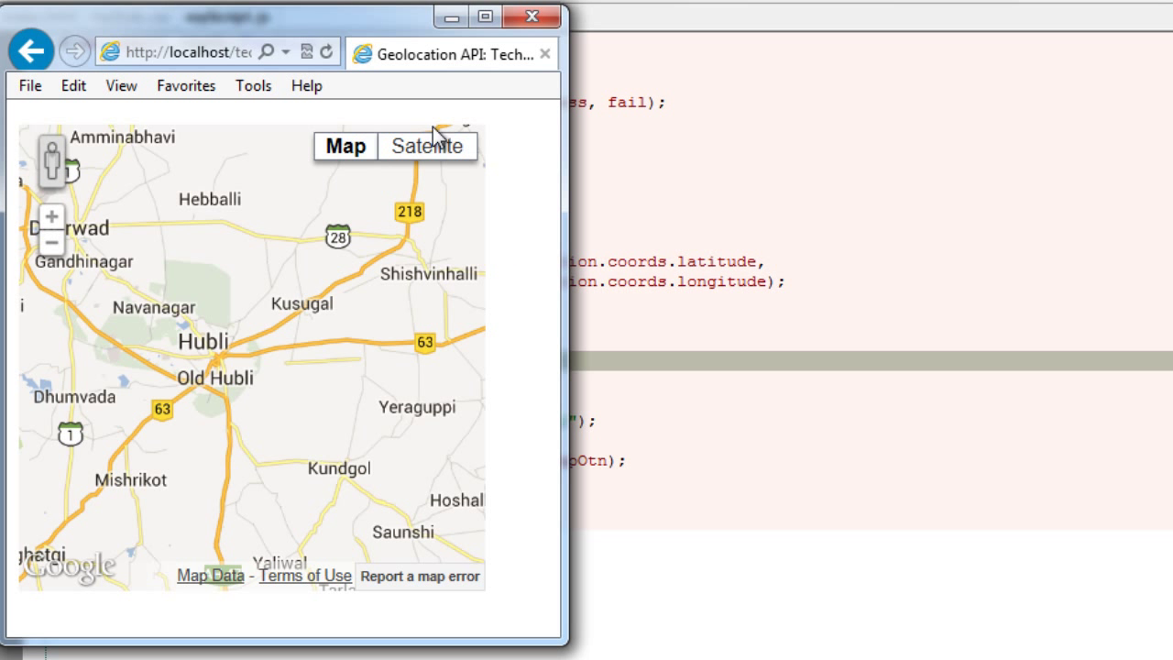
Step: Reload the page to show the satellite map and hover the Satellite button's Labels option
click(425, 147)
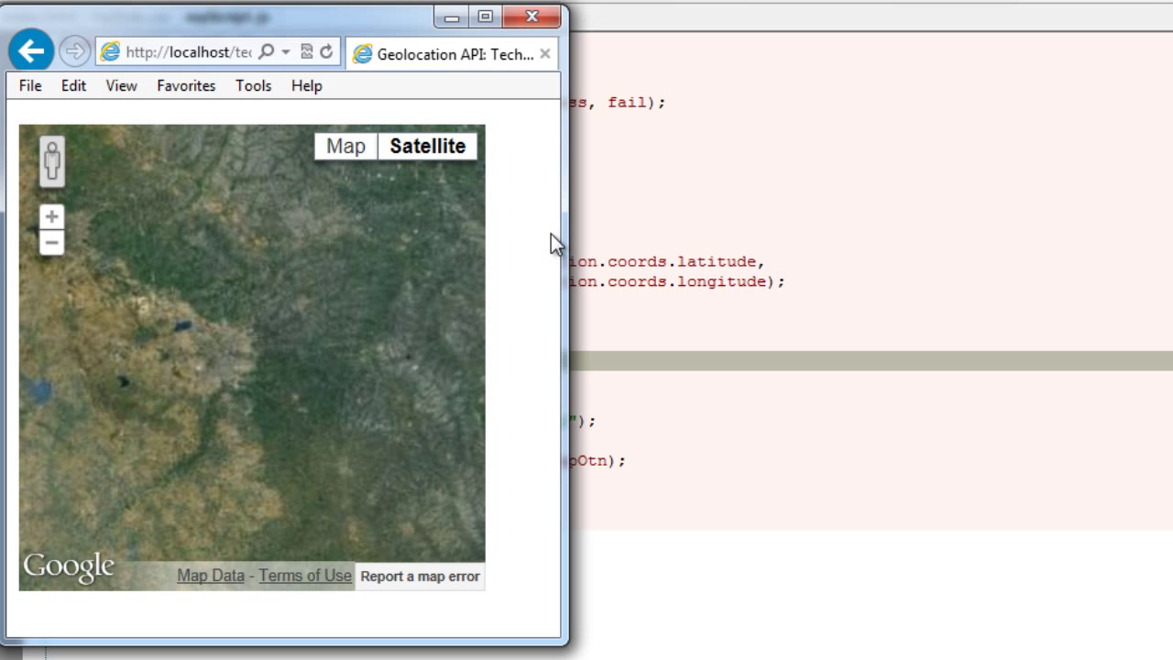
mouse_move(347, 147)
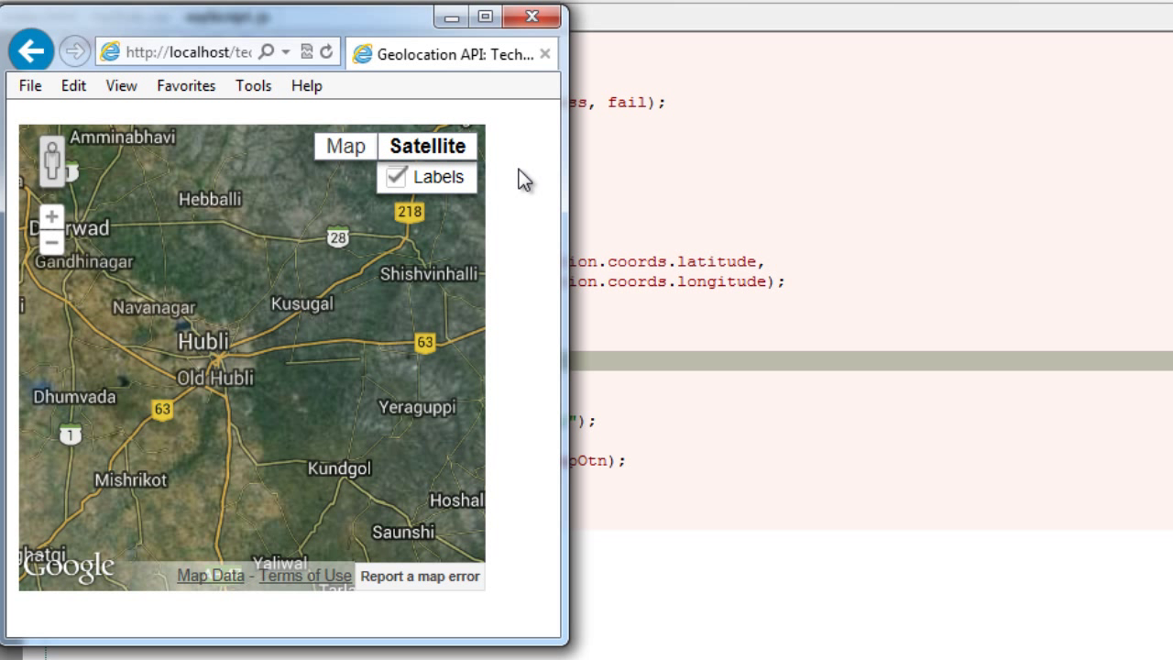
mouse_move(462, 180)
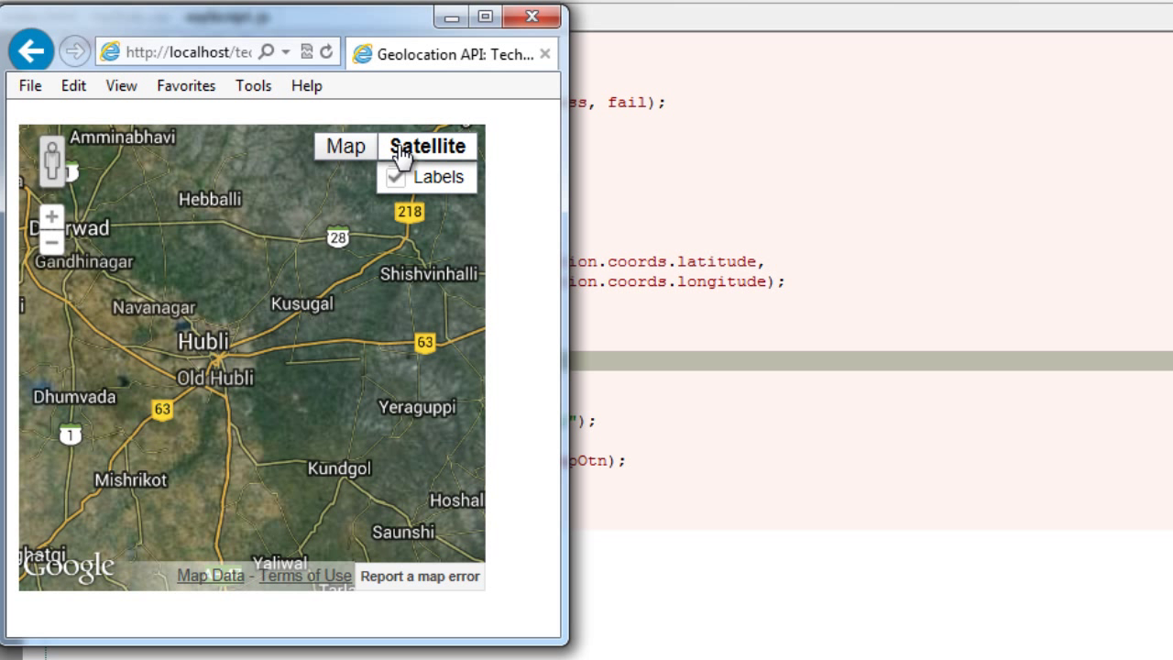
click(394, 176)
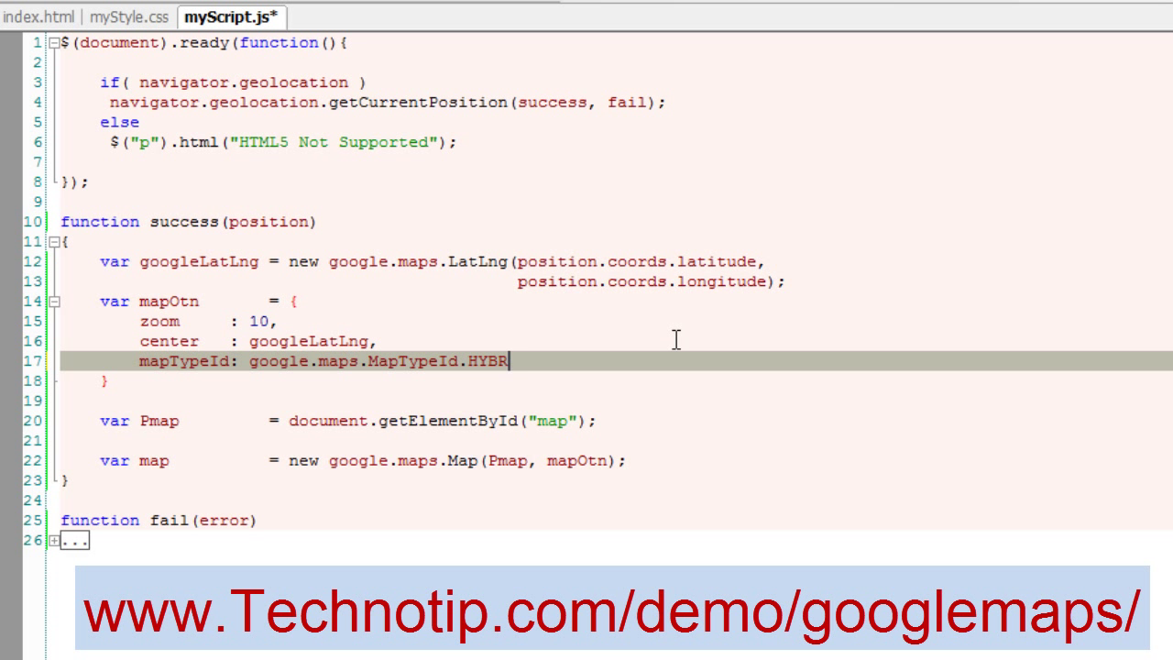
Step: Finish retyping the map type to HYBRID
text(ID)
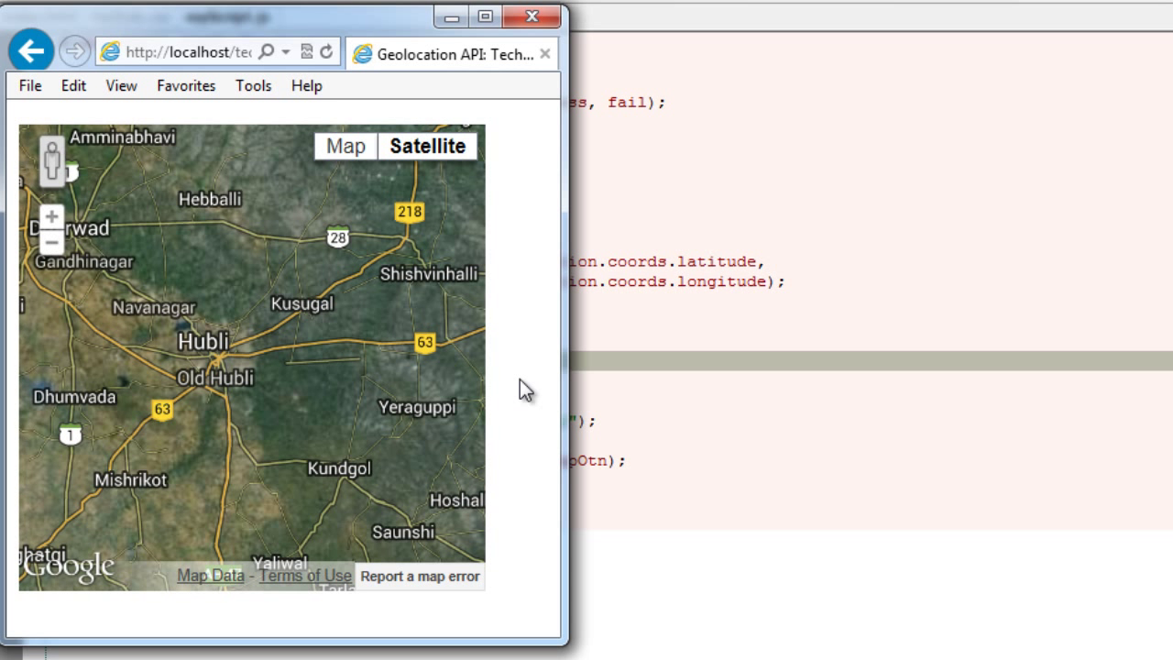
mouse_move(504, 348)
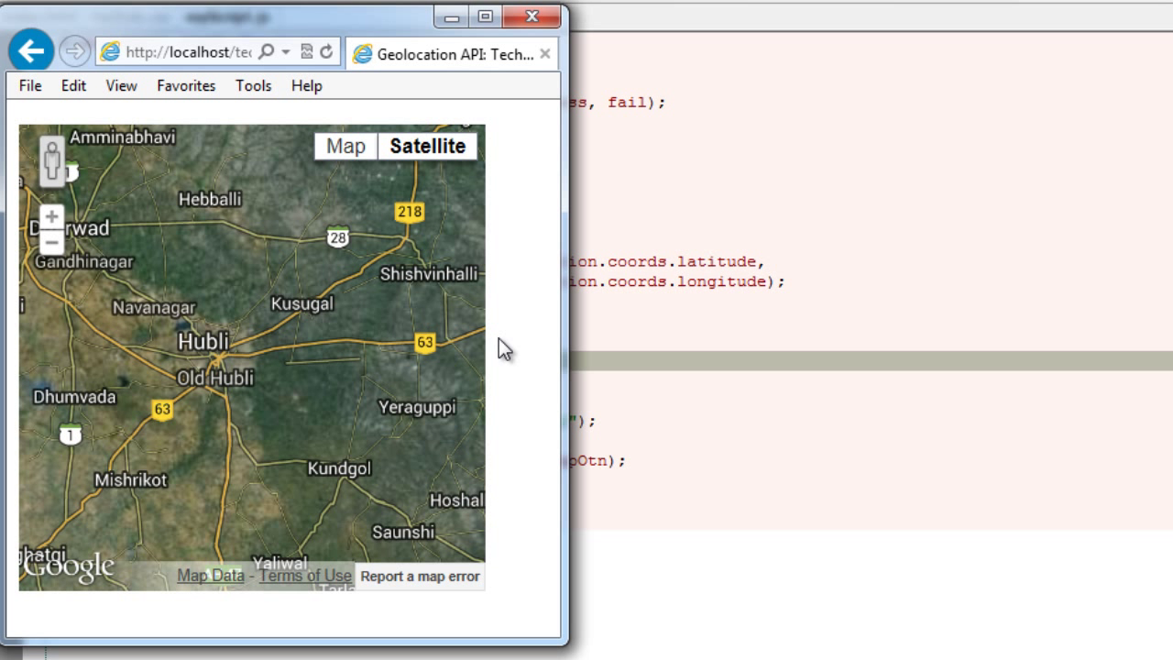
mouse_move(767, 451)
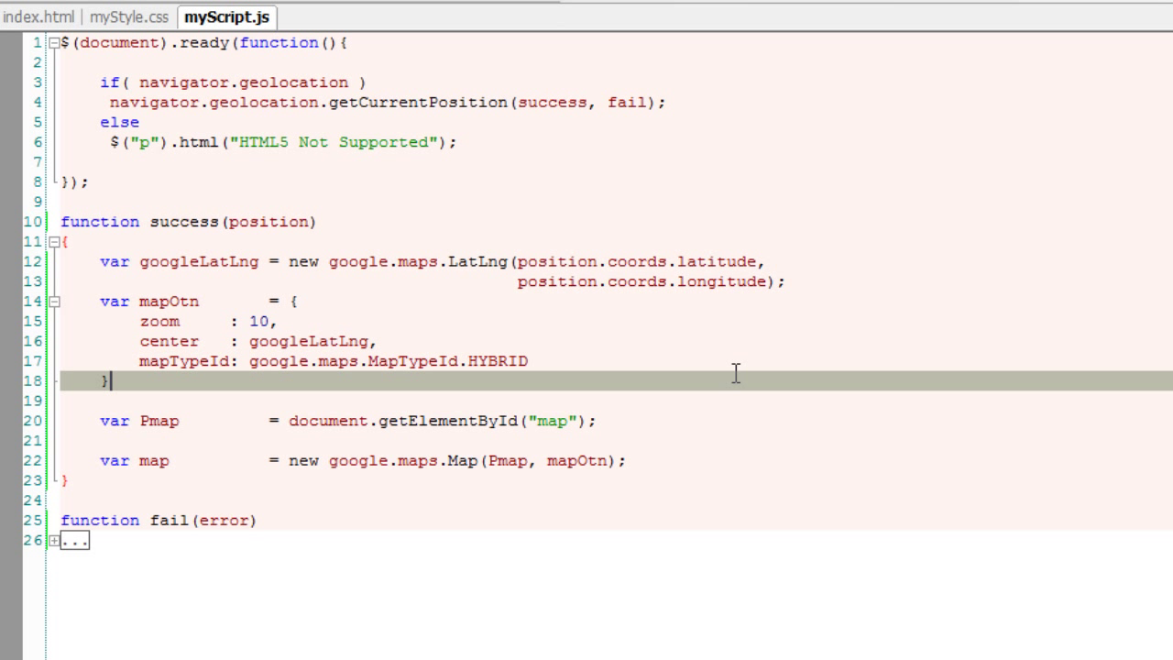
Step: Change the map type back to ROAD in myScript.js and reload the localhost page
text(R)
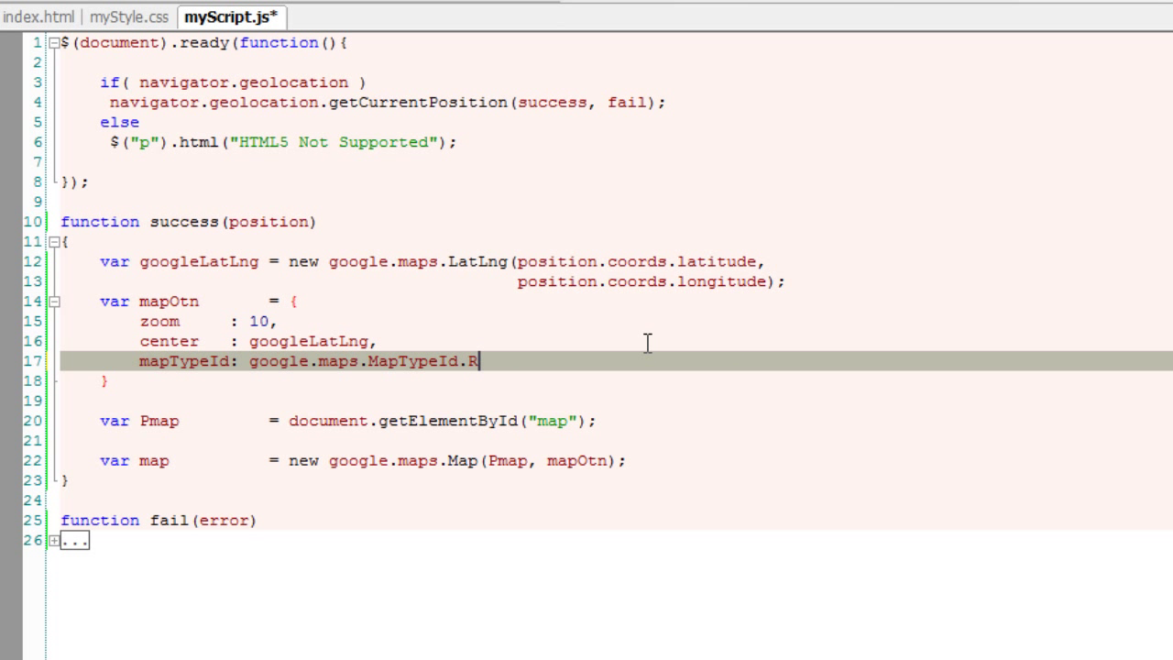
text(OAD)
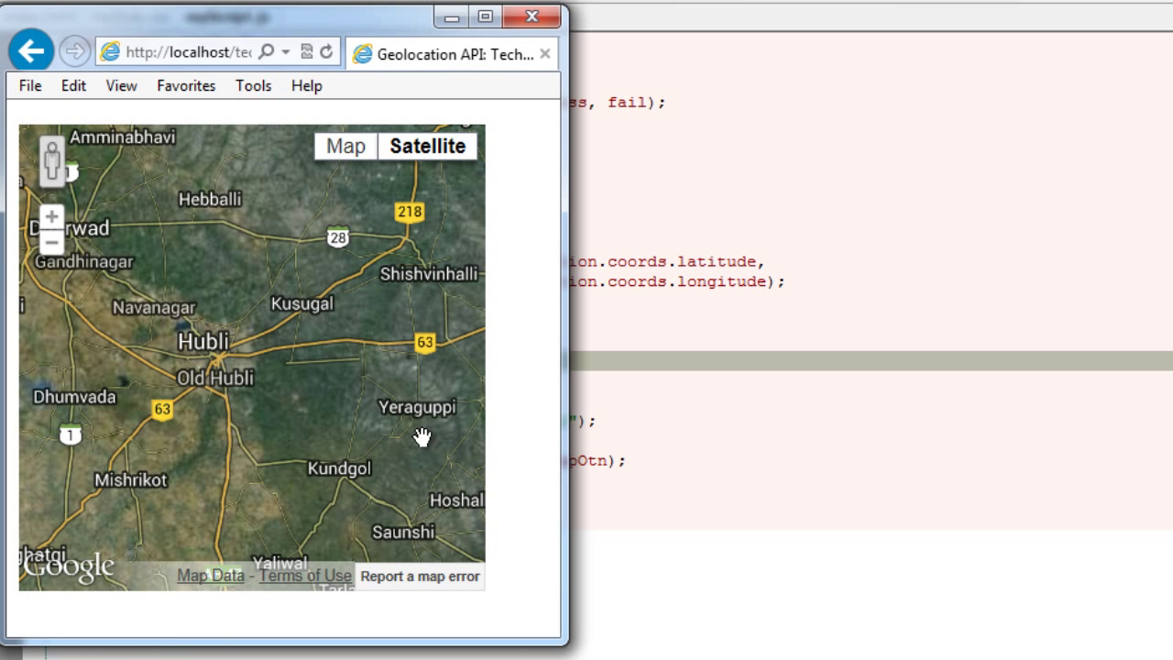
click(344, 147)
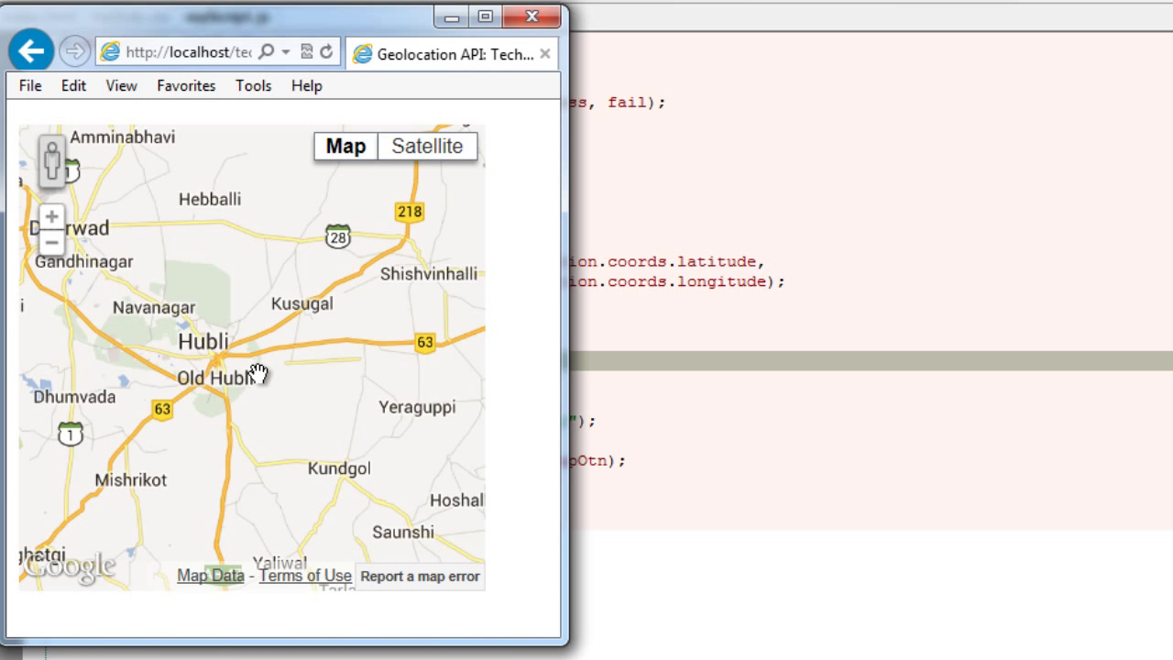
mouse_move(234, 370)
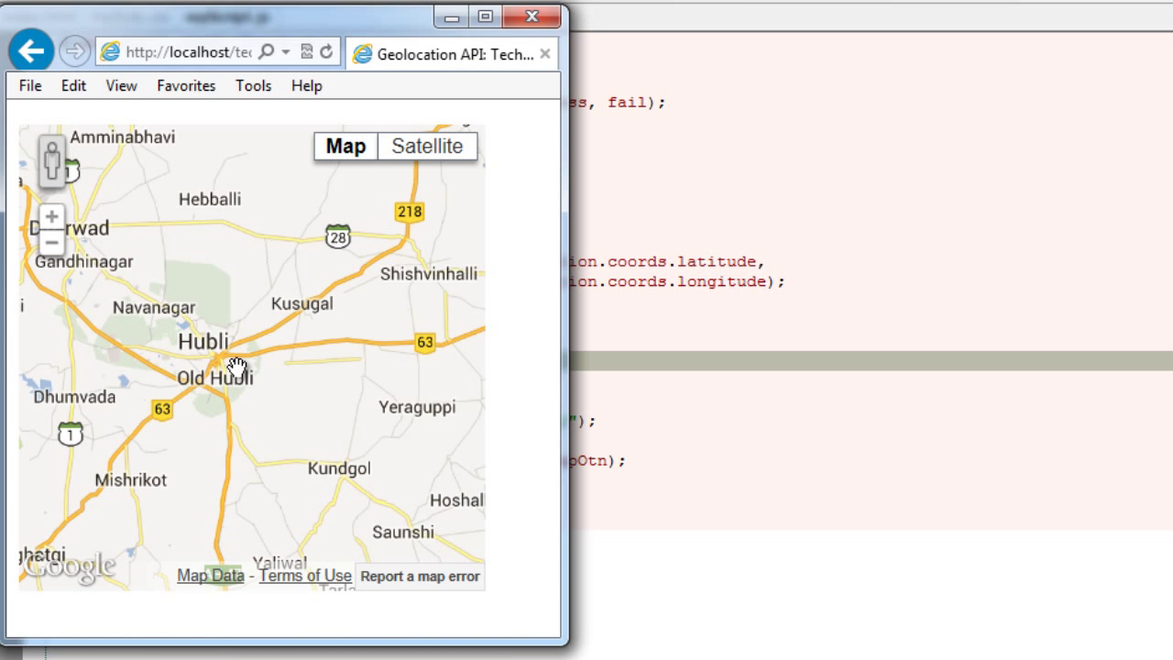
mouse_move(779, 189)
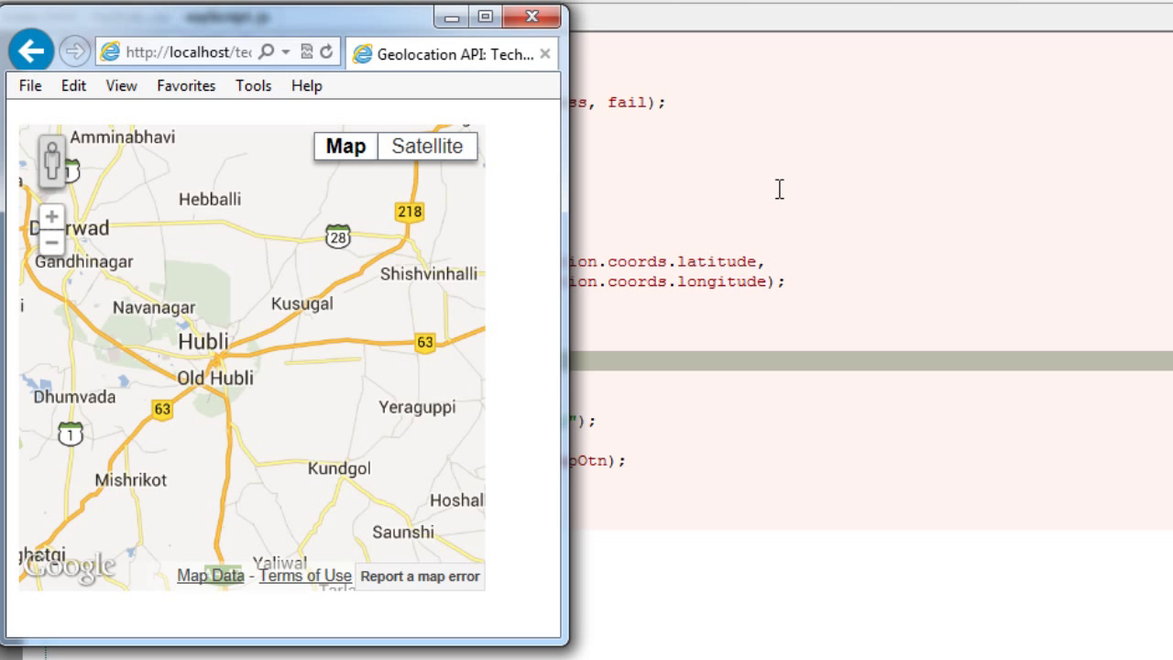